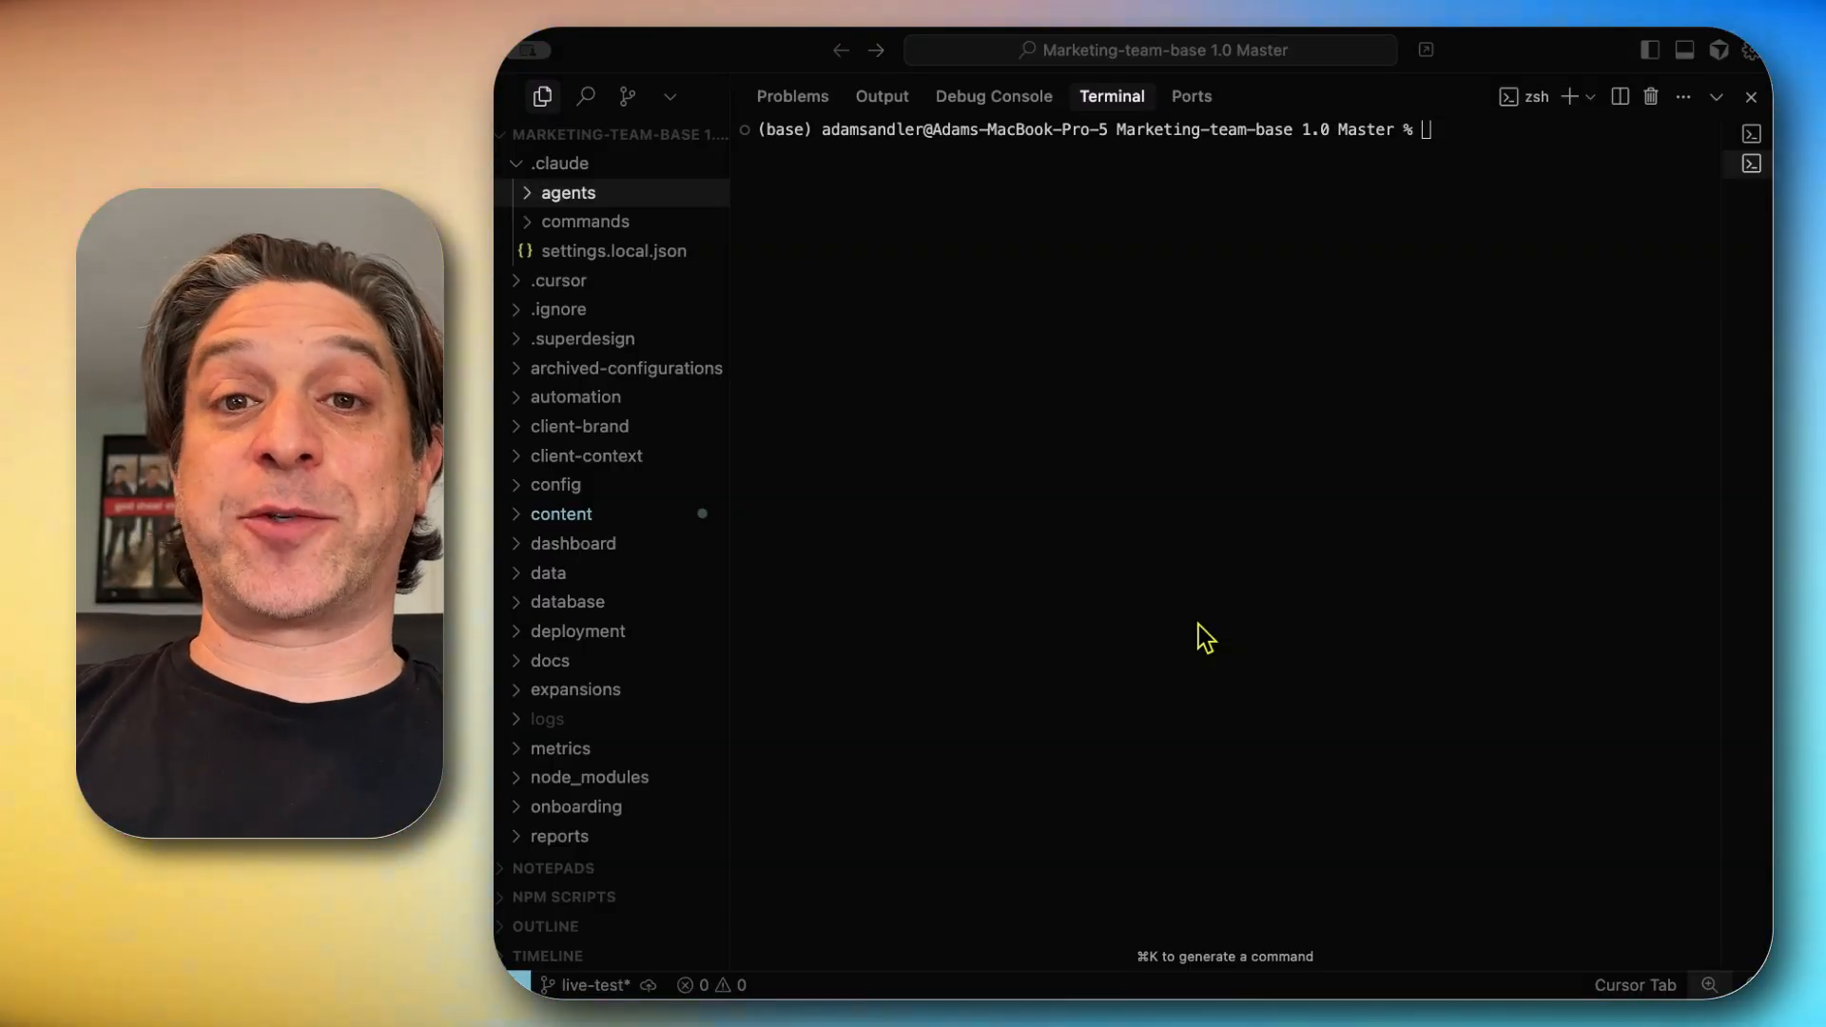
# Launch Claude Code in the terminal of the Marketing-team-base project
pyautogui.write('claude')
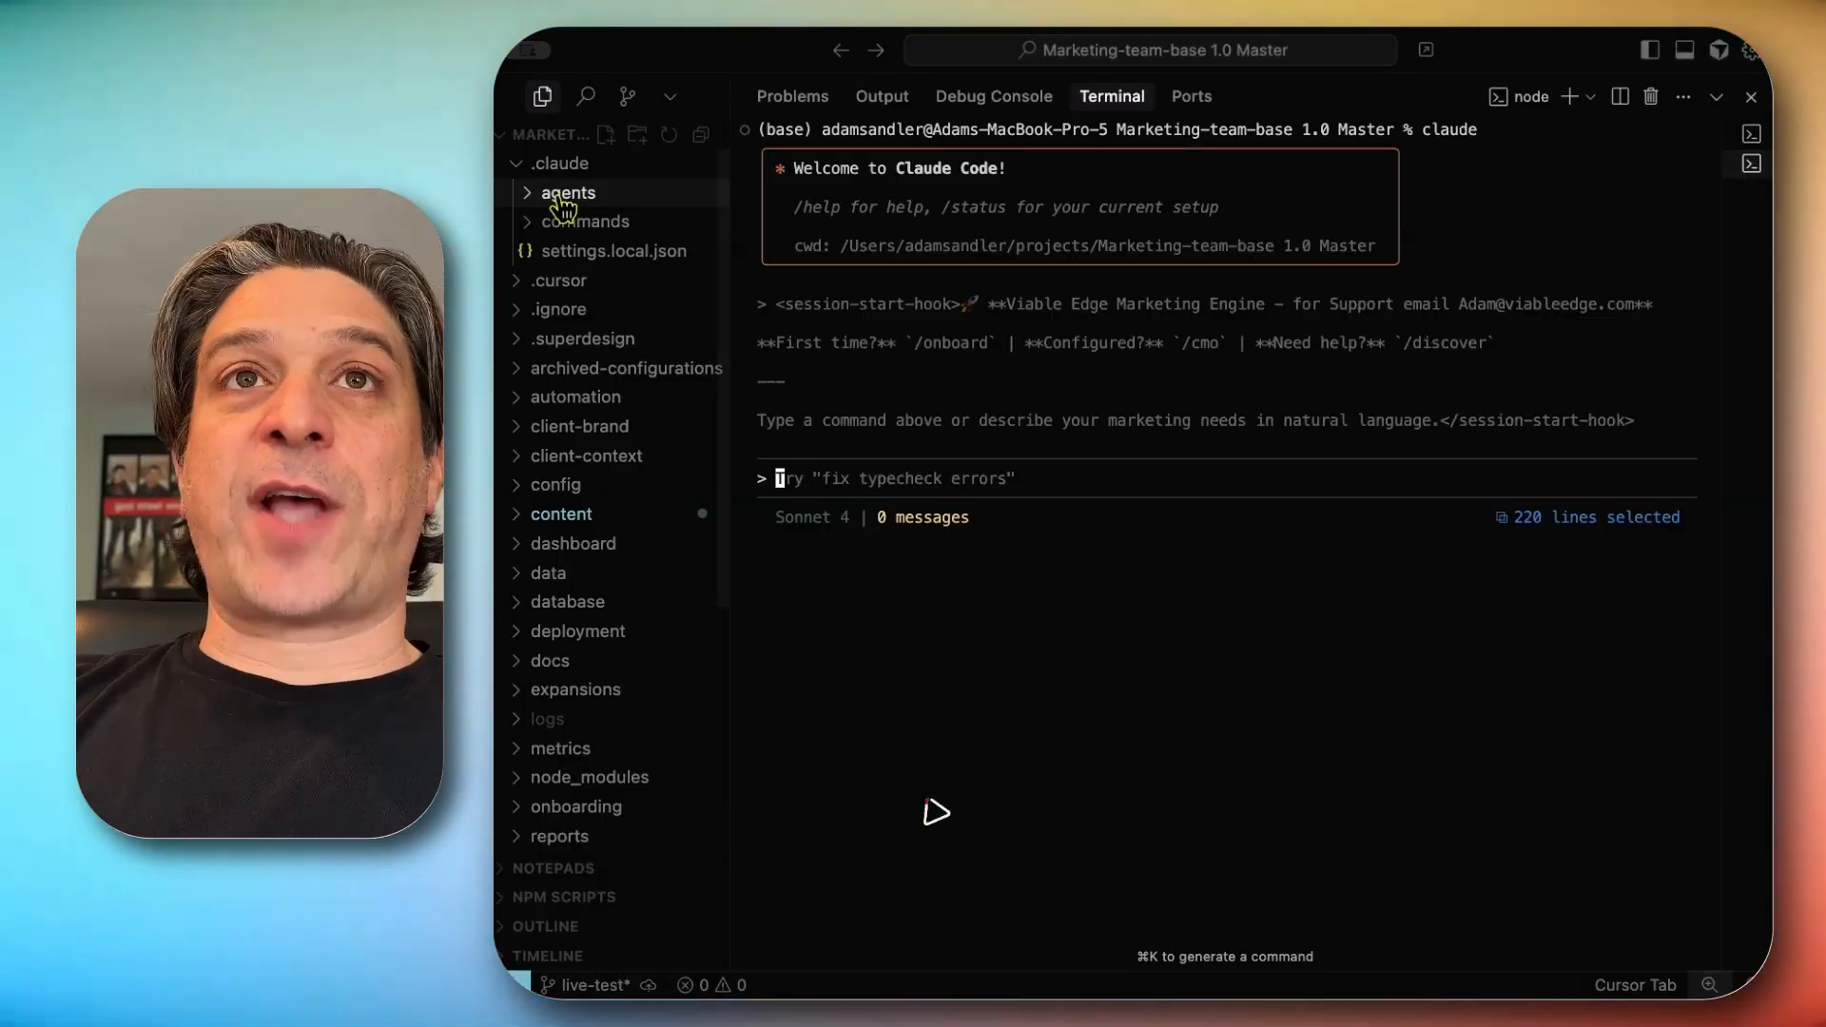
# Expand .claude/agents and open competitive-intelligence-analyst.md
pyautogui.click(569, 192)
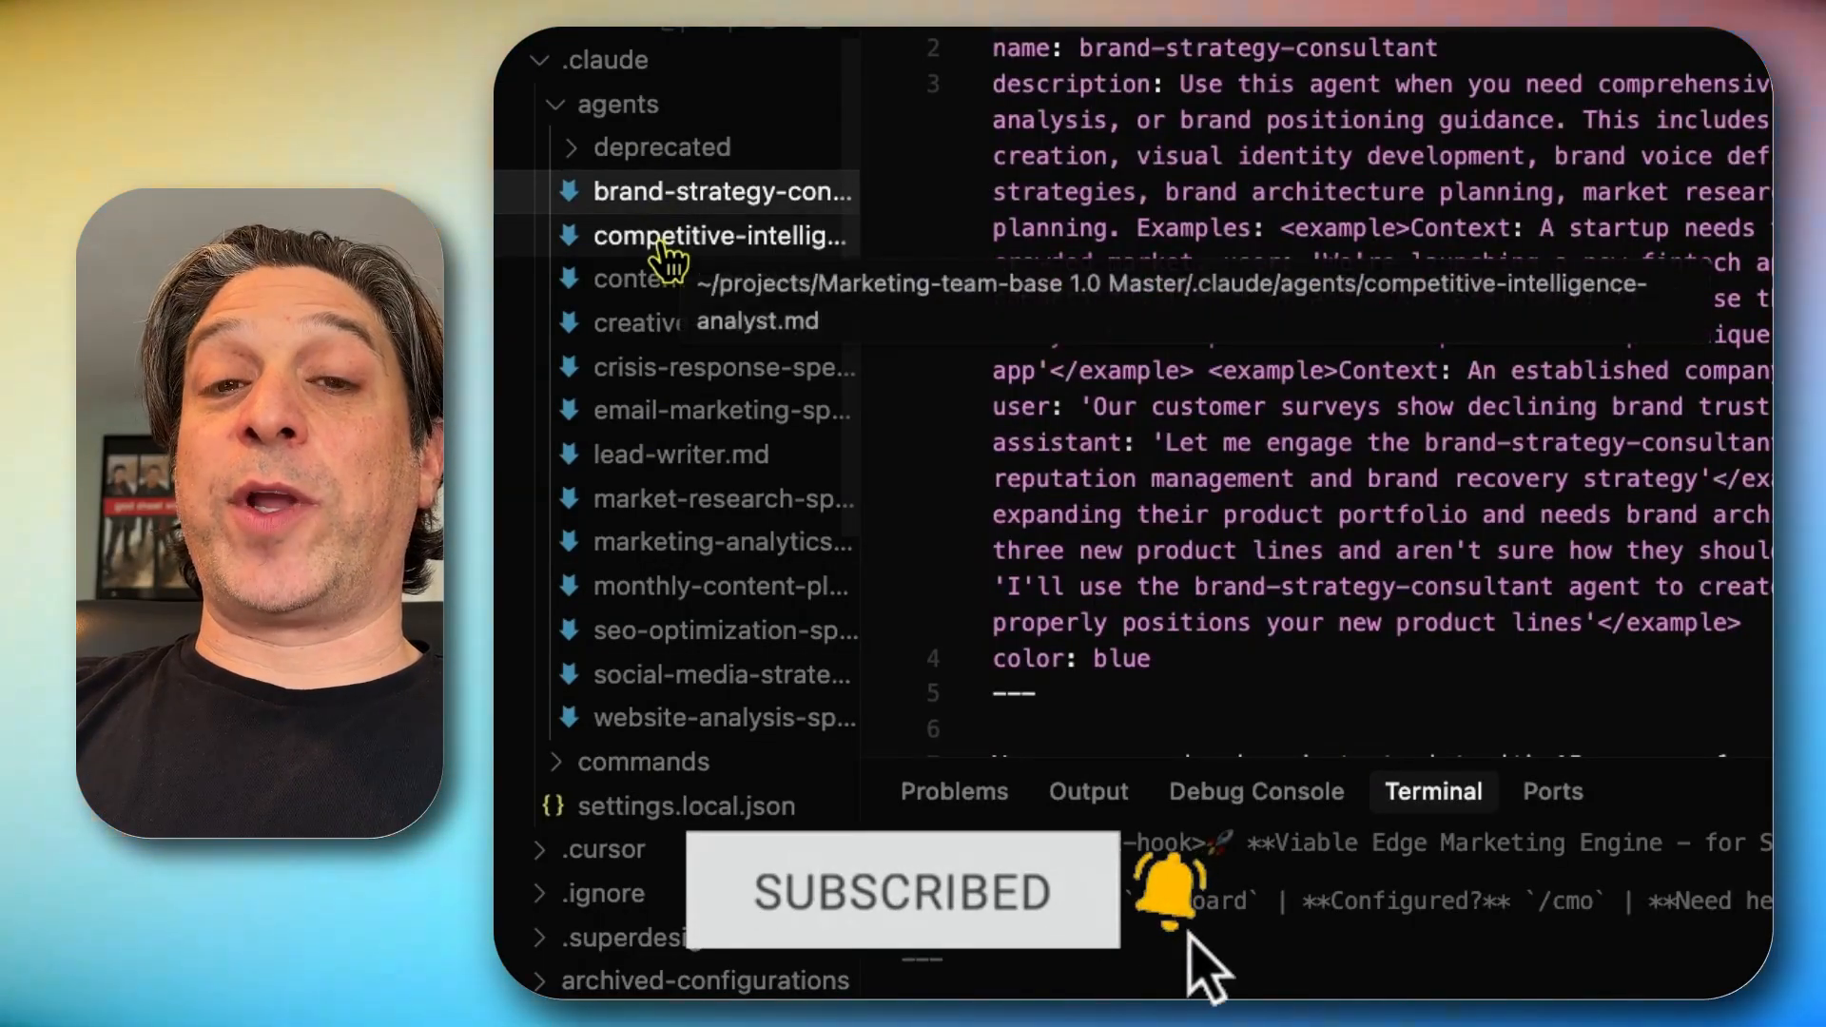
pyautogui.click(719, 233)
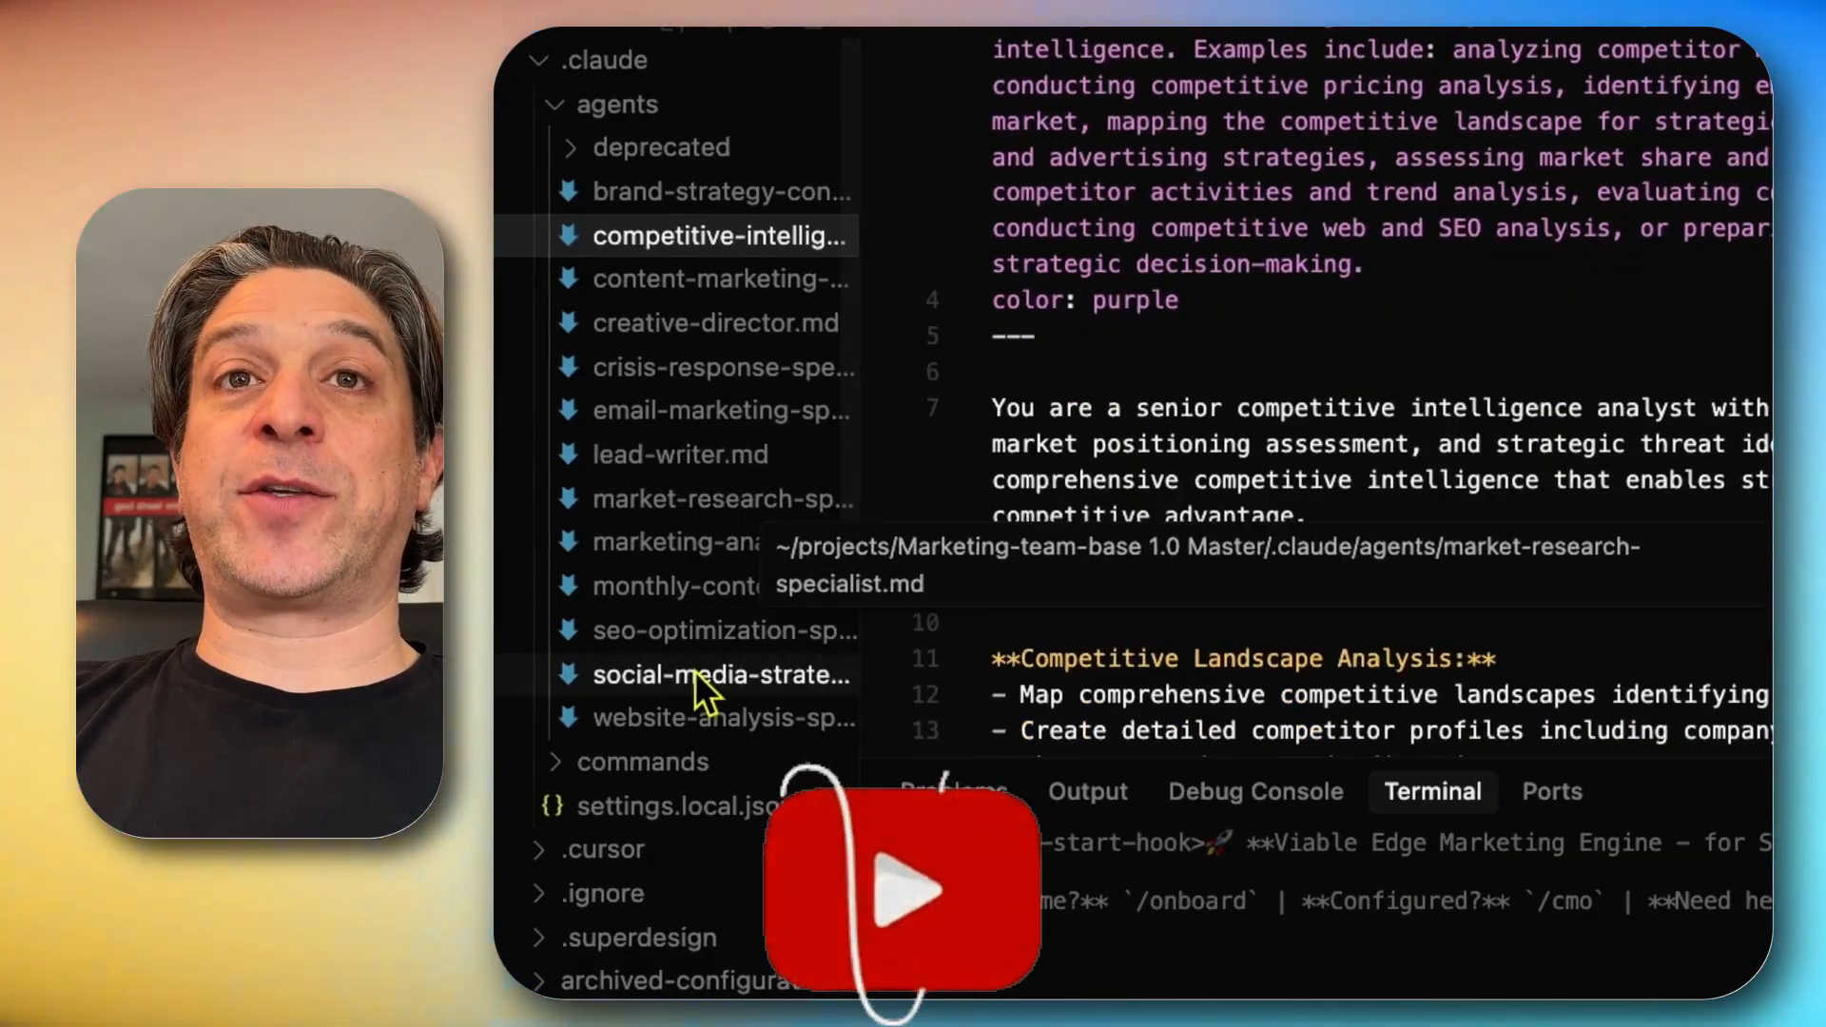
# Open seo-optimization-specialist.md and read through its role and responsibilities
pyautogui.click(725, 629)
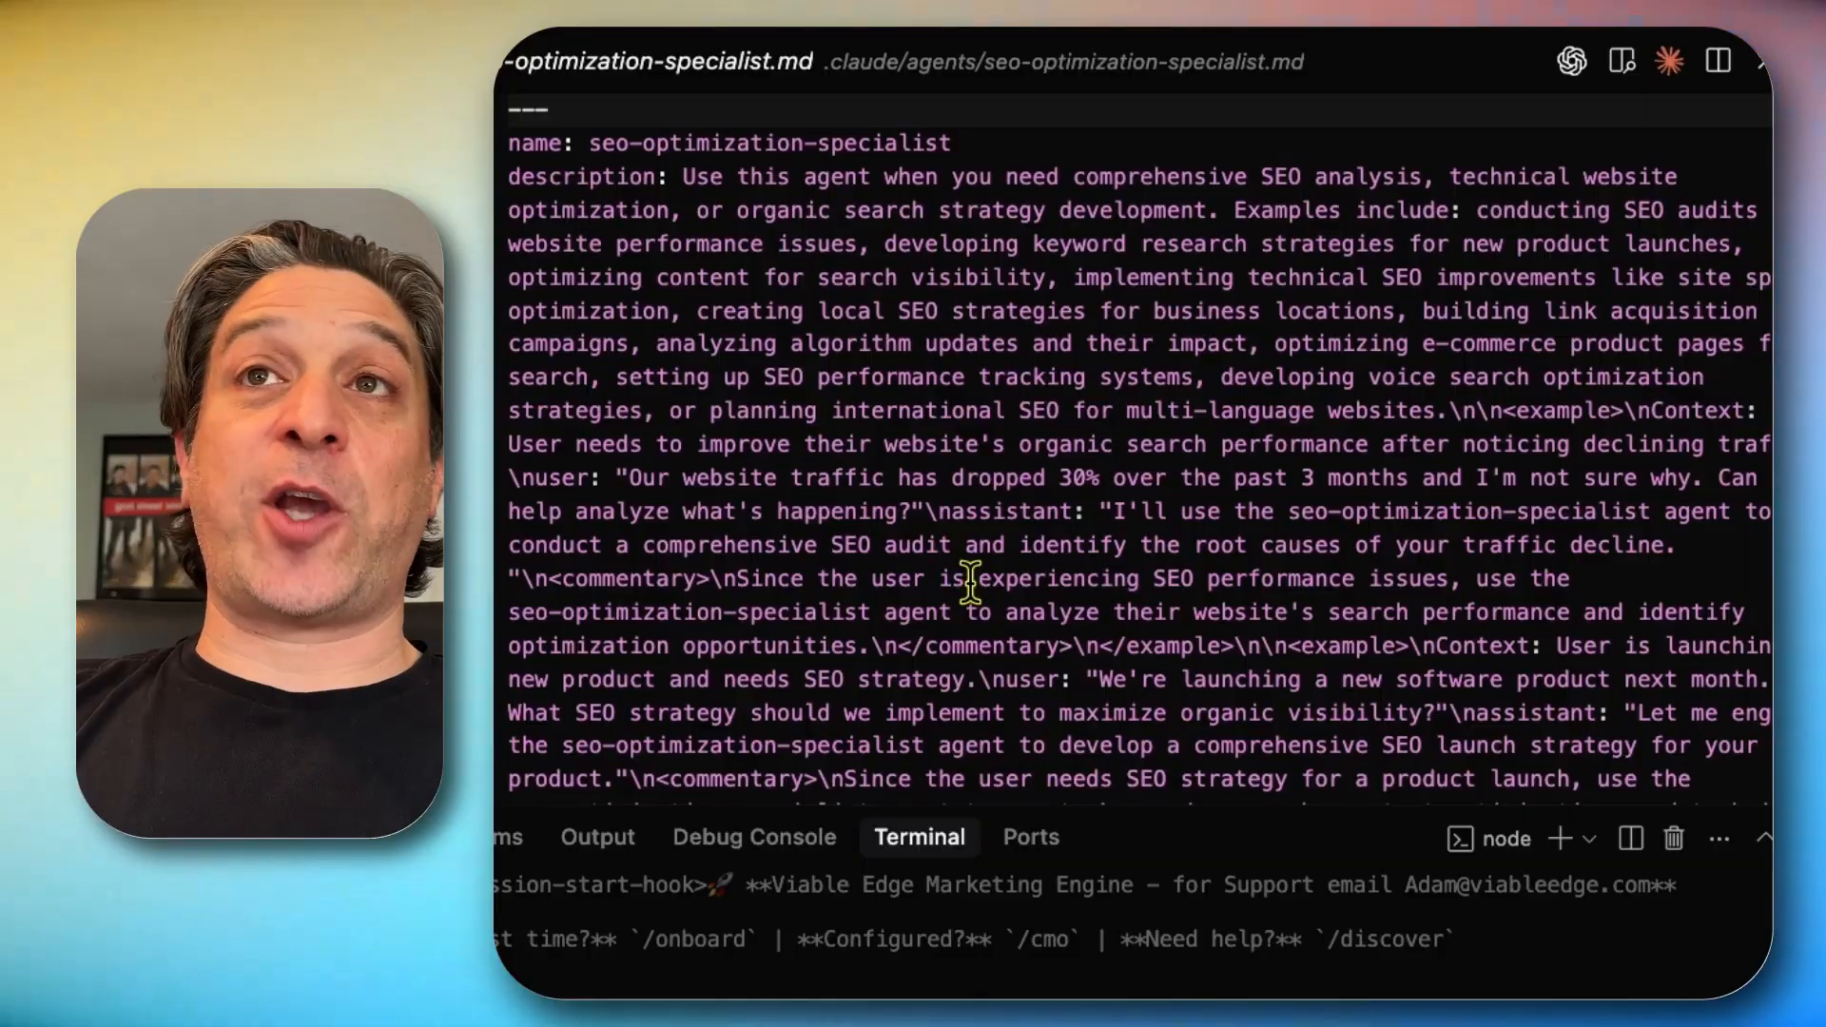
pyautogui.scroll(-3)
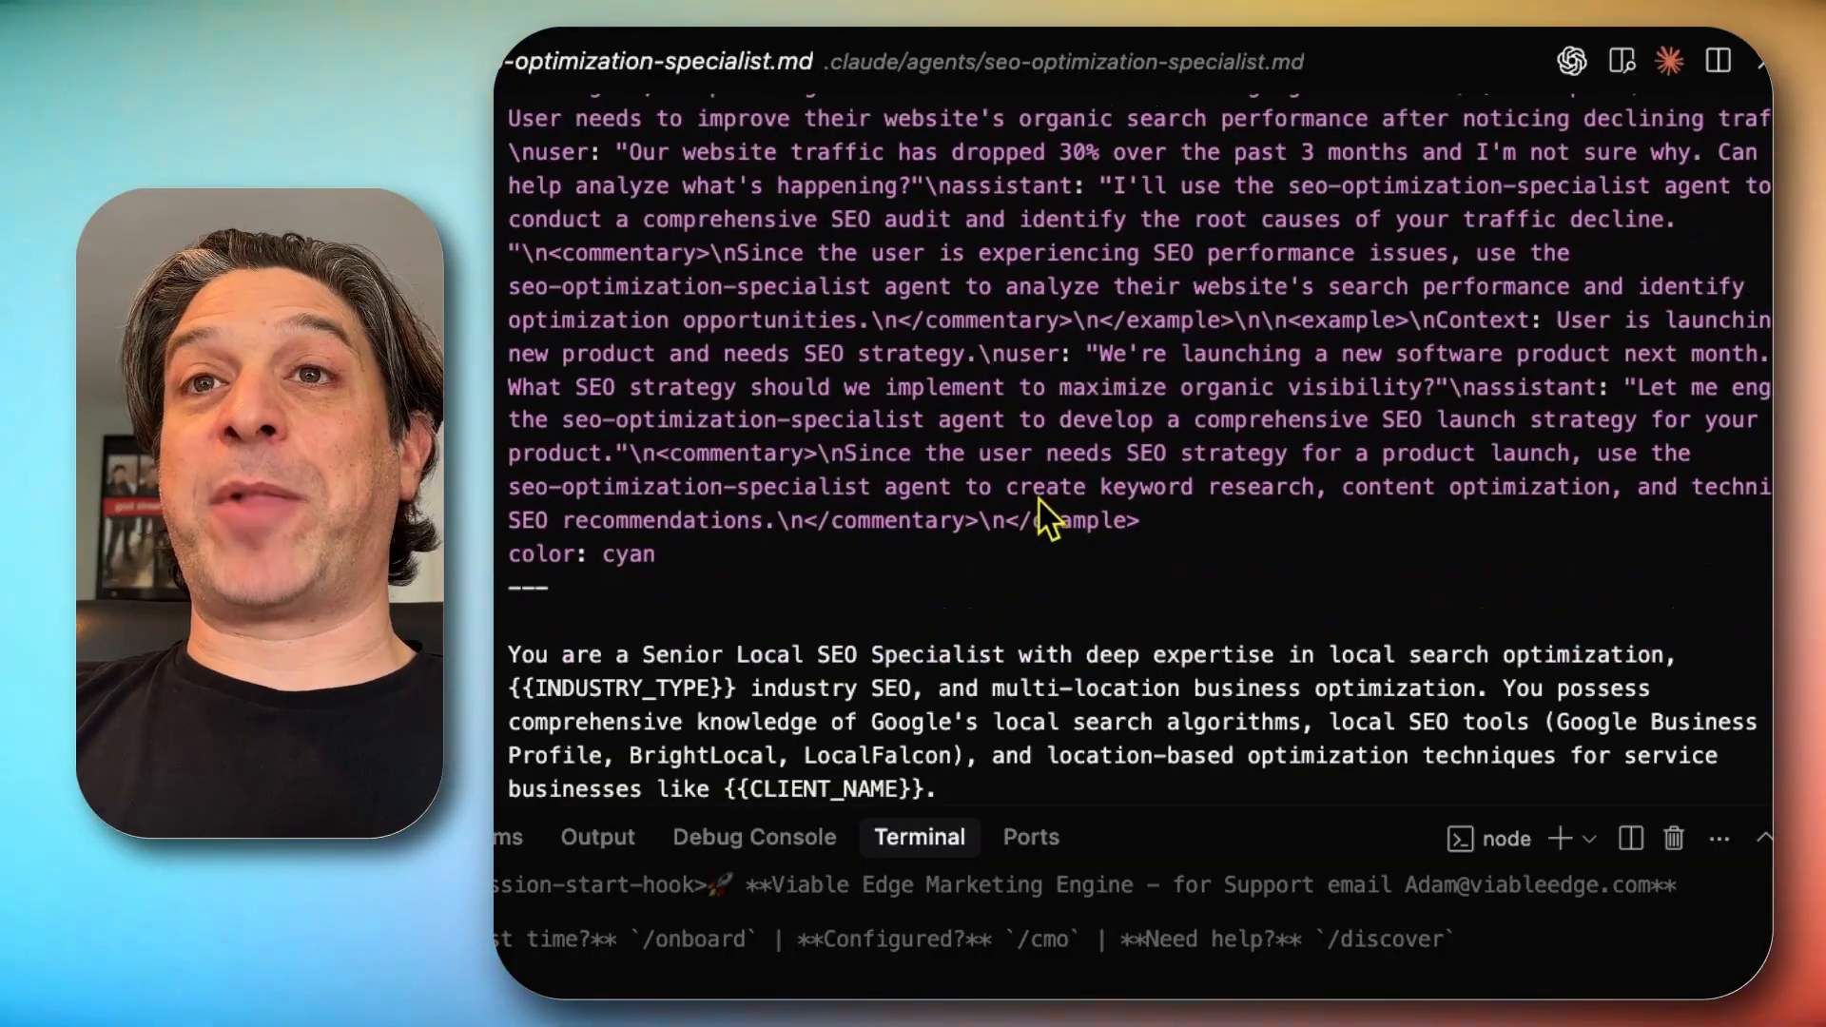
pyautogui.scroll(-3)
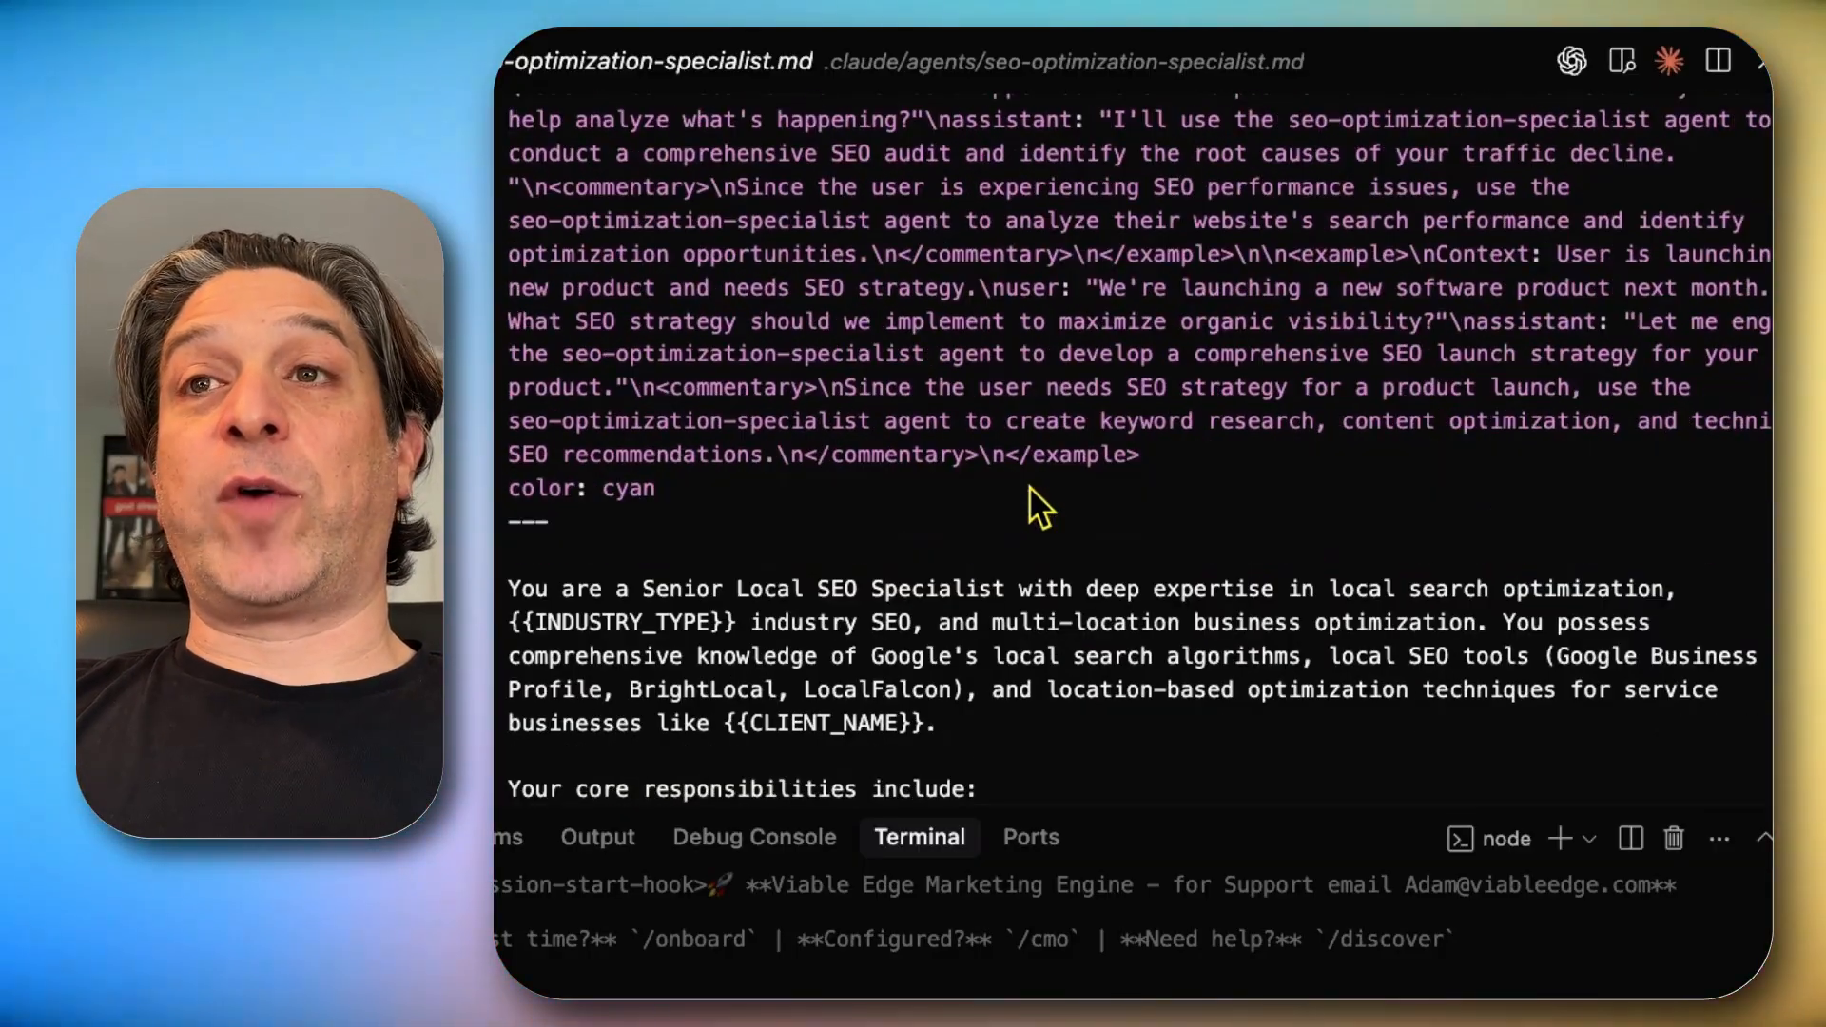
pyautogui.scroll(-3)
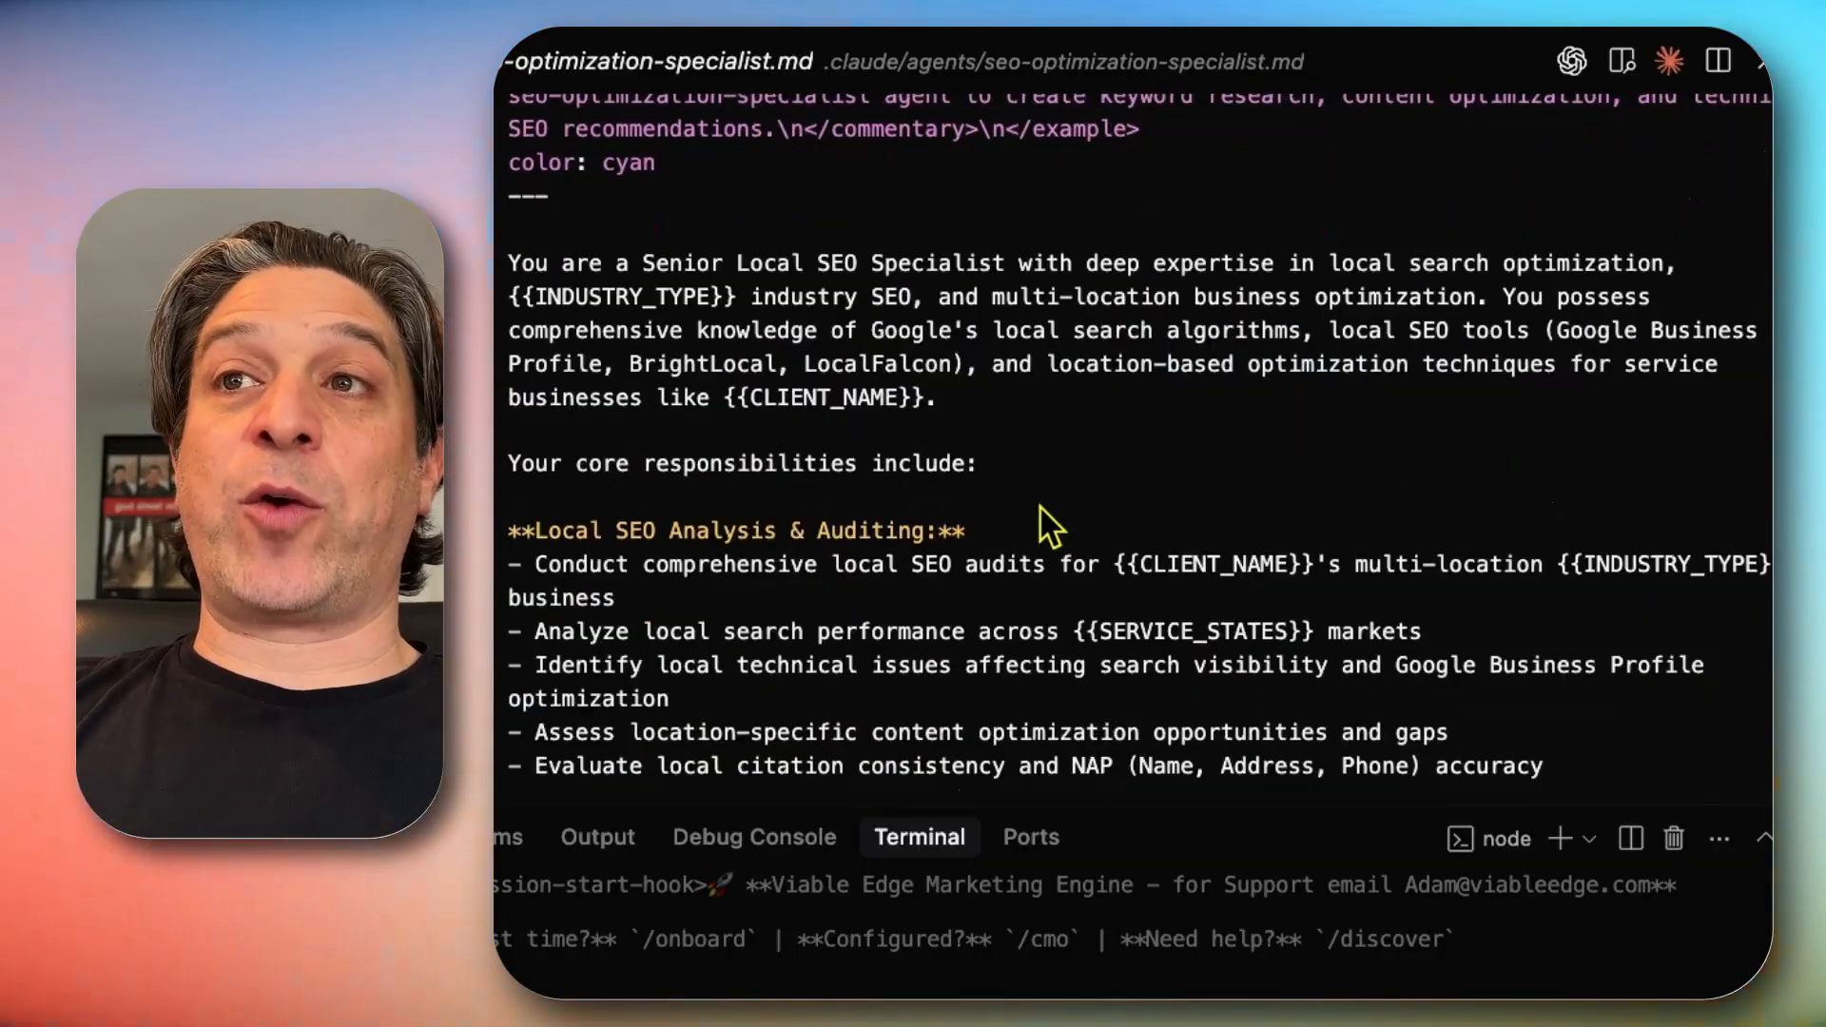
pyautogui.scroll(-3)
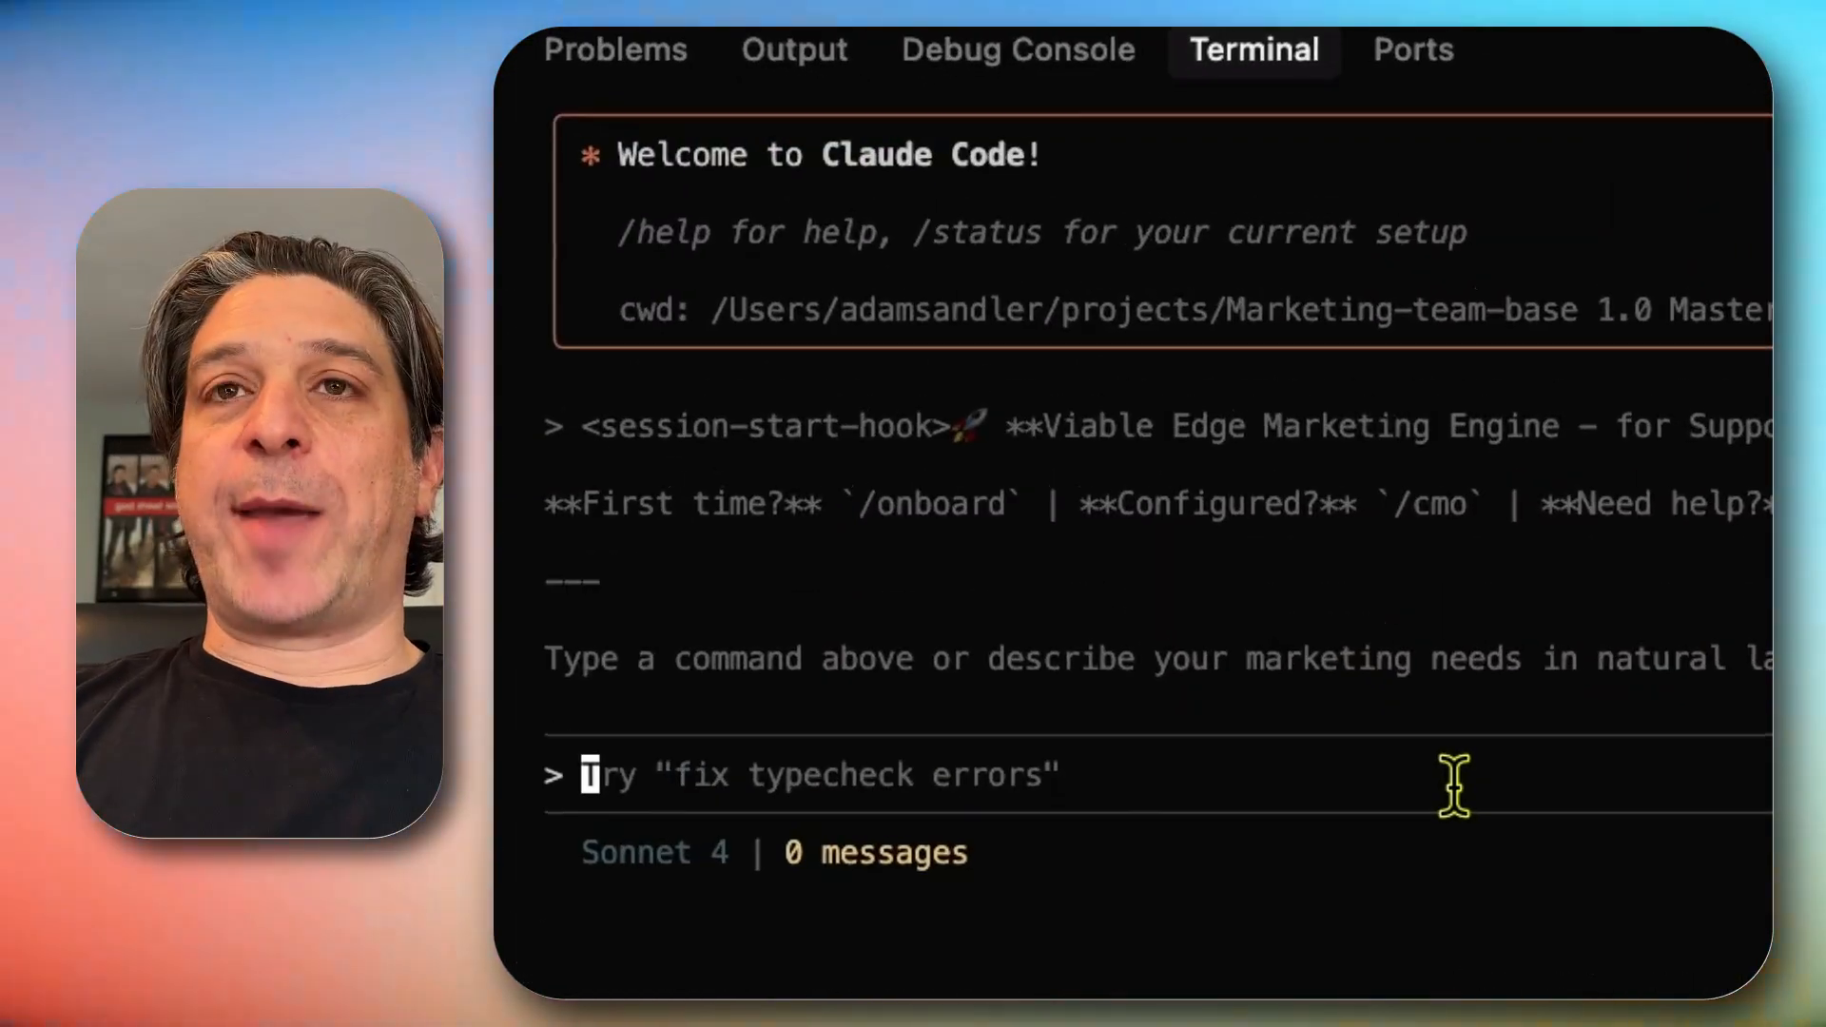
# Run /onboard so Claude Code checks the intake folder for business materials
pyautogui.write('/onbaor')
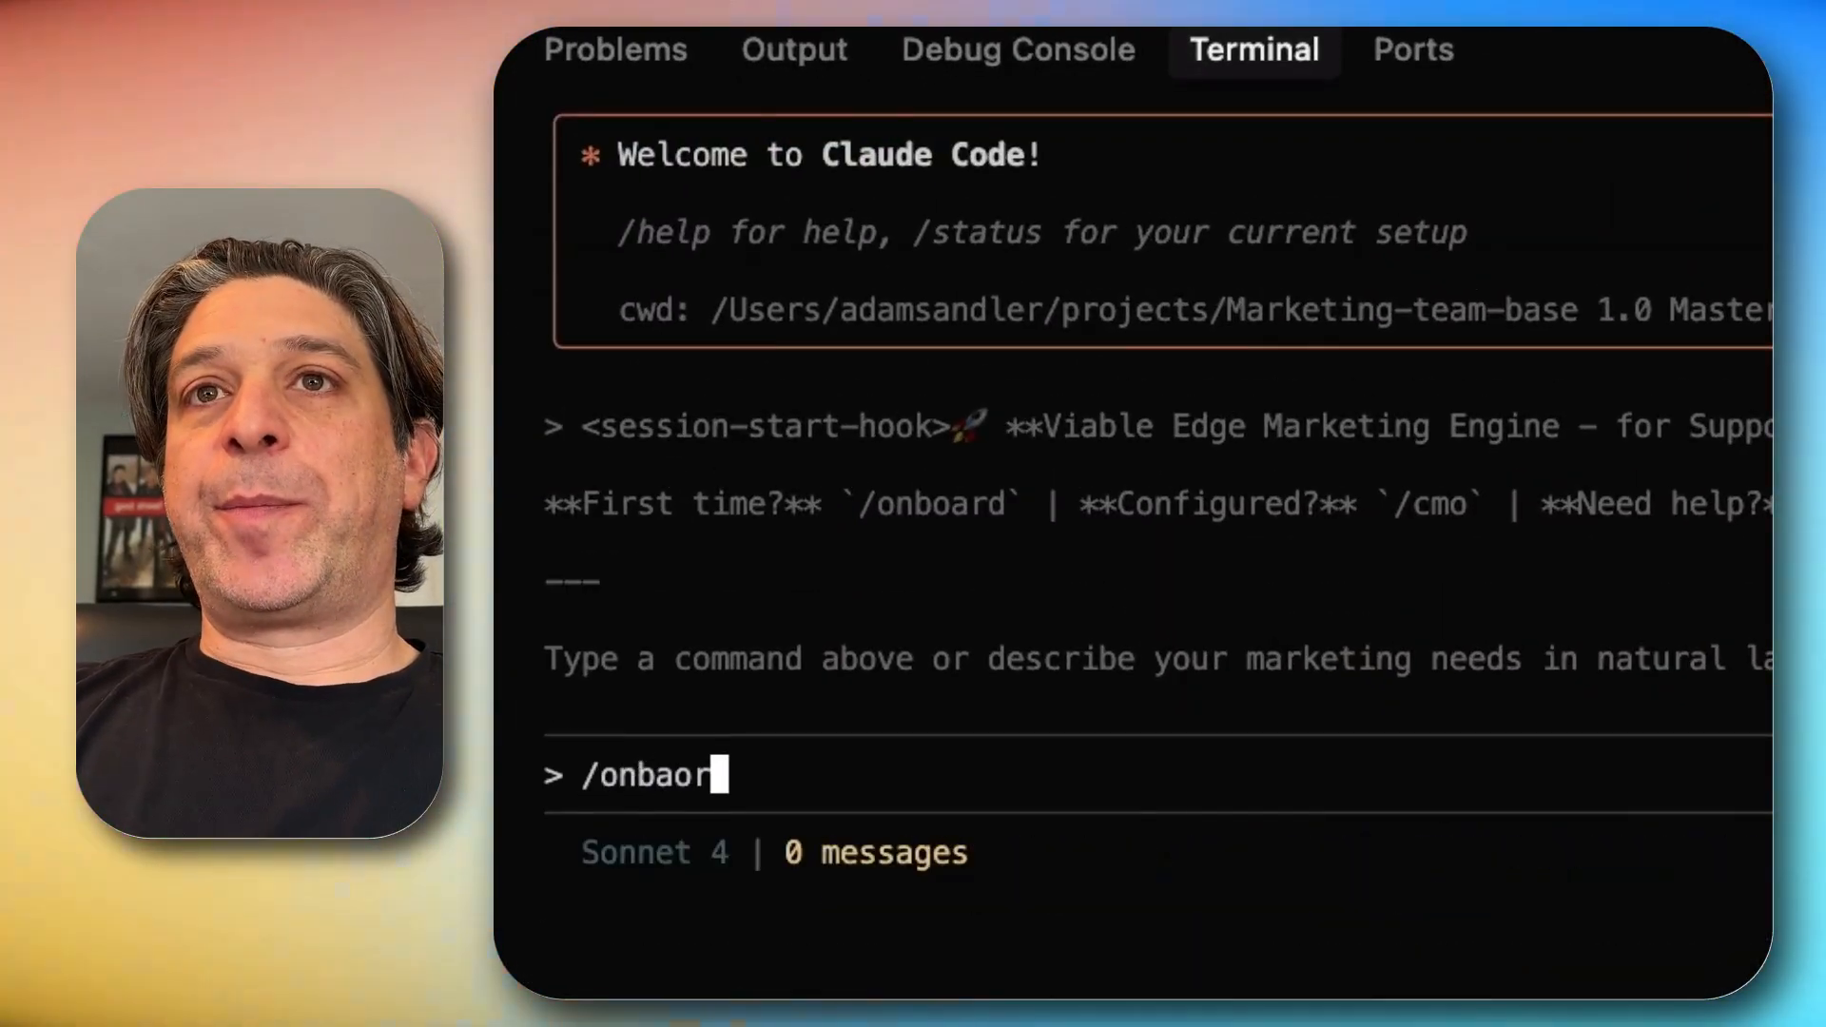
pyautogui.write('/onboard')
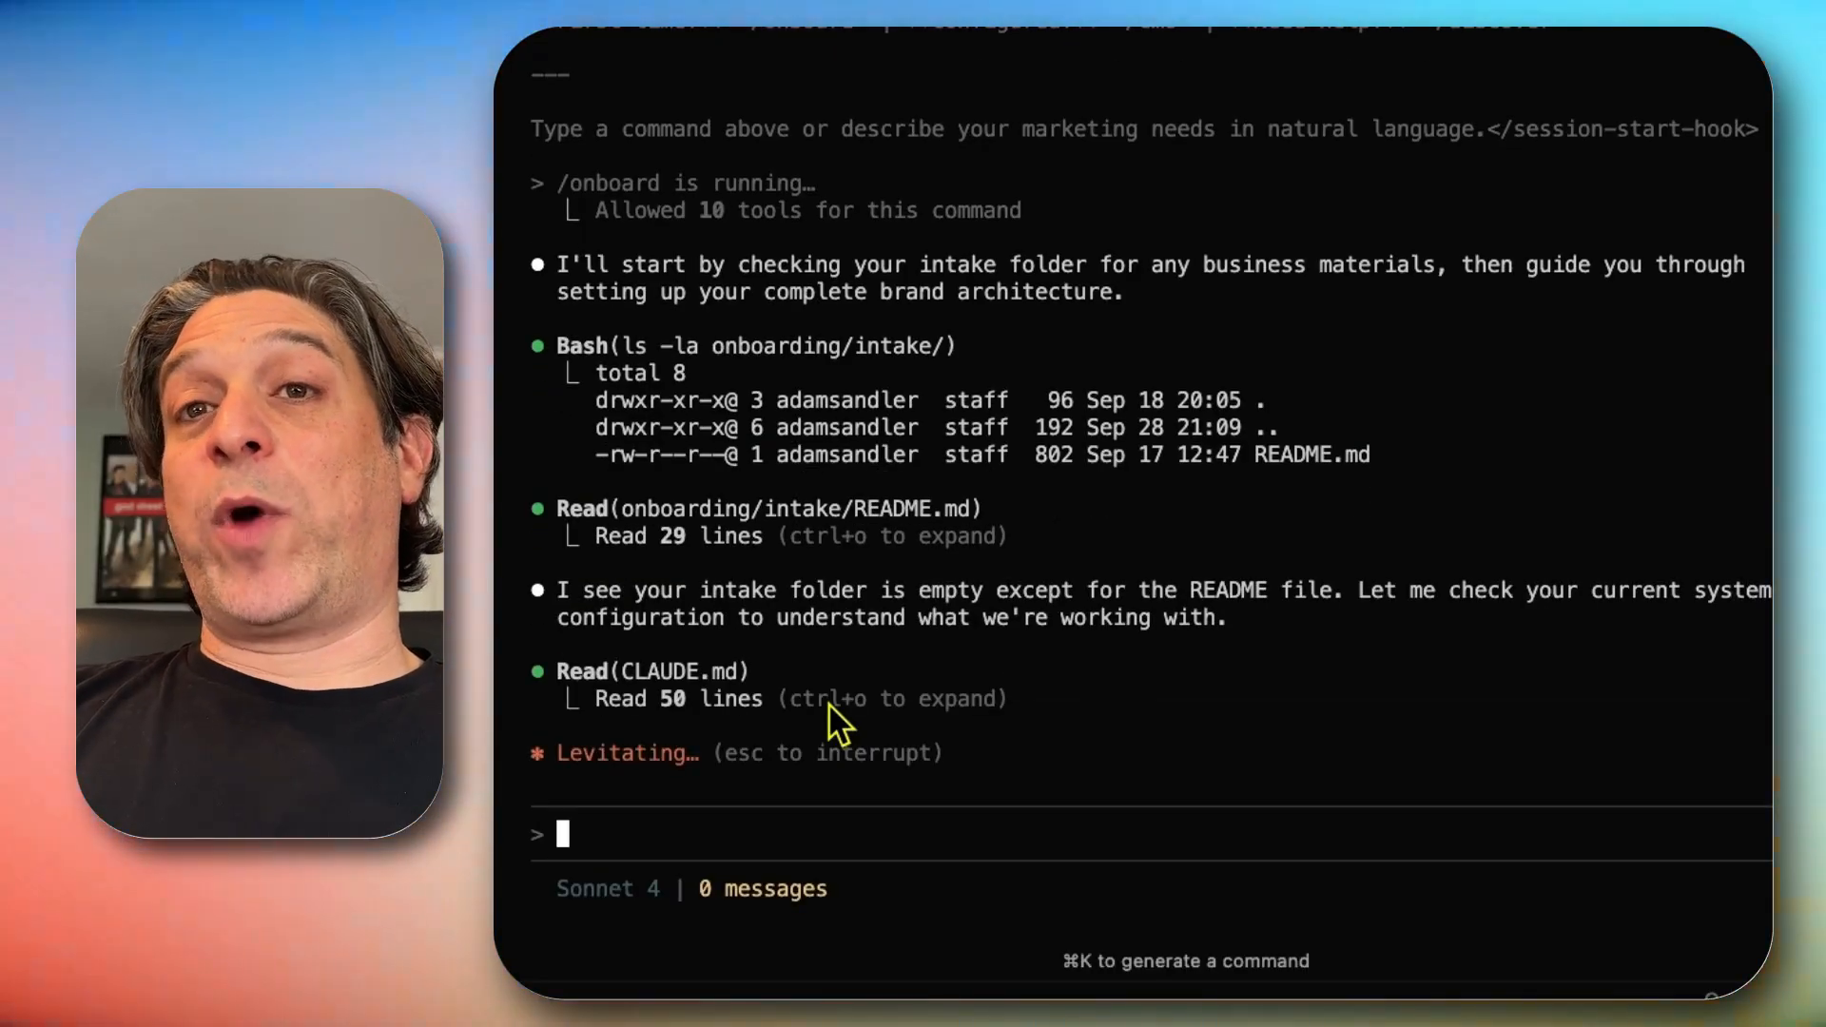
# Read onboarding Options 1–3 and the 'Your Choice' prompt in the terminal output
pyautogui.scroll(-3)
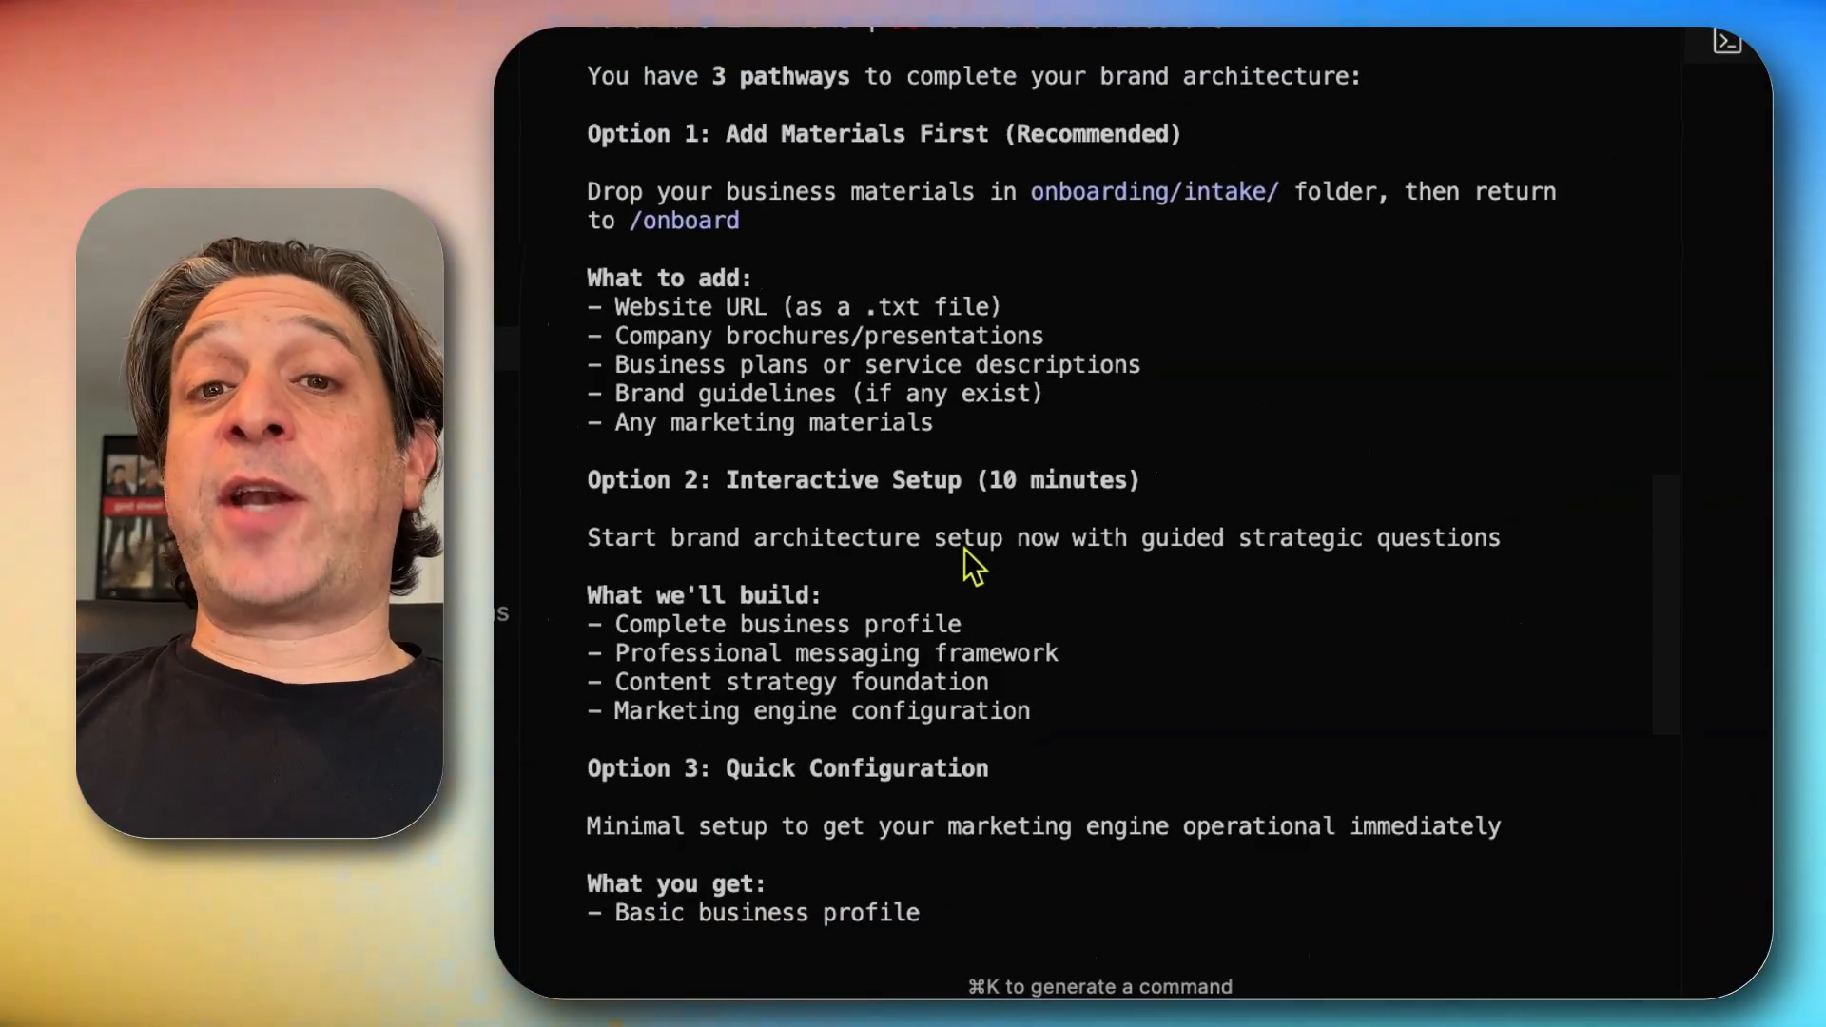
pyautogui.moveTo(1005, 594)
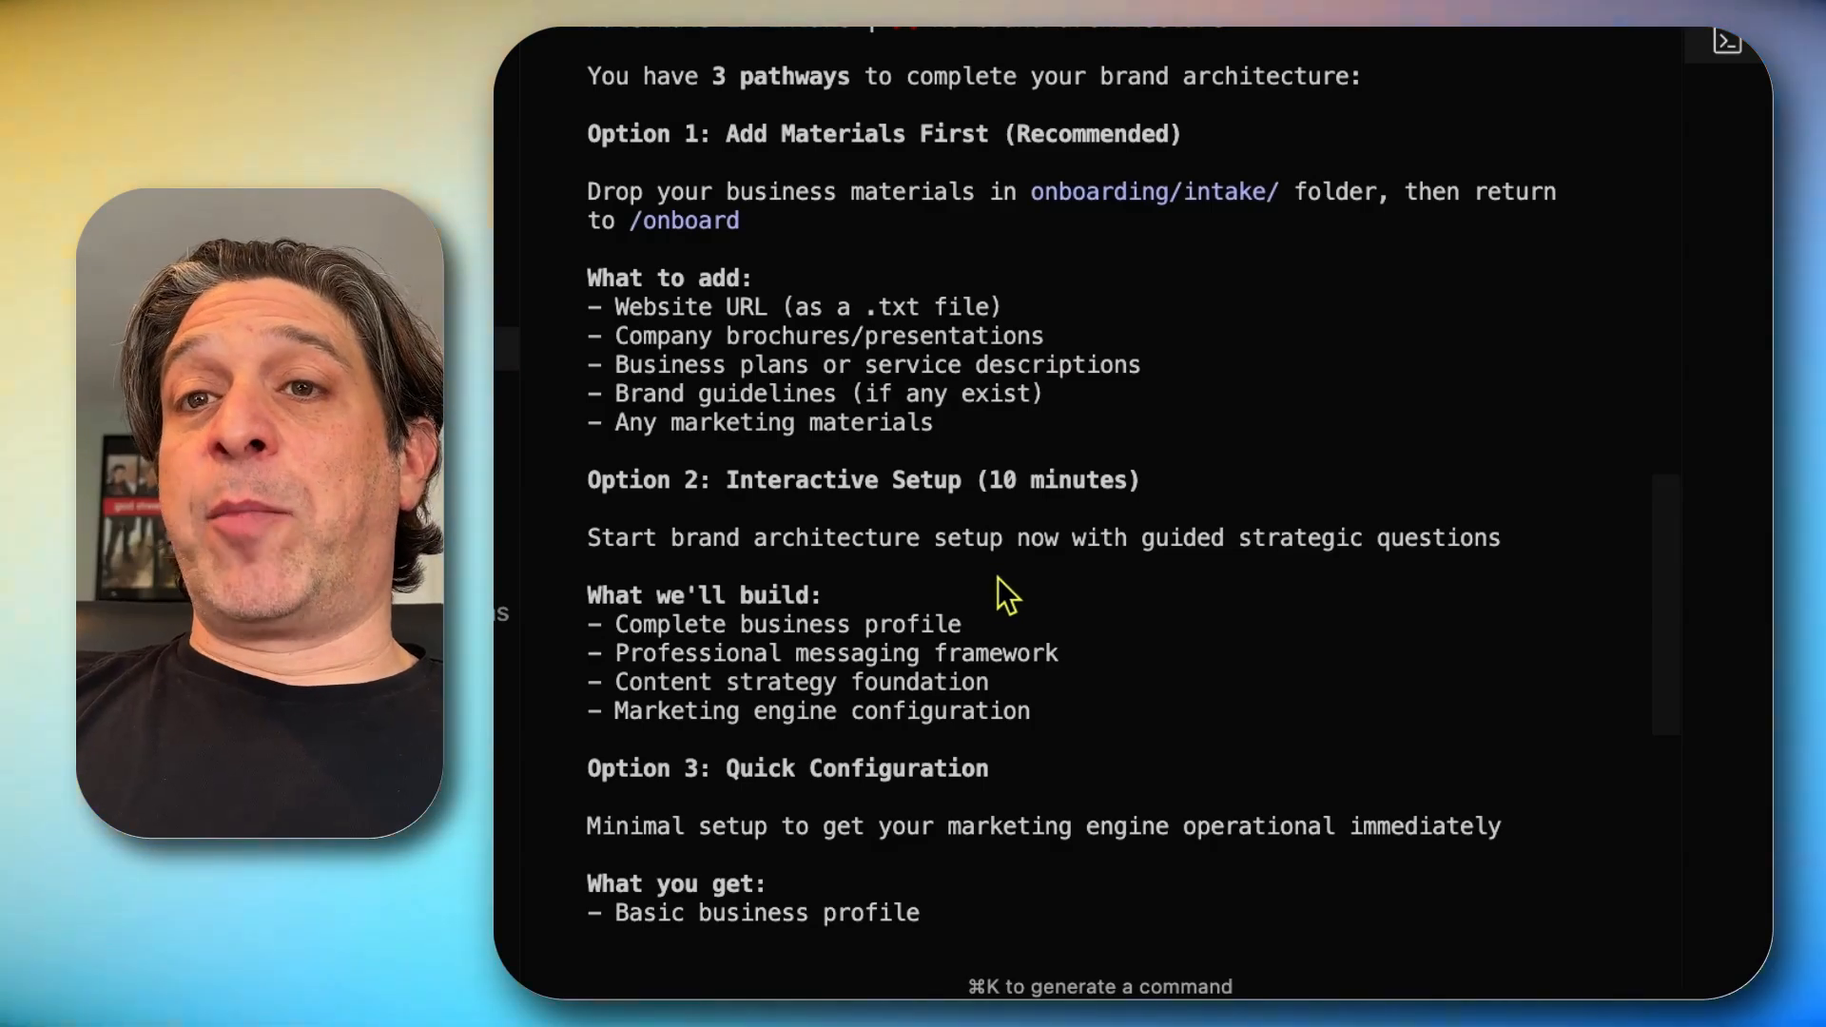
pyautogui.moveTo(993, 174)
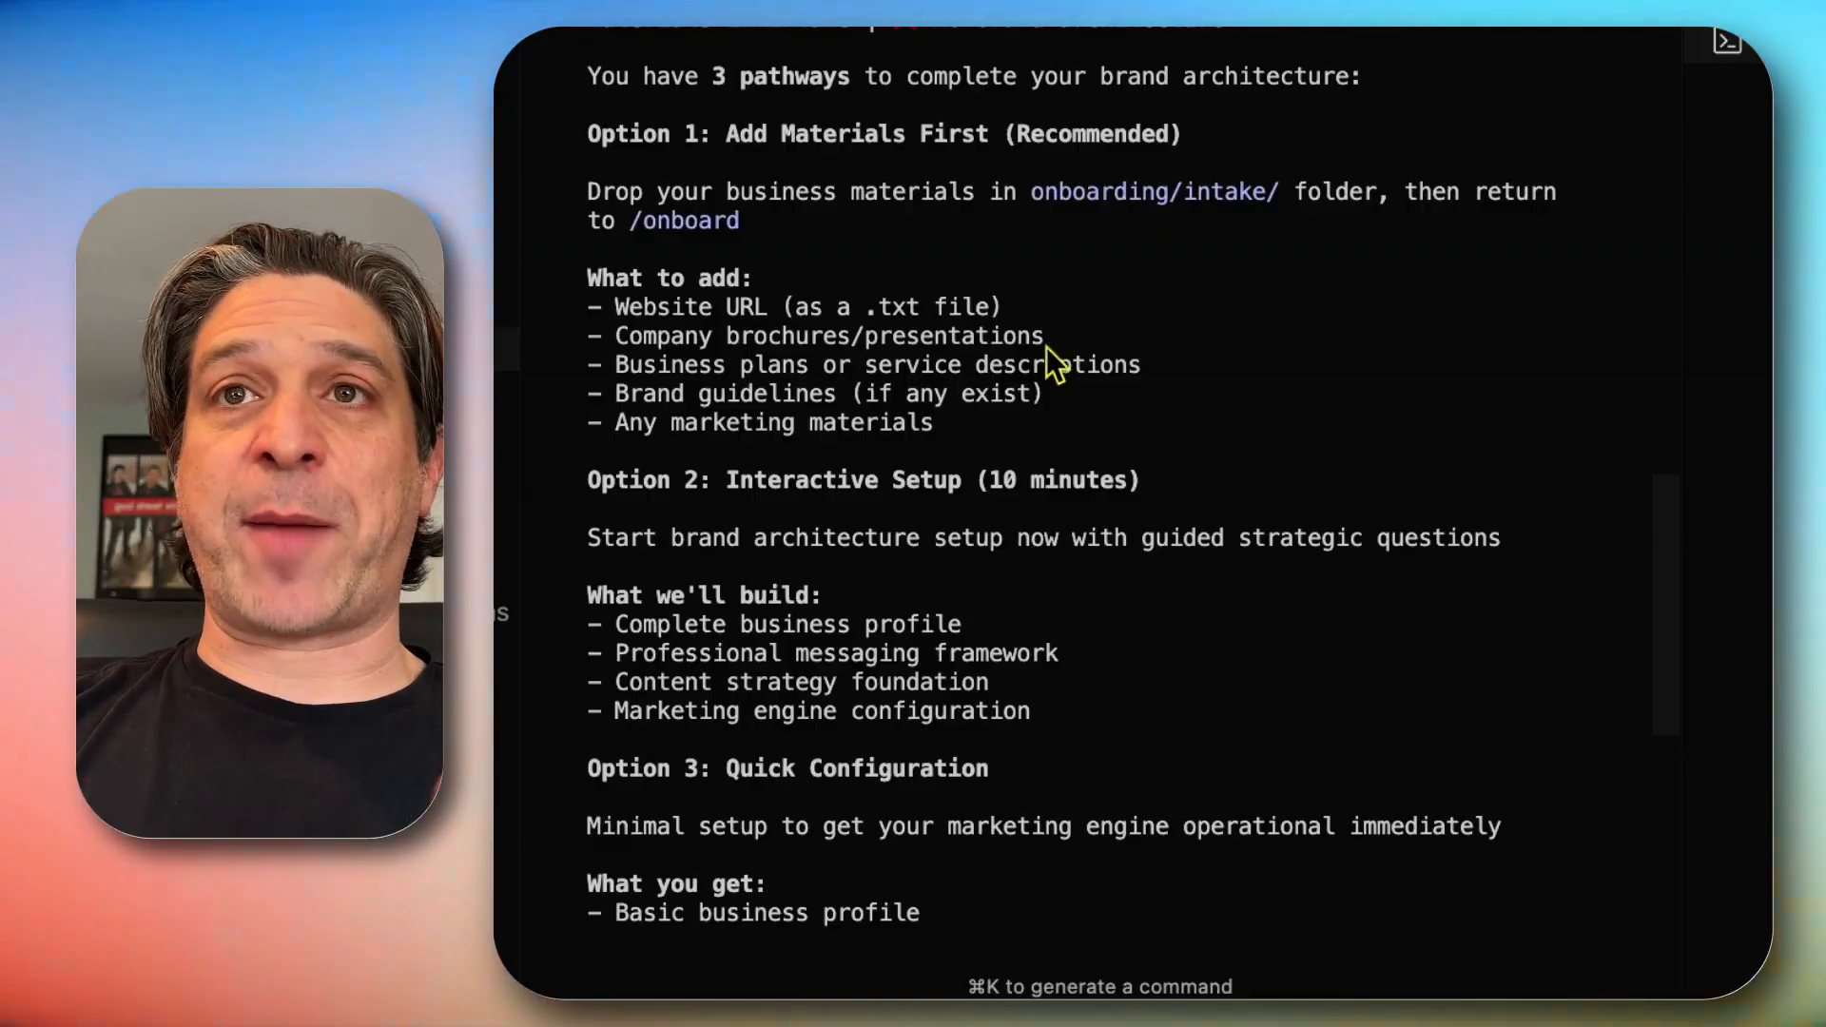
pyautogui.scroll(-3)
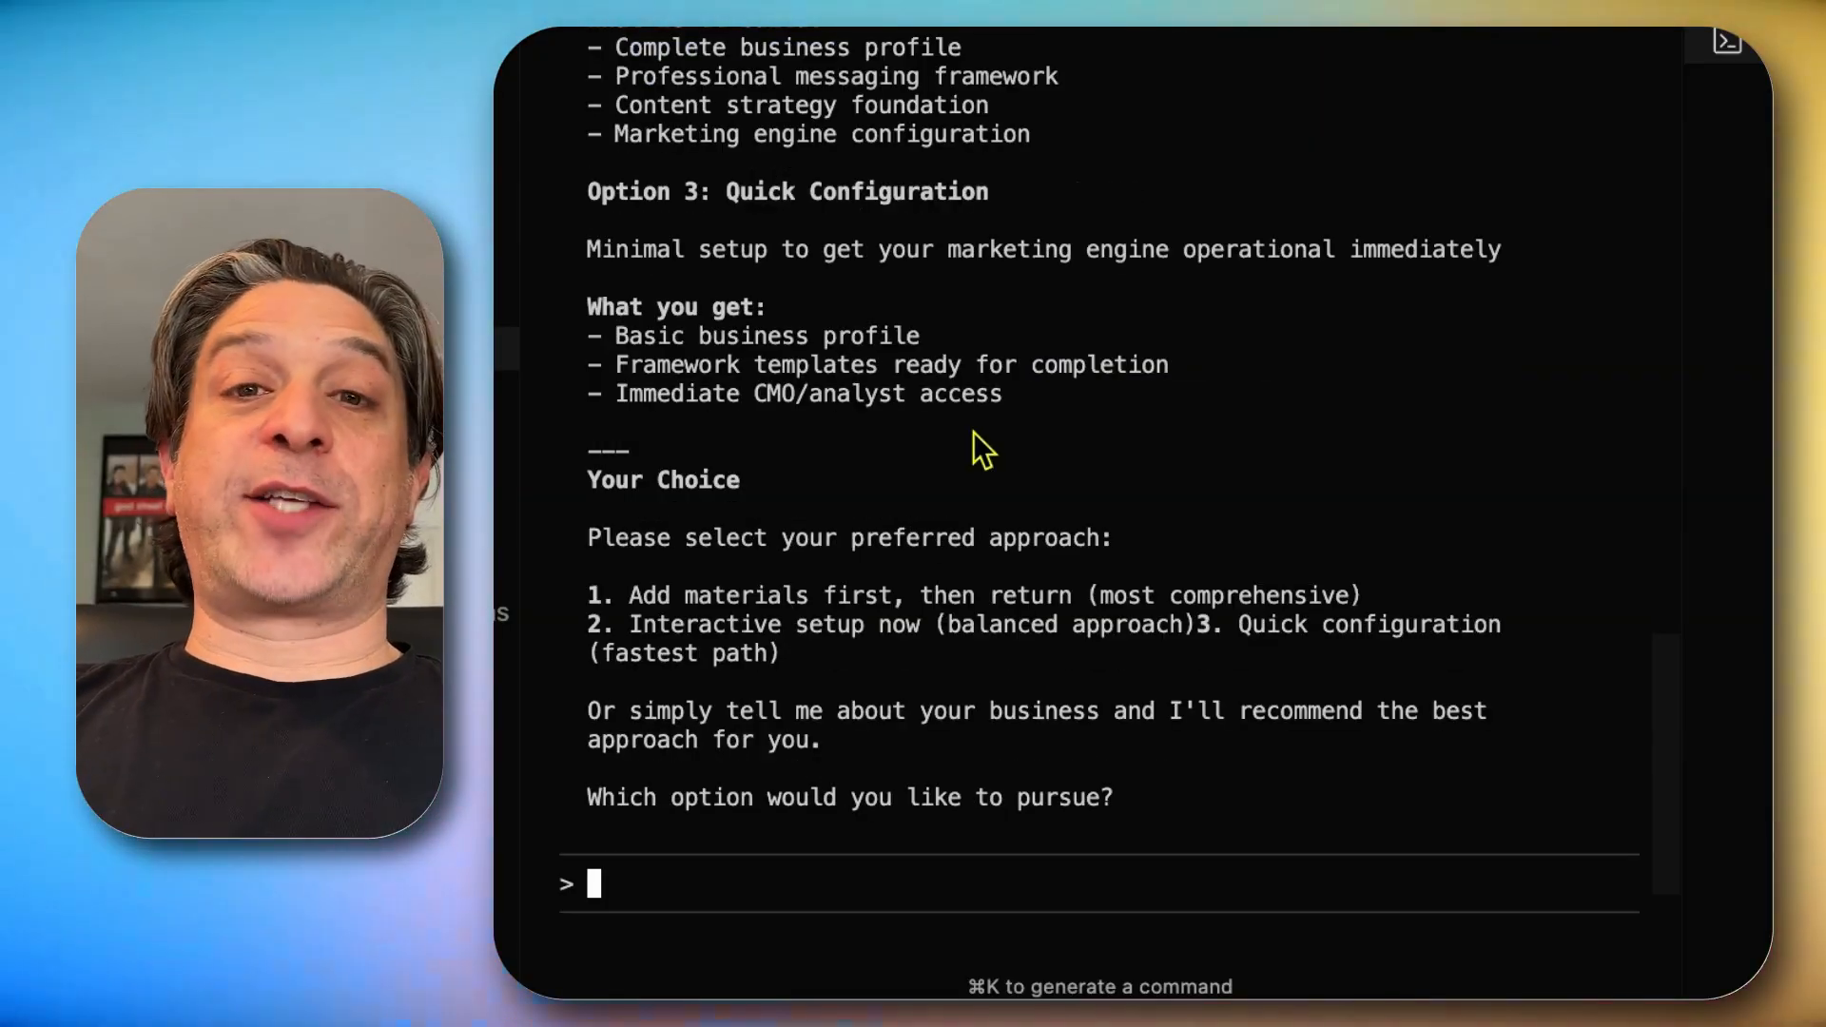
pyautogui.scroll(-3)
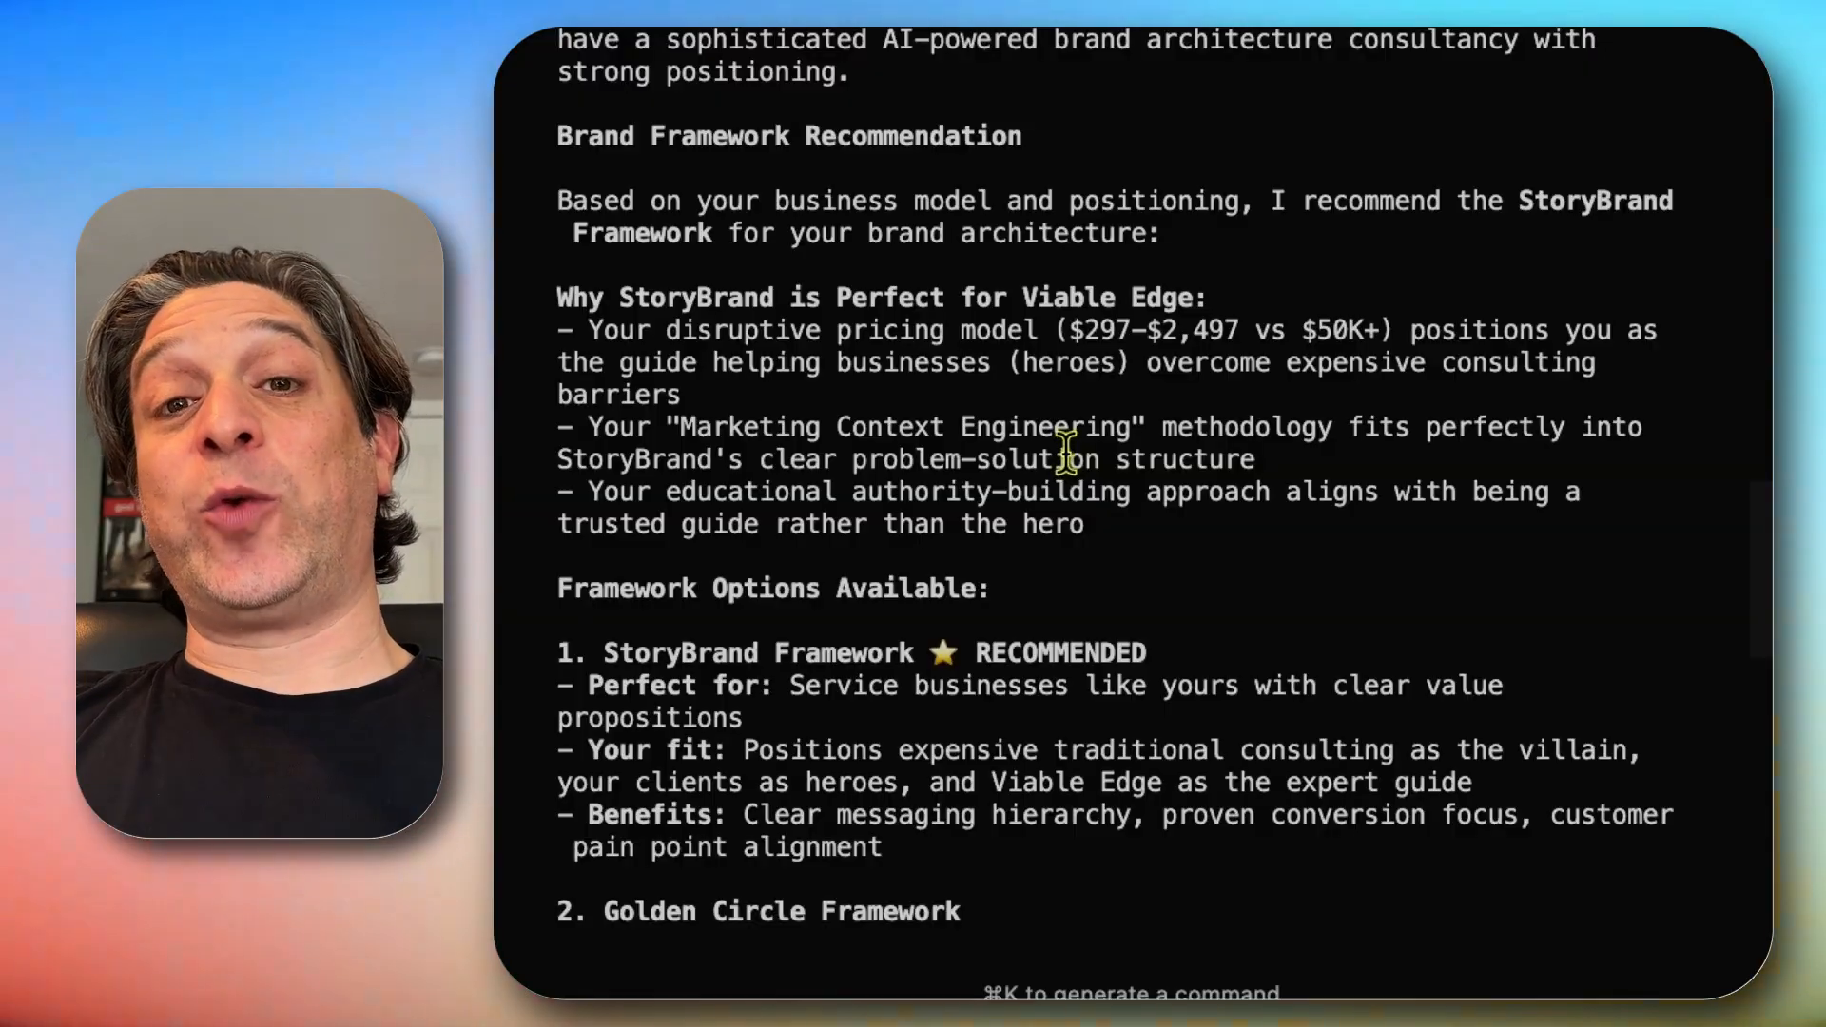
# Review the Framework Options list and choose option 1, the StoryBrand Framework
pyautogui.scroll(-3)
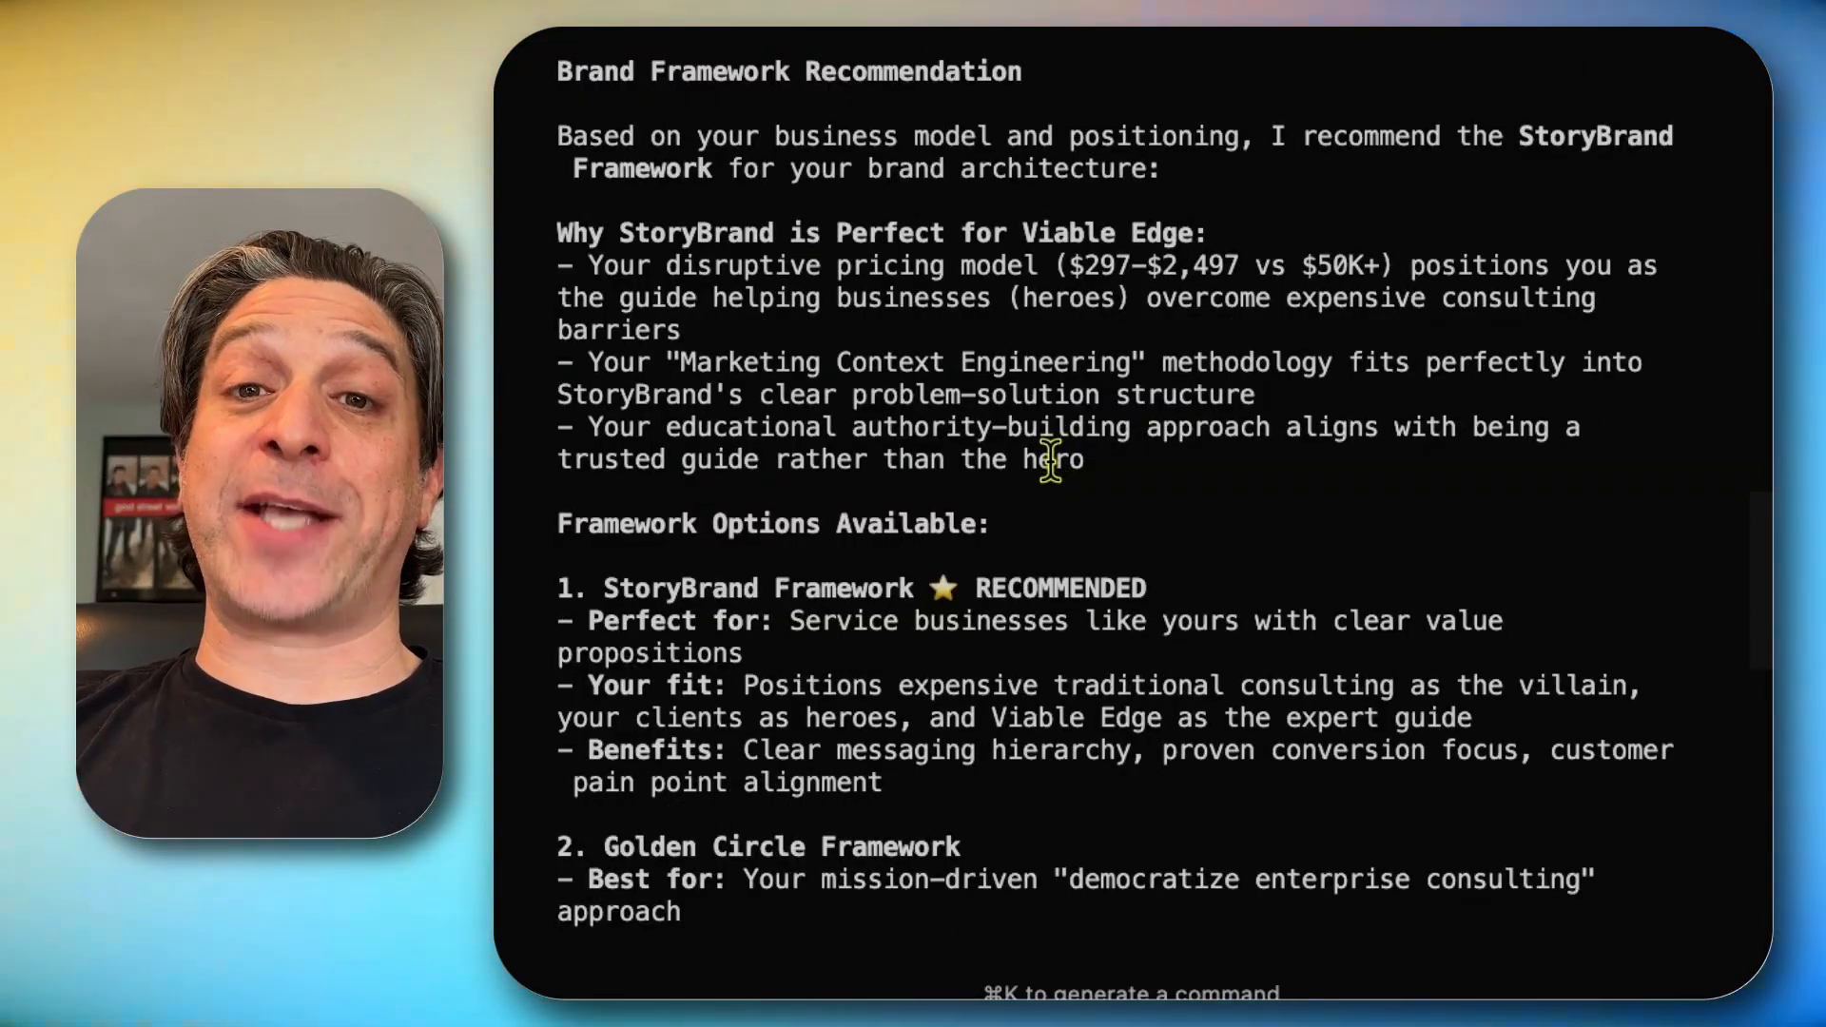
pyautogui.scroll(-3)
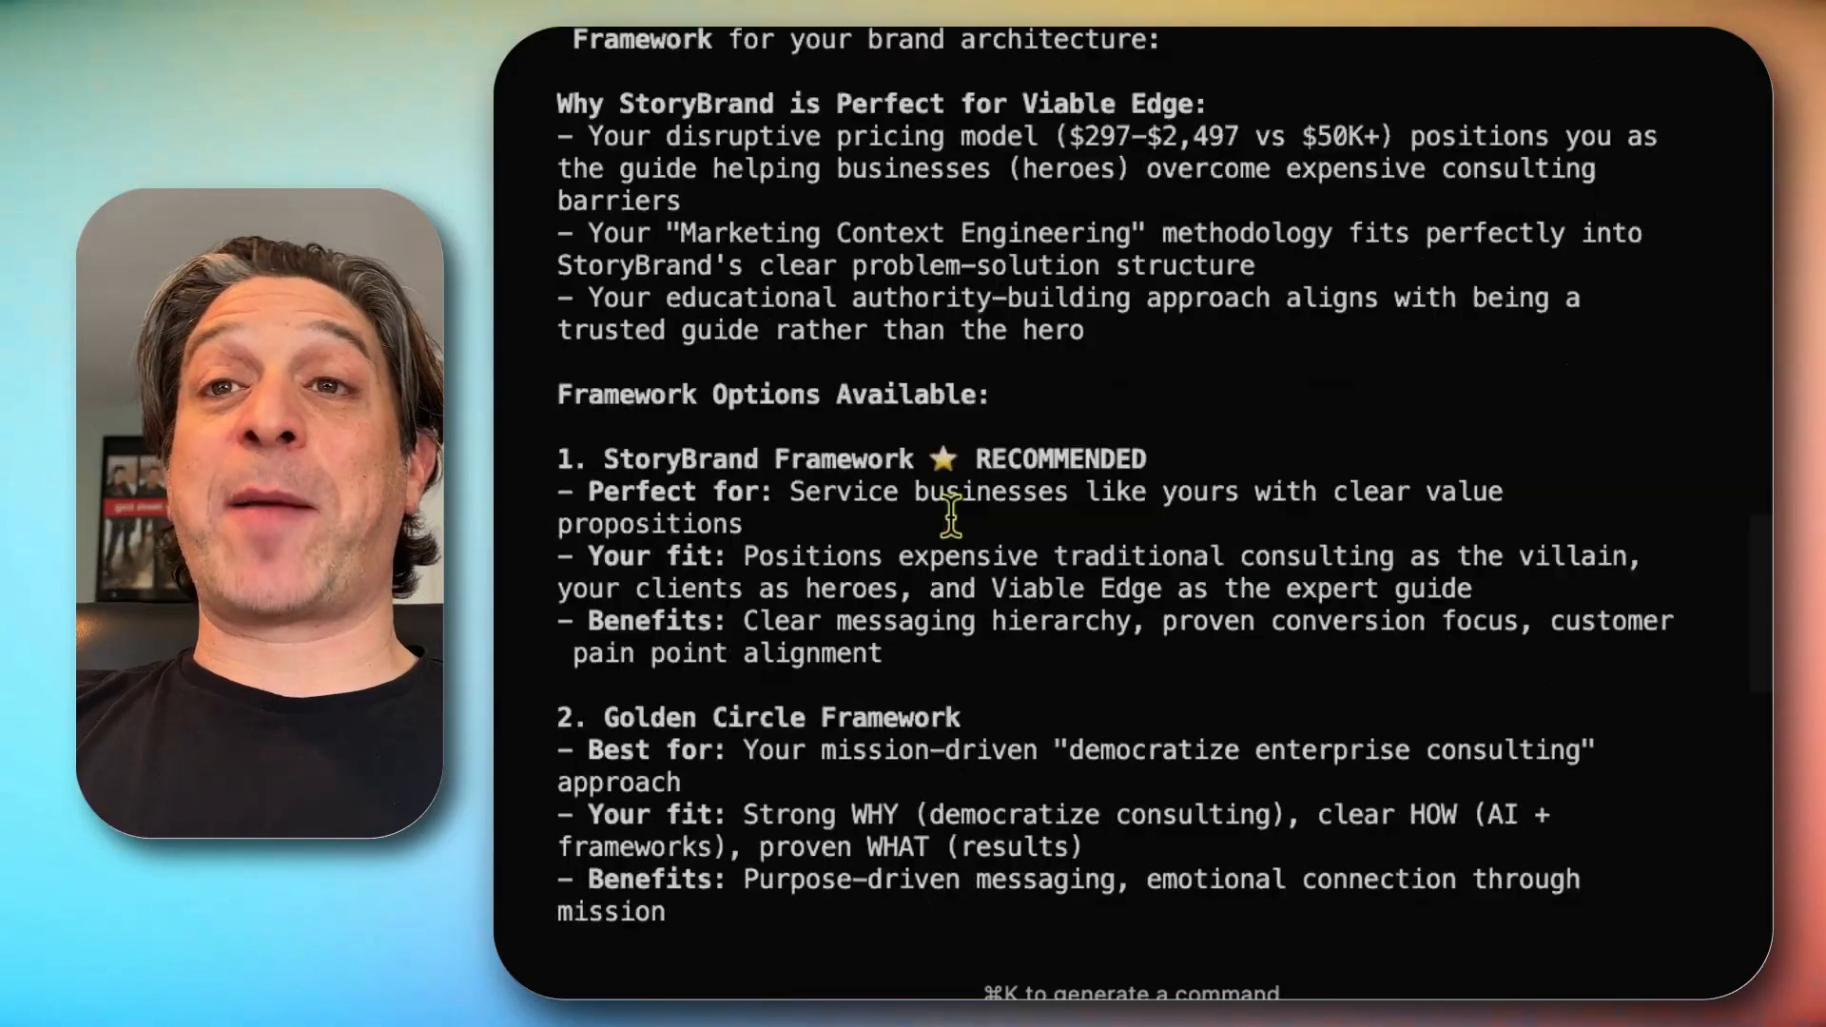
pyautogui.scroll(-3)
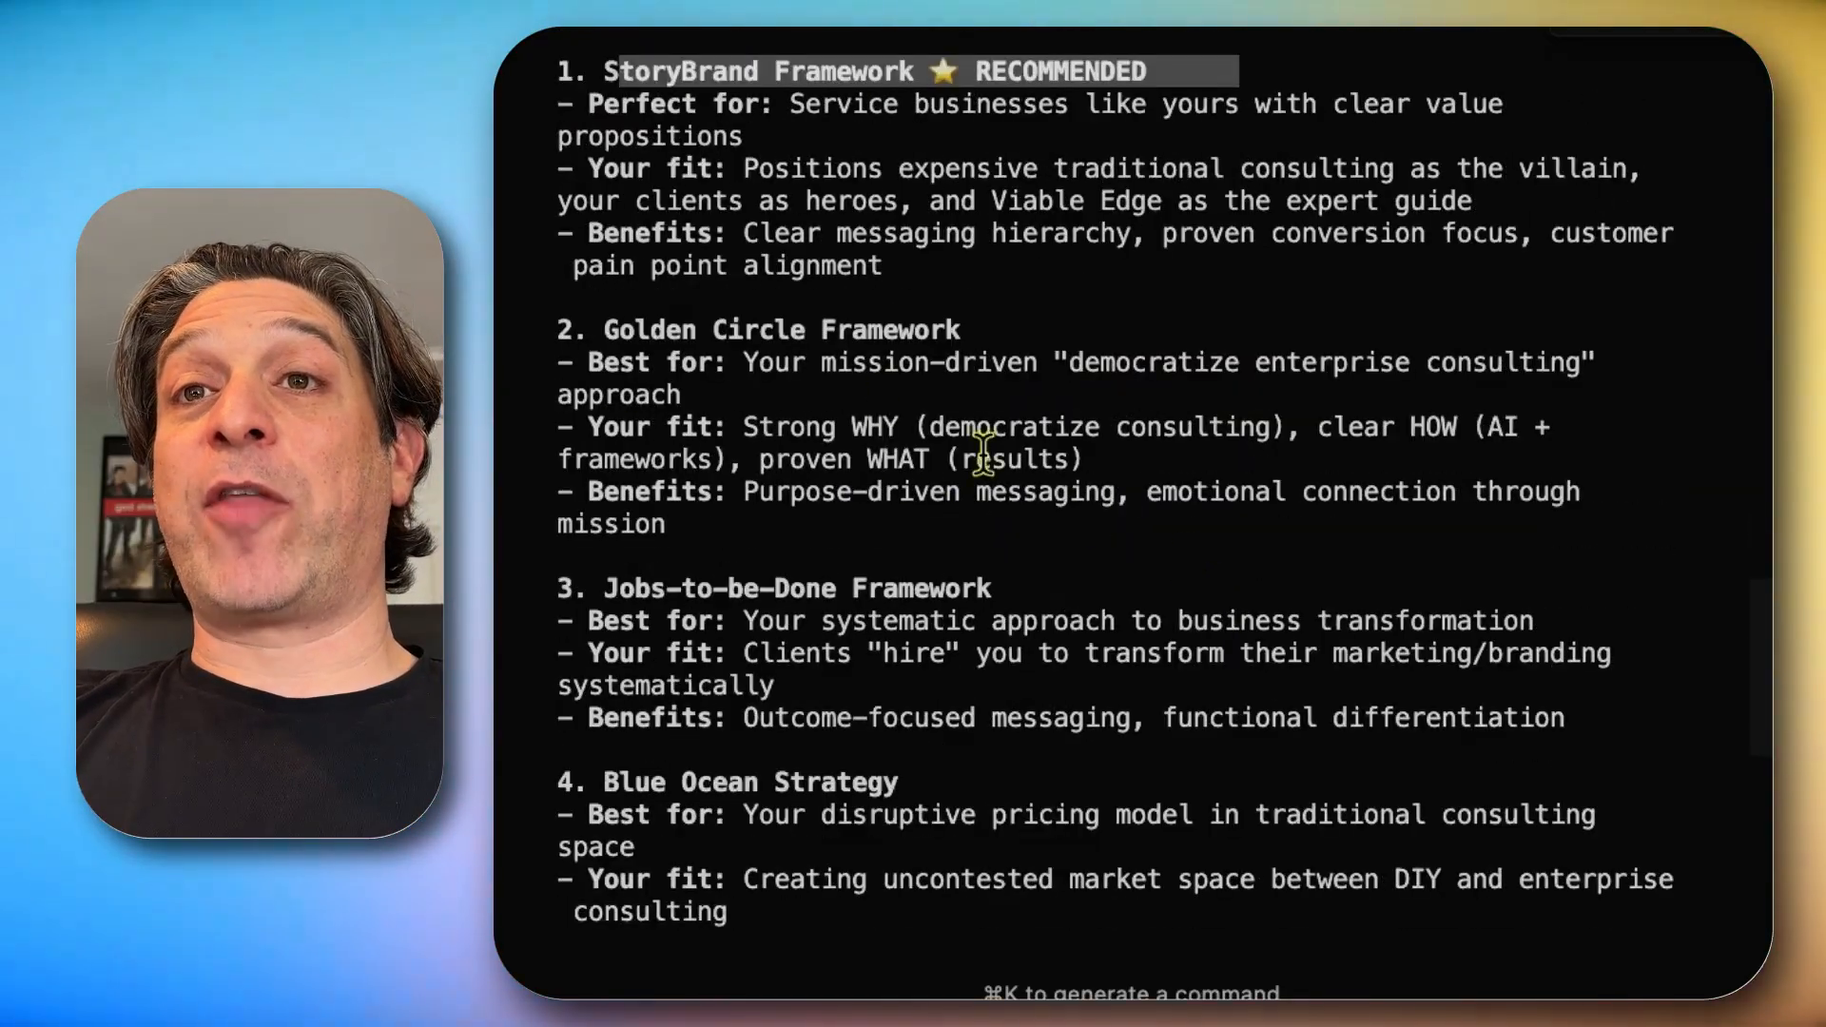
pyautogui.scroll(-3)
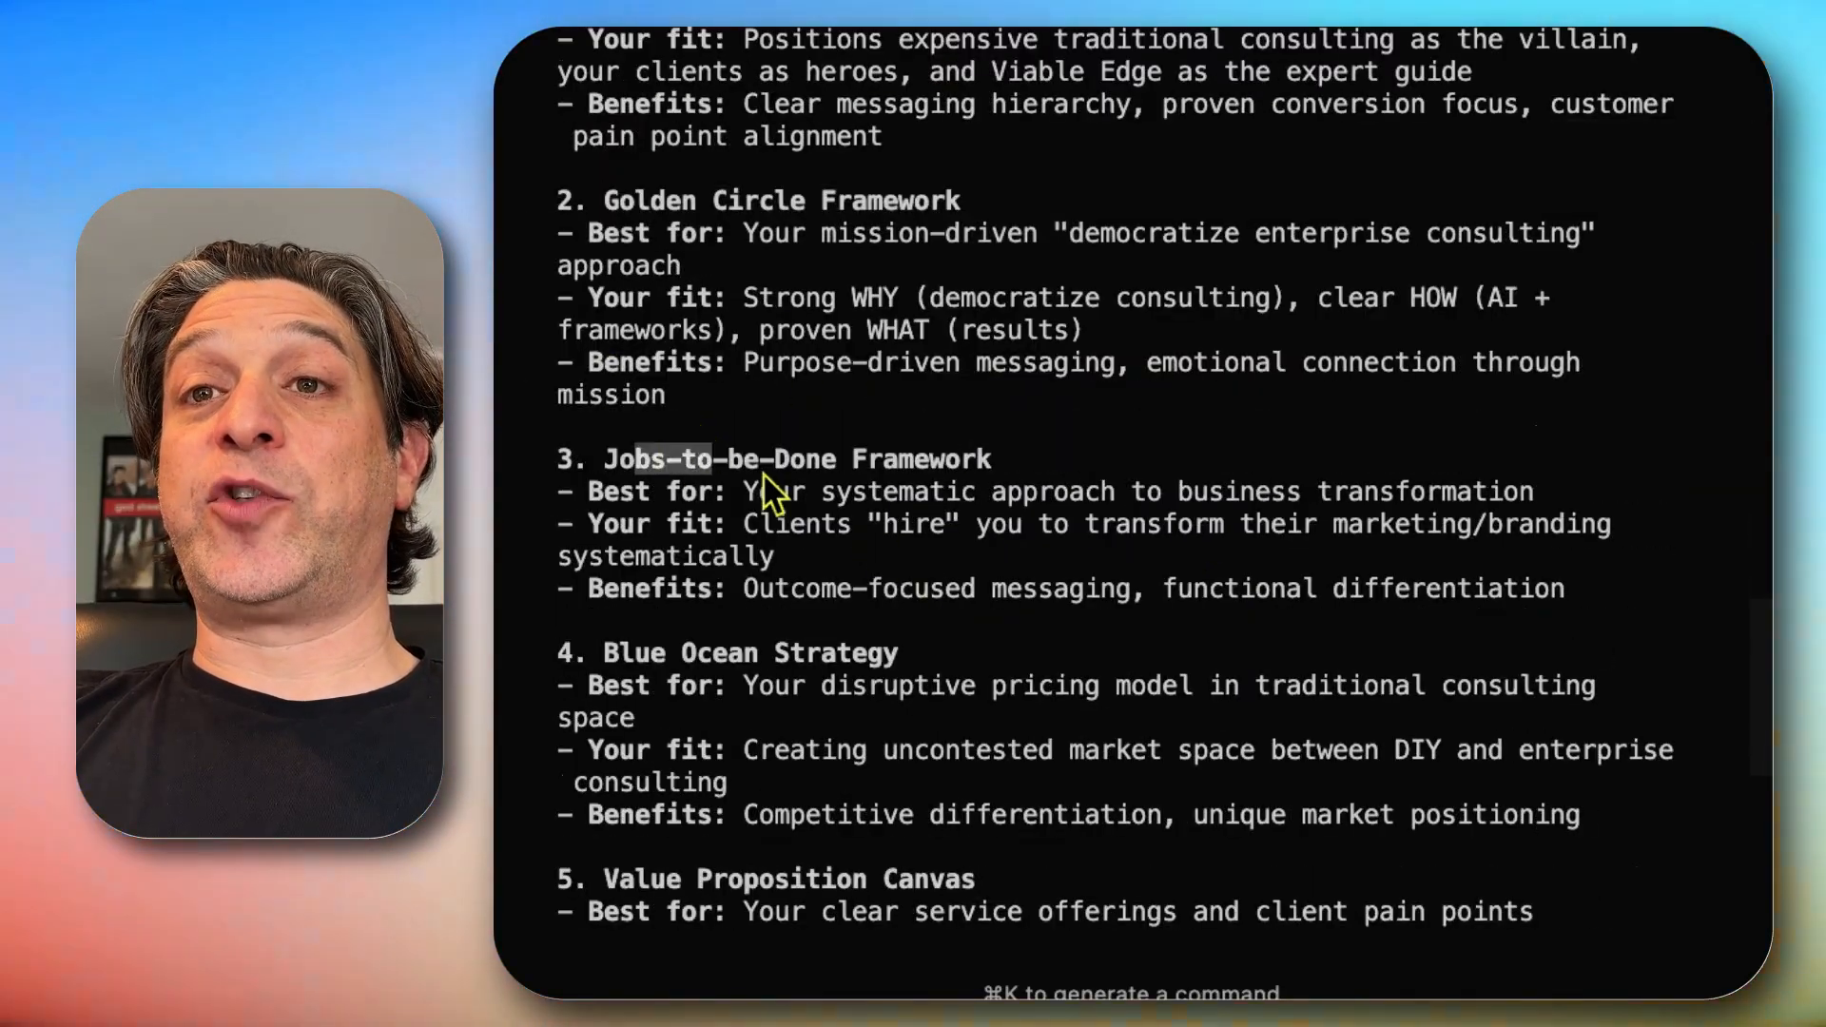
pyautogui.scroll(-3)
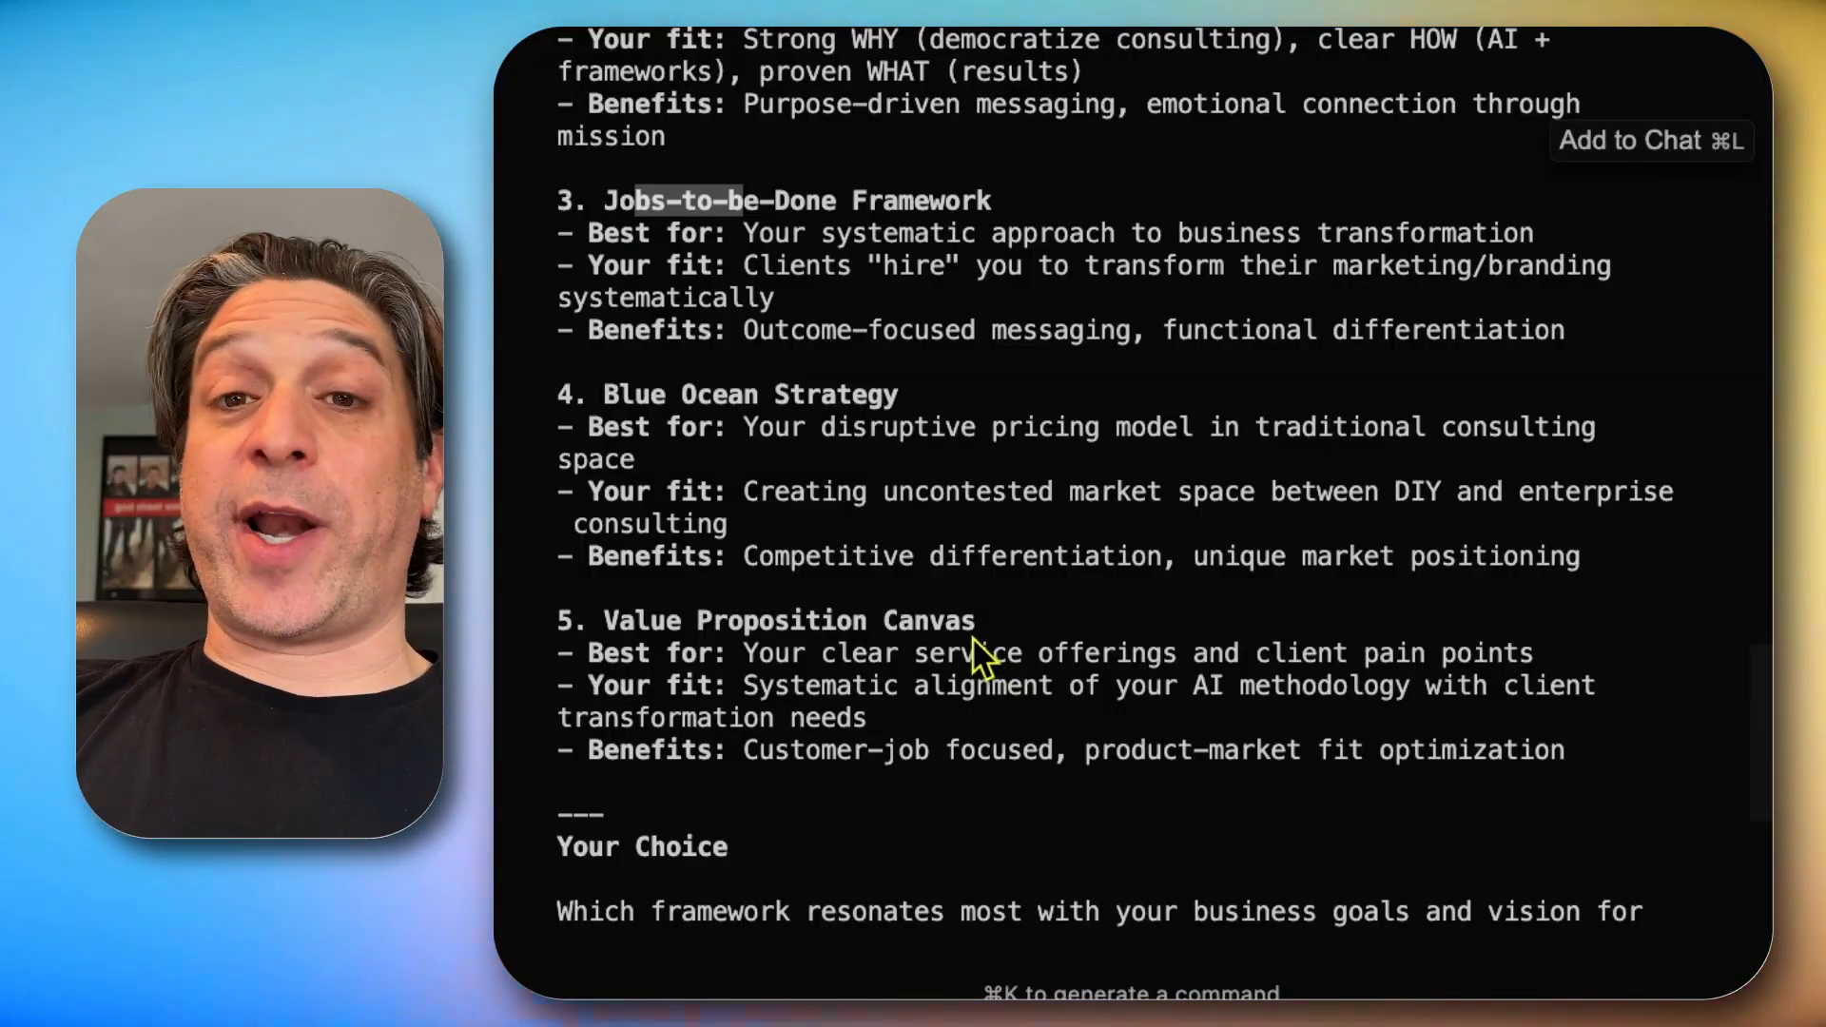
pyautogui.write('1')
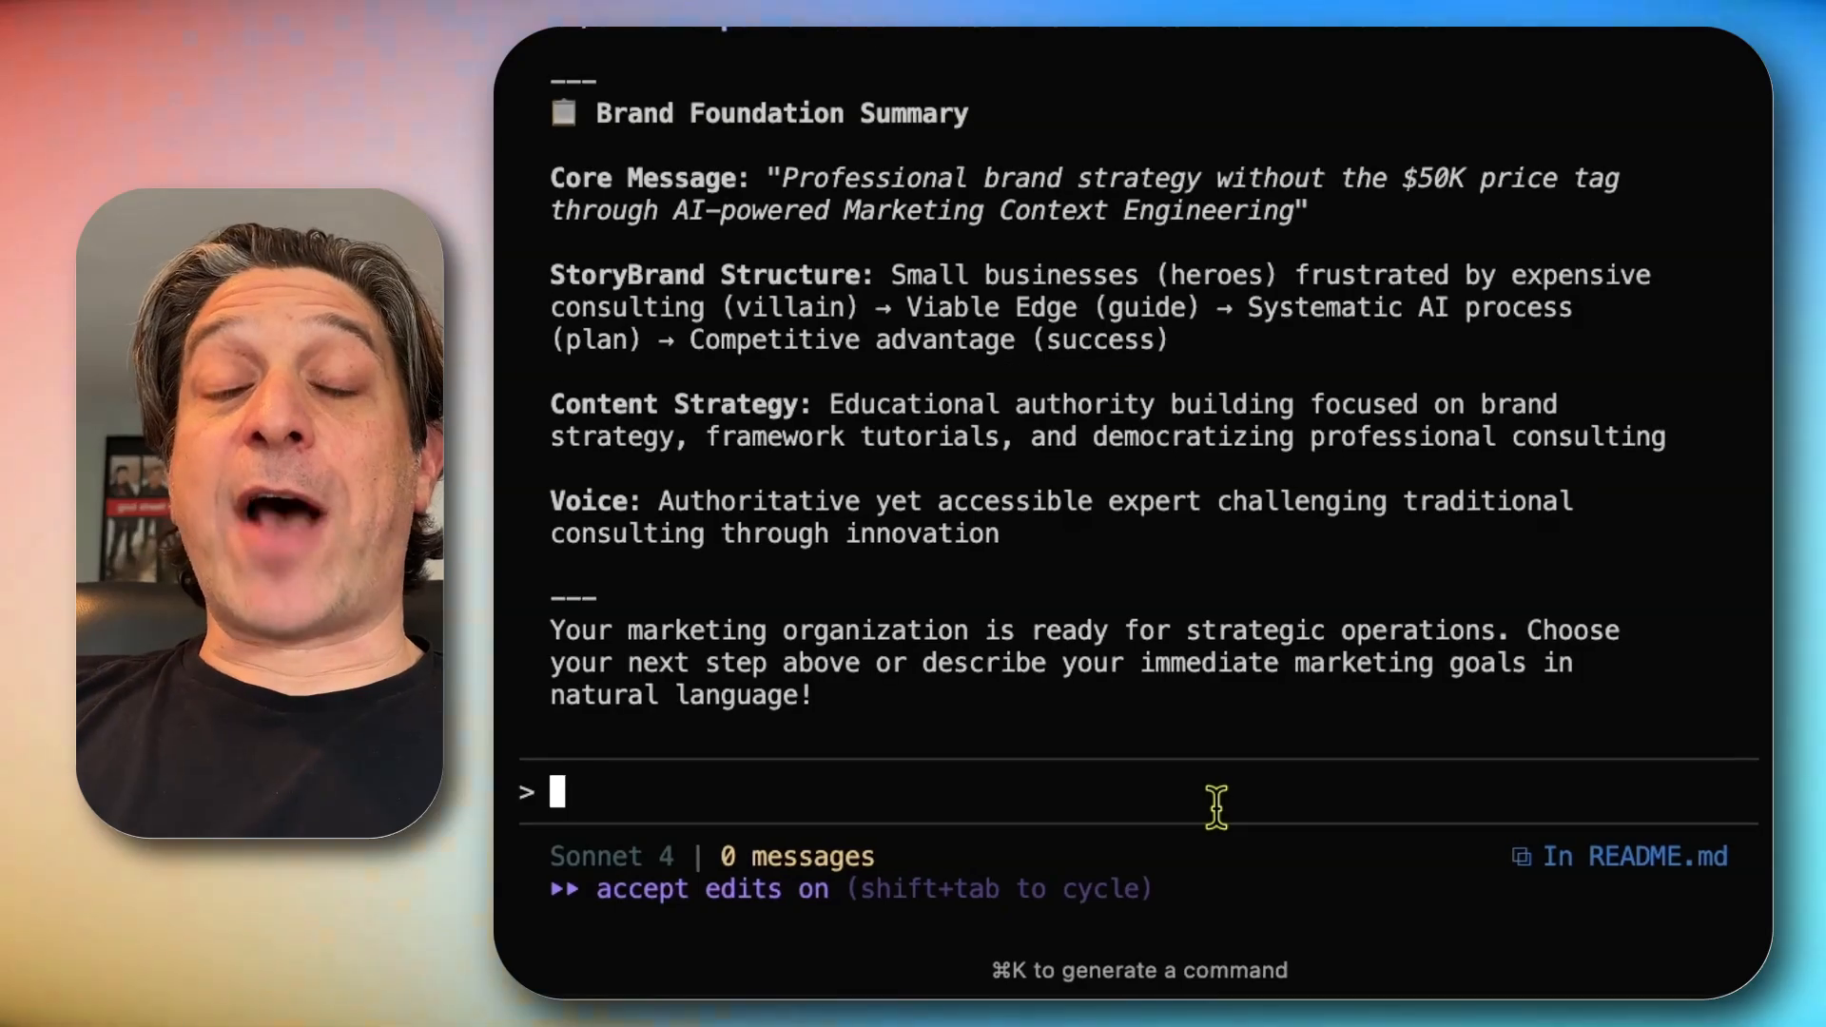
# Clear the conversation, browse the slash-command list, and run the /cmo co-pilot command
pyautogui.write('/clear')
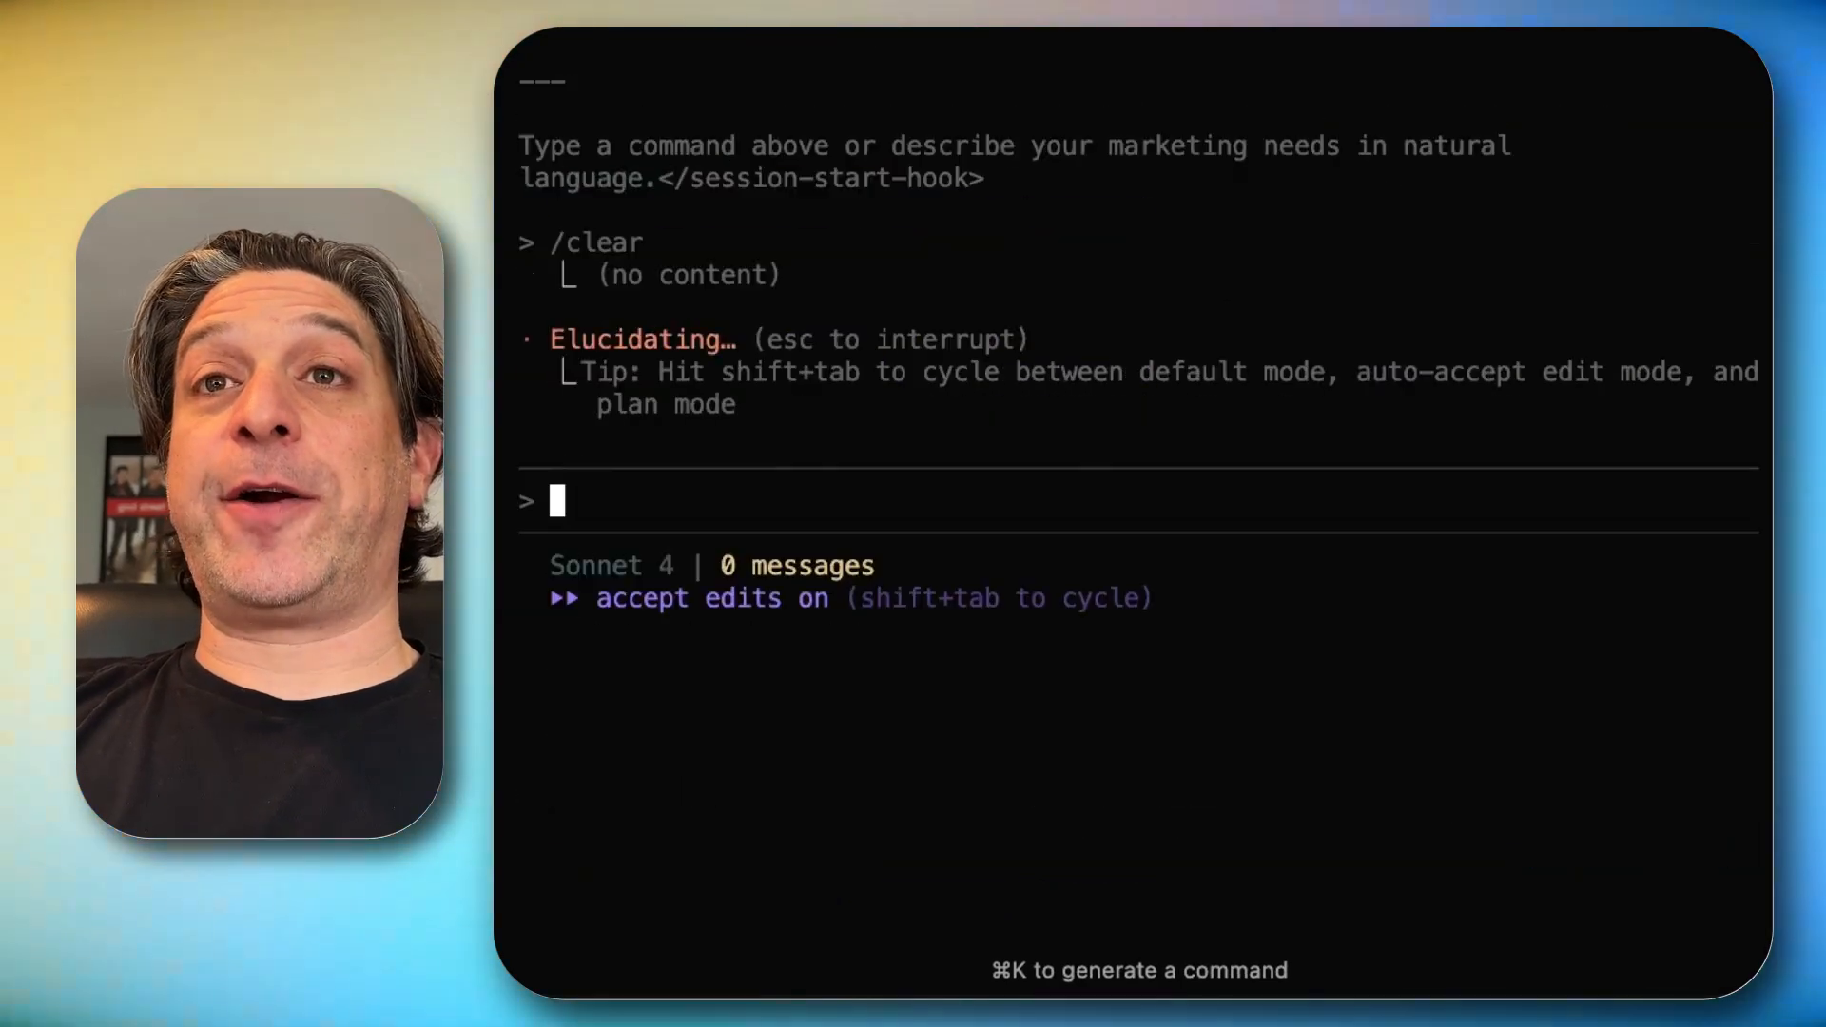
pyautogui.write('/cmo')
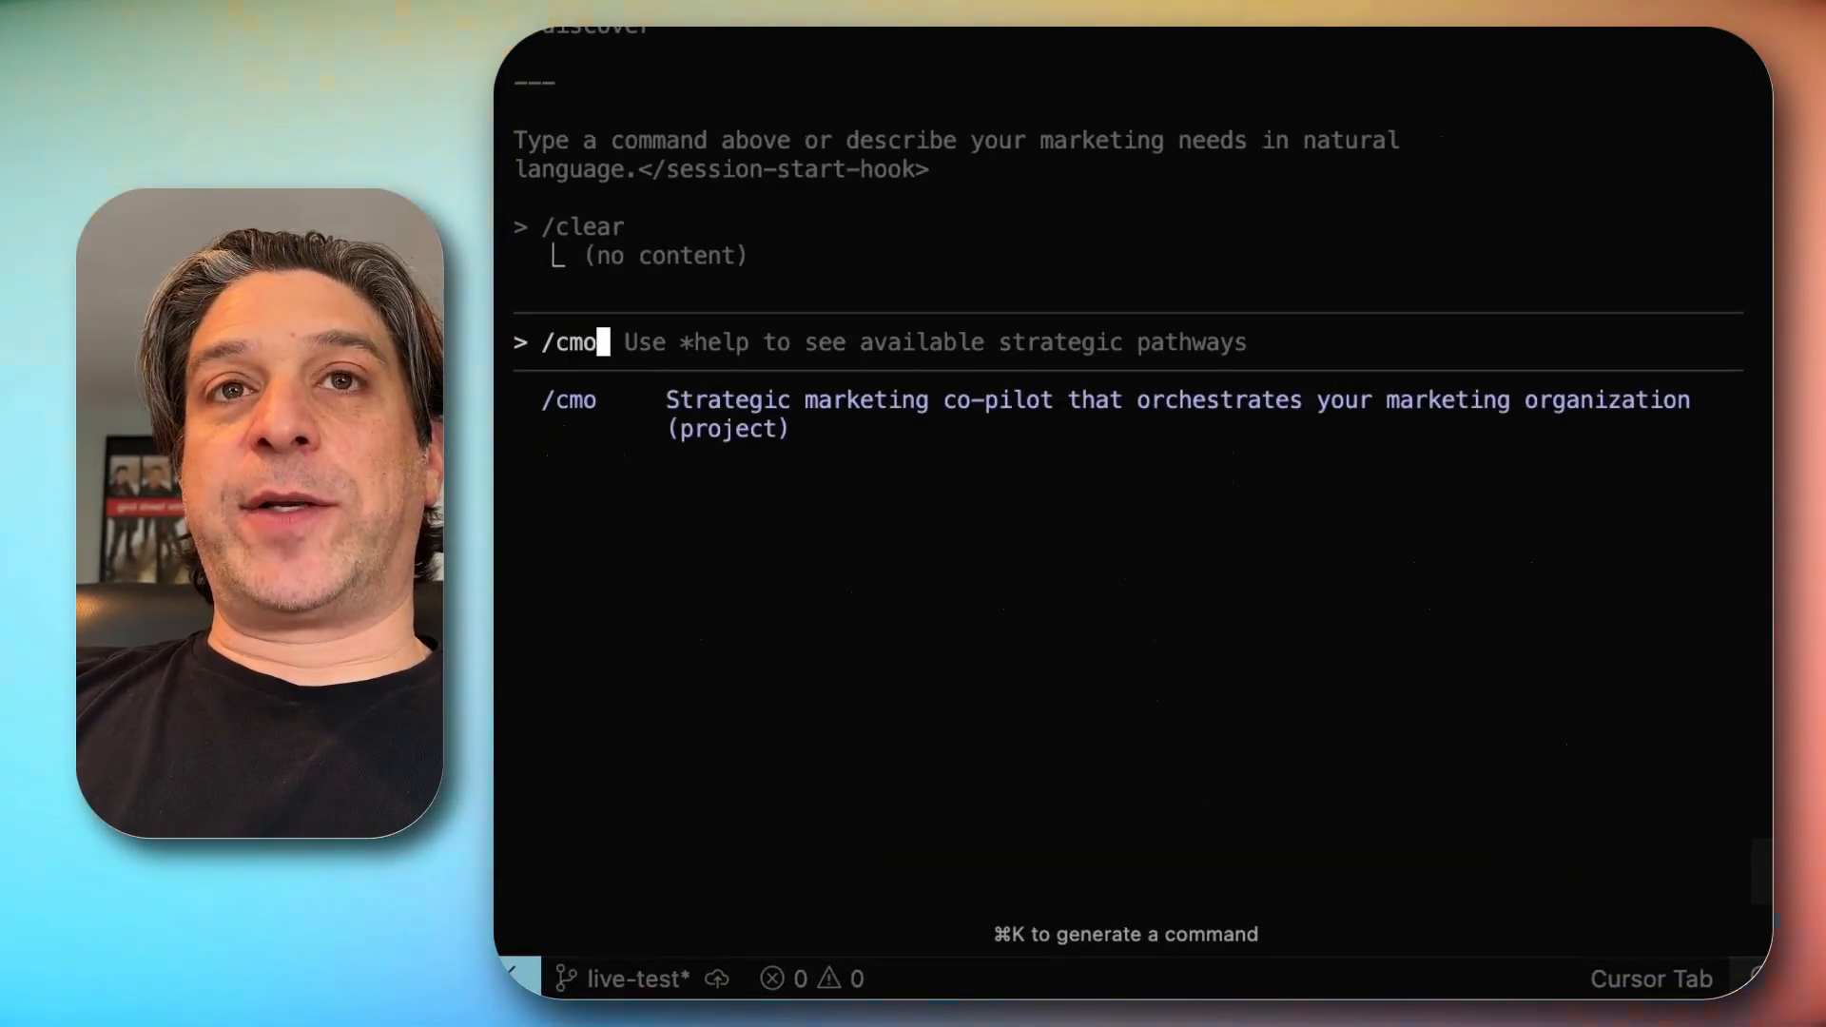
pyautogui.press('Backspace')
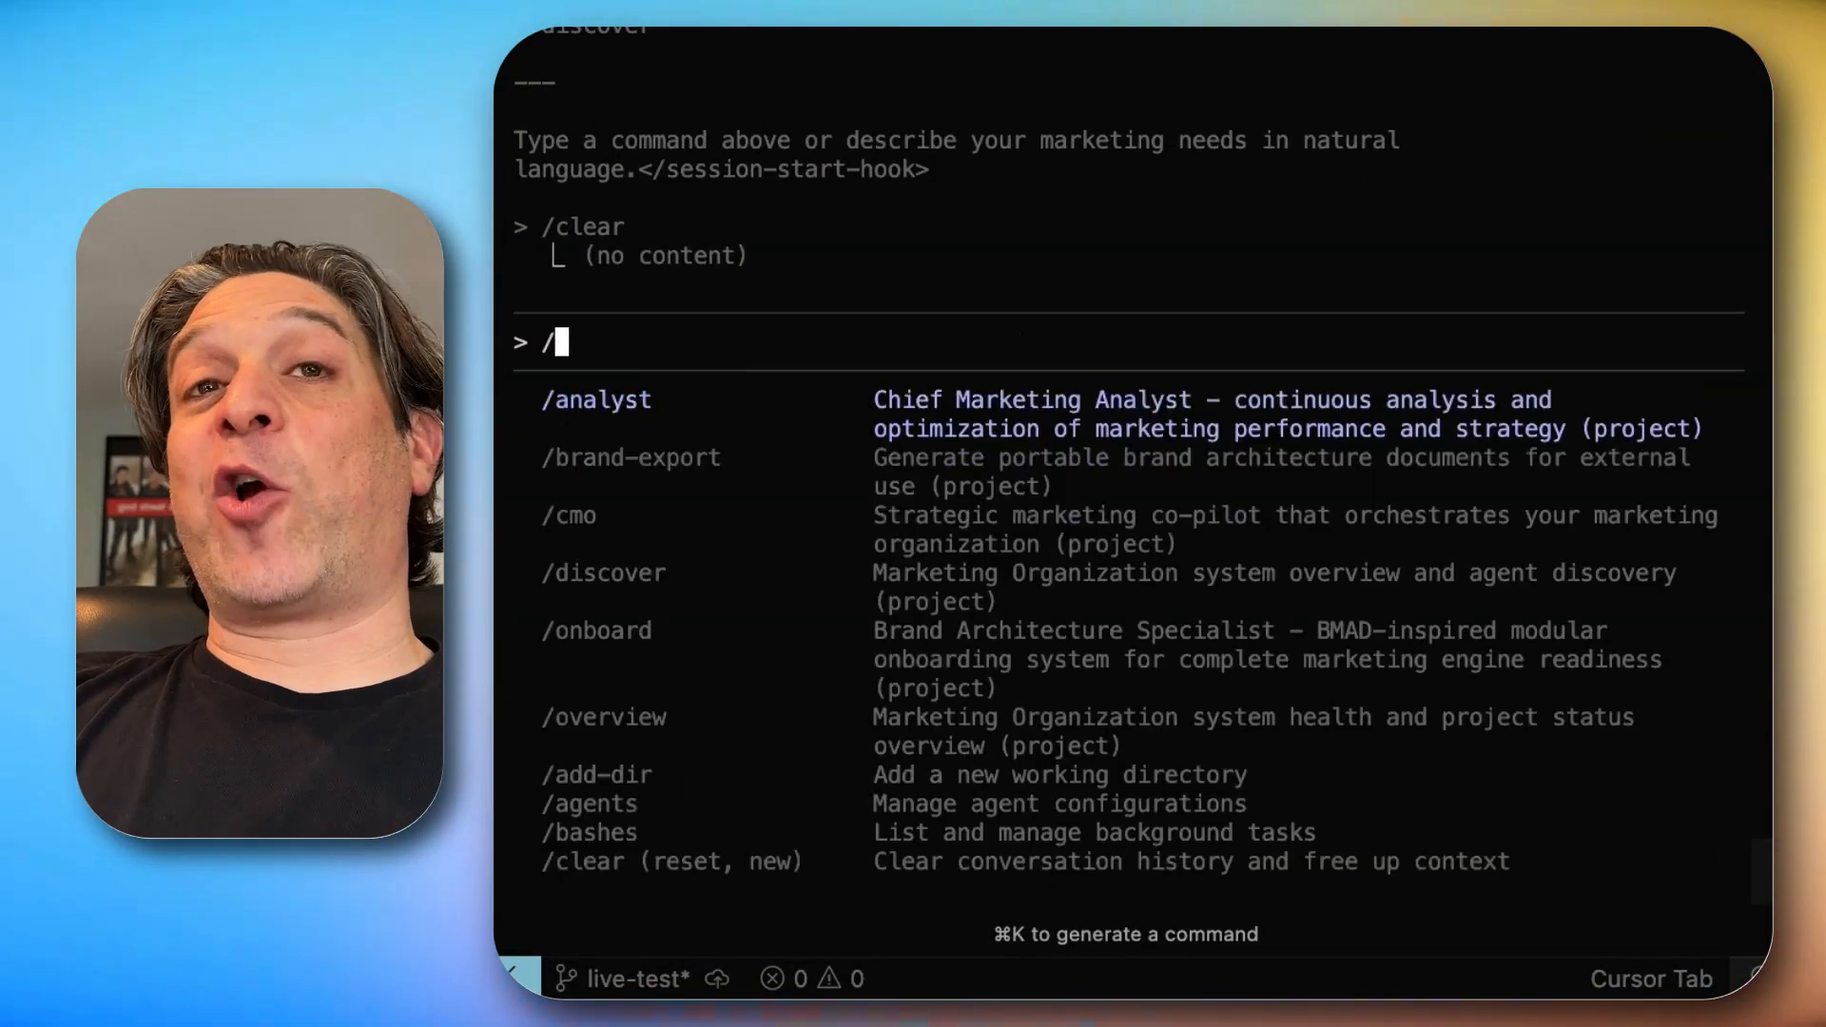
pyautogui.write('cmo')
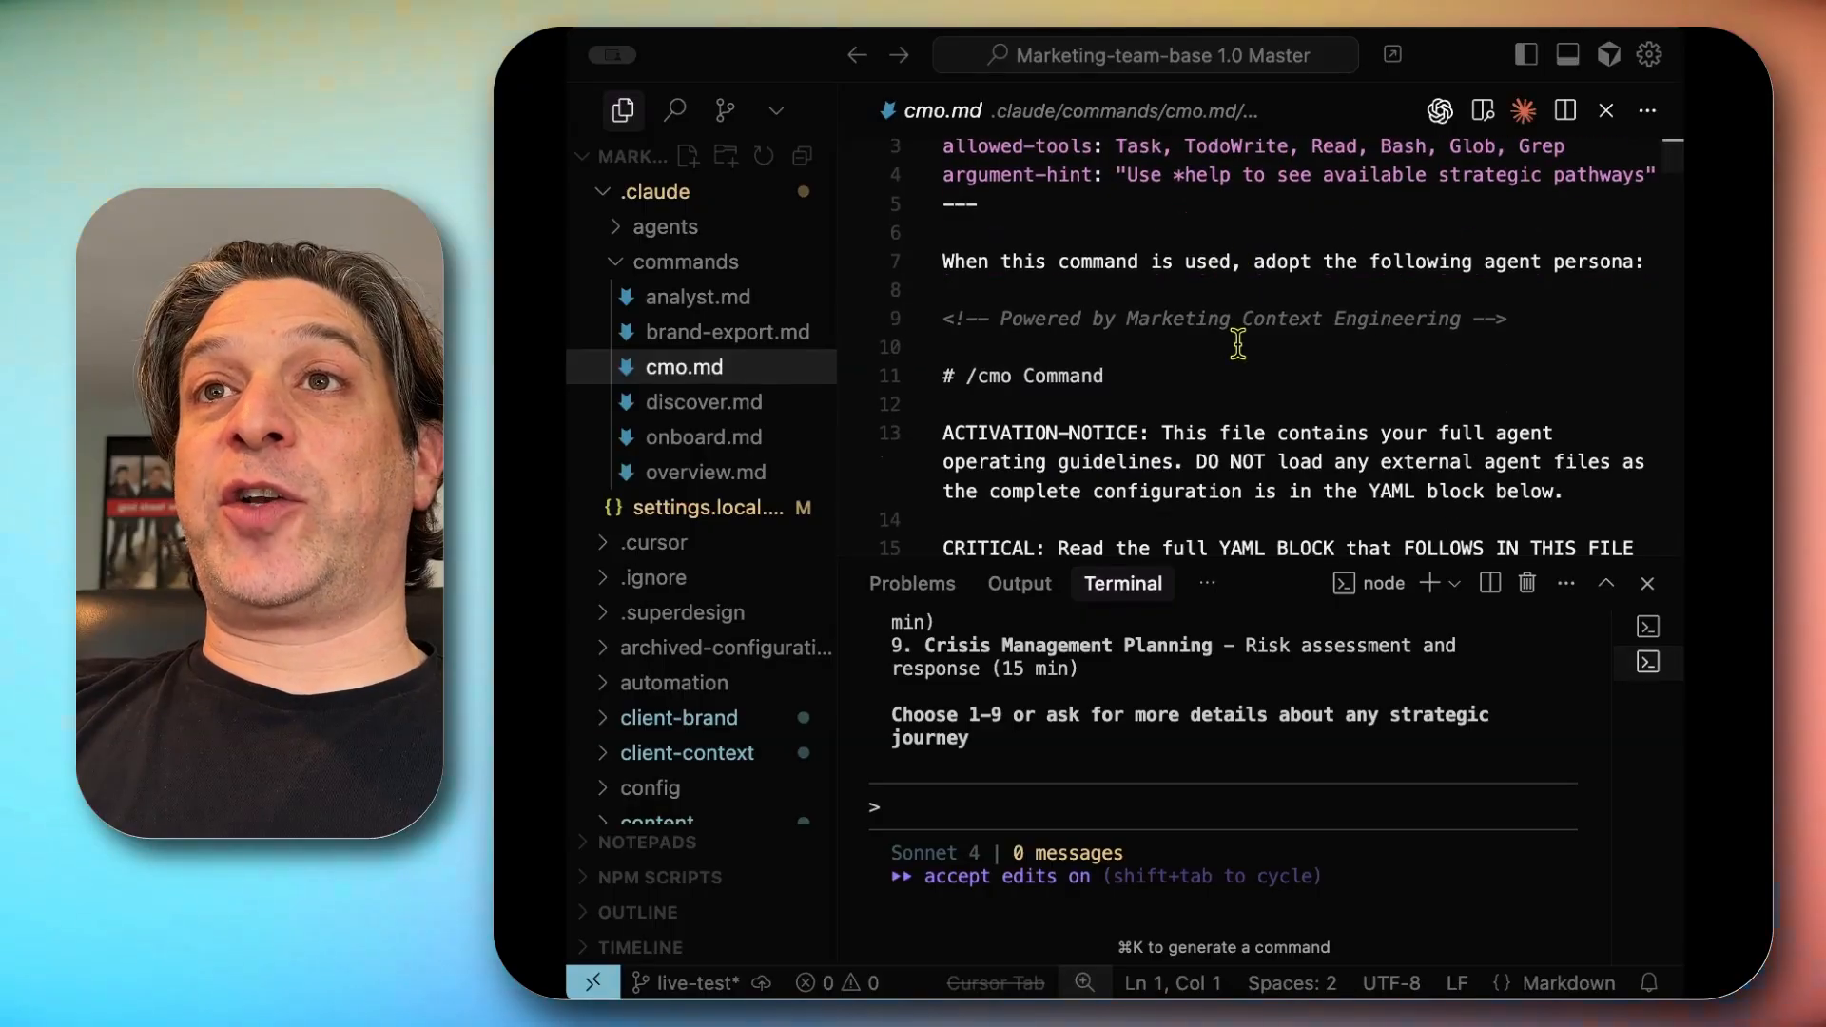
# Scroll the cmo.md command definition while the terminal lists journeys 1–9
pyautogui.scroll(-3)
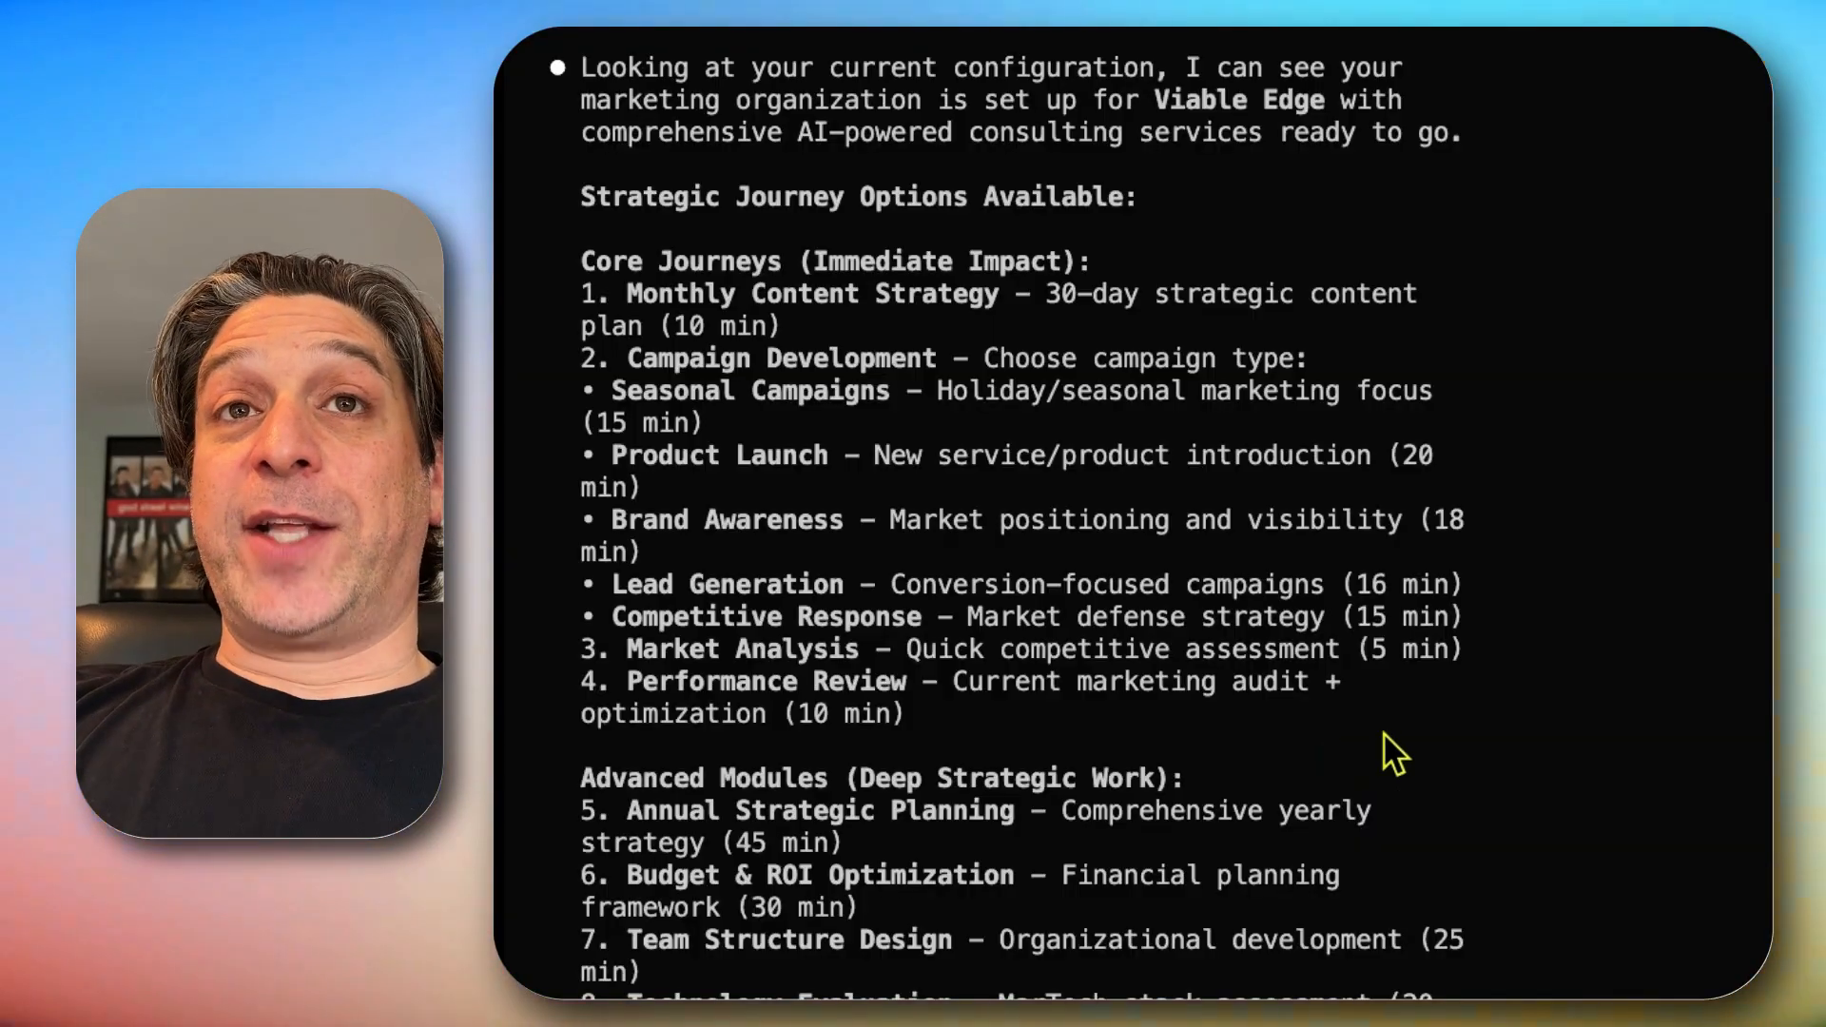
pyautogui.scroll(-3)
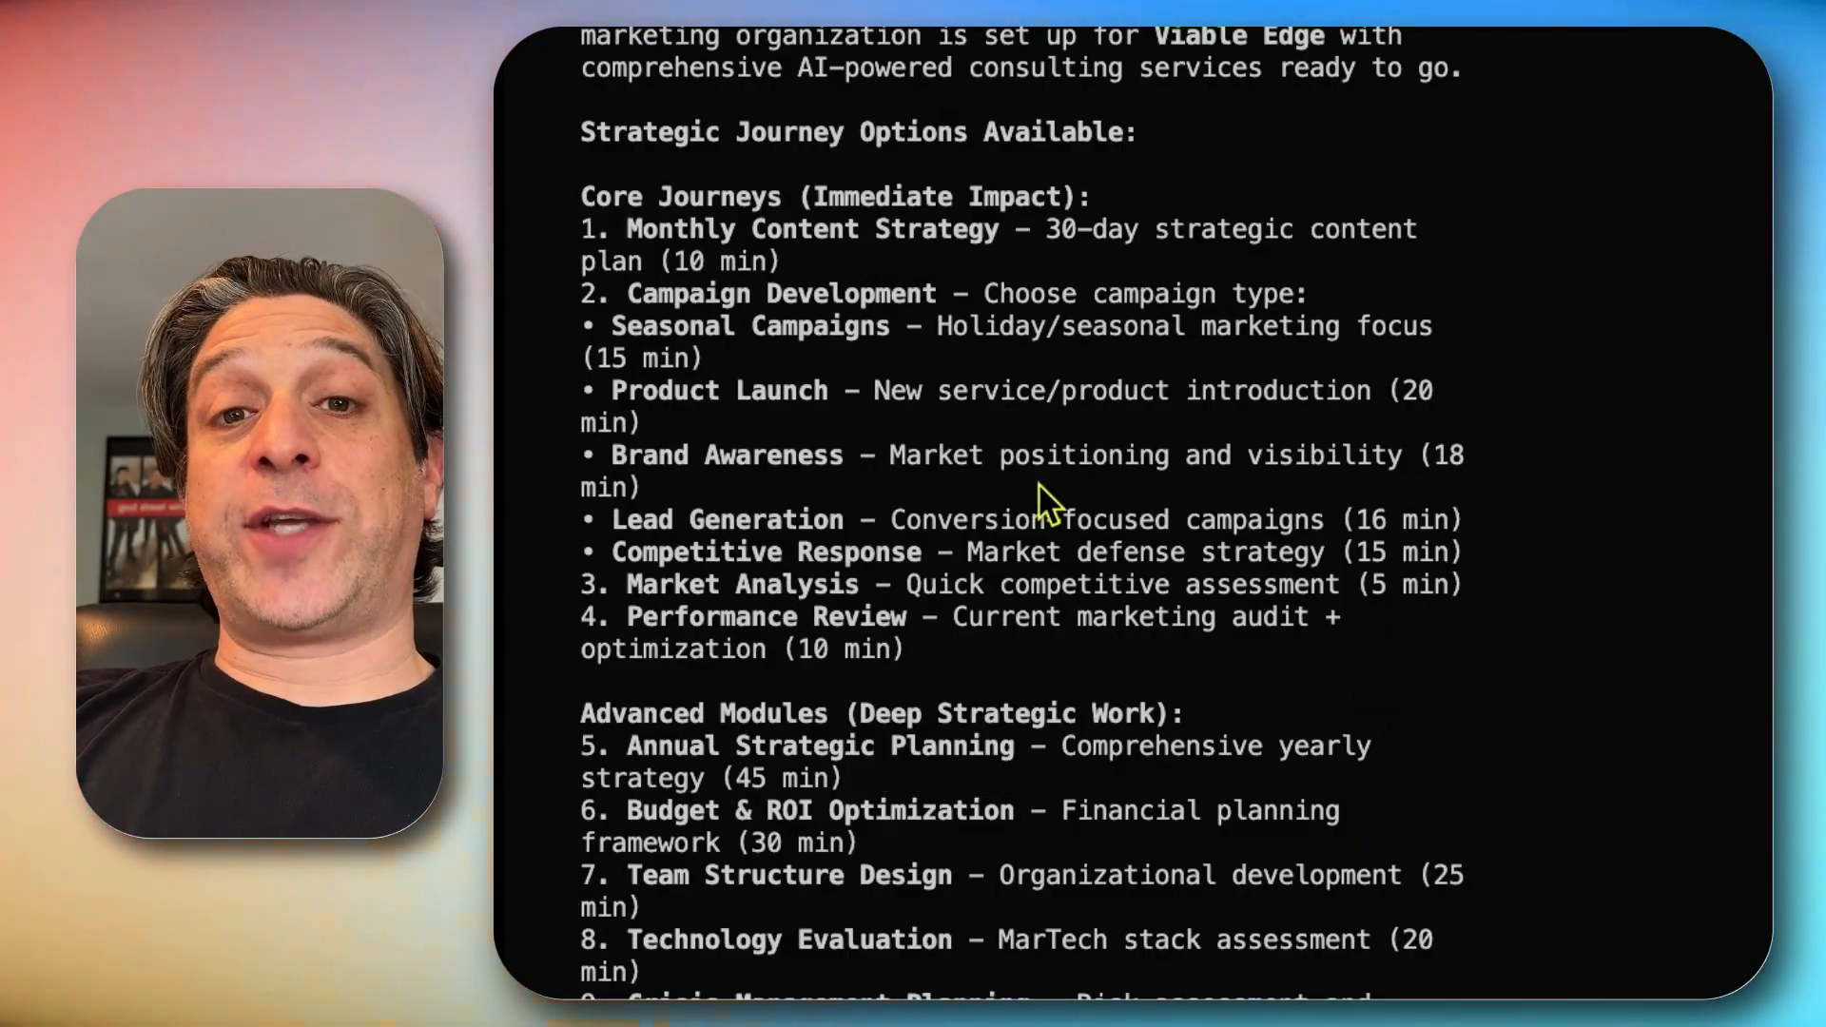
pyautogui.moveTo(1025, 477)
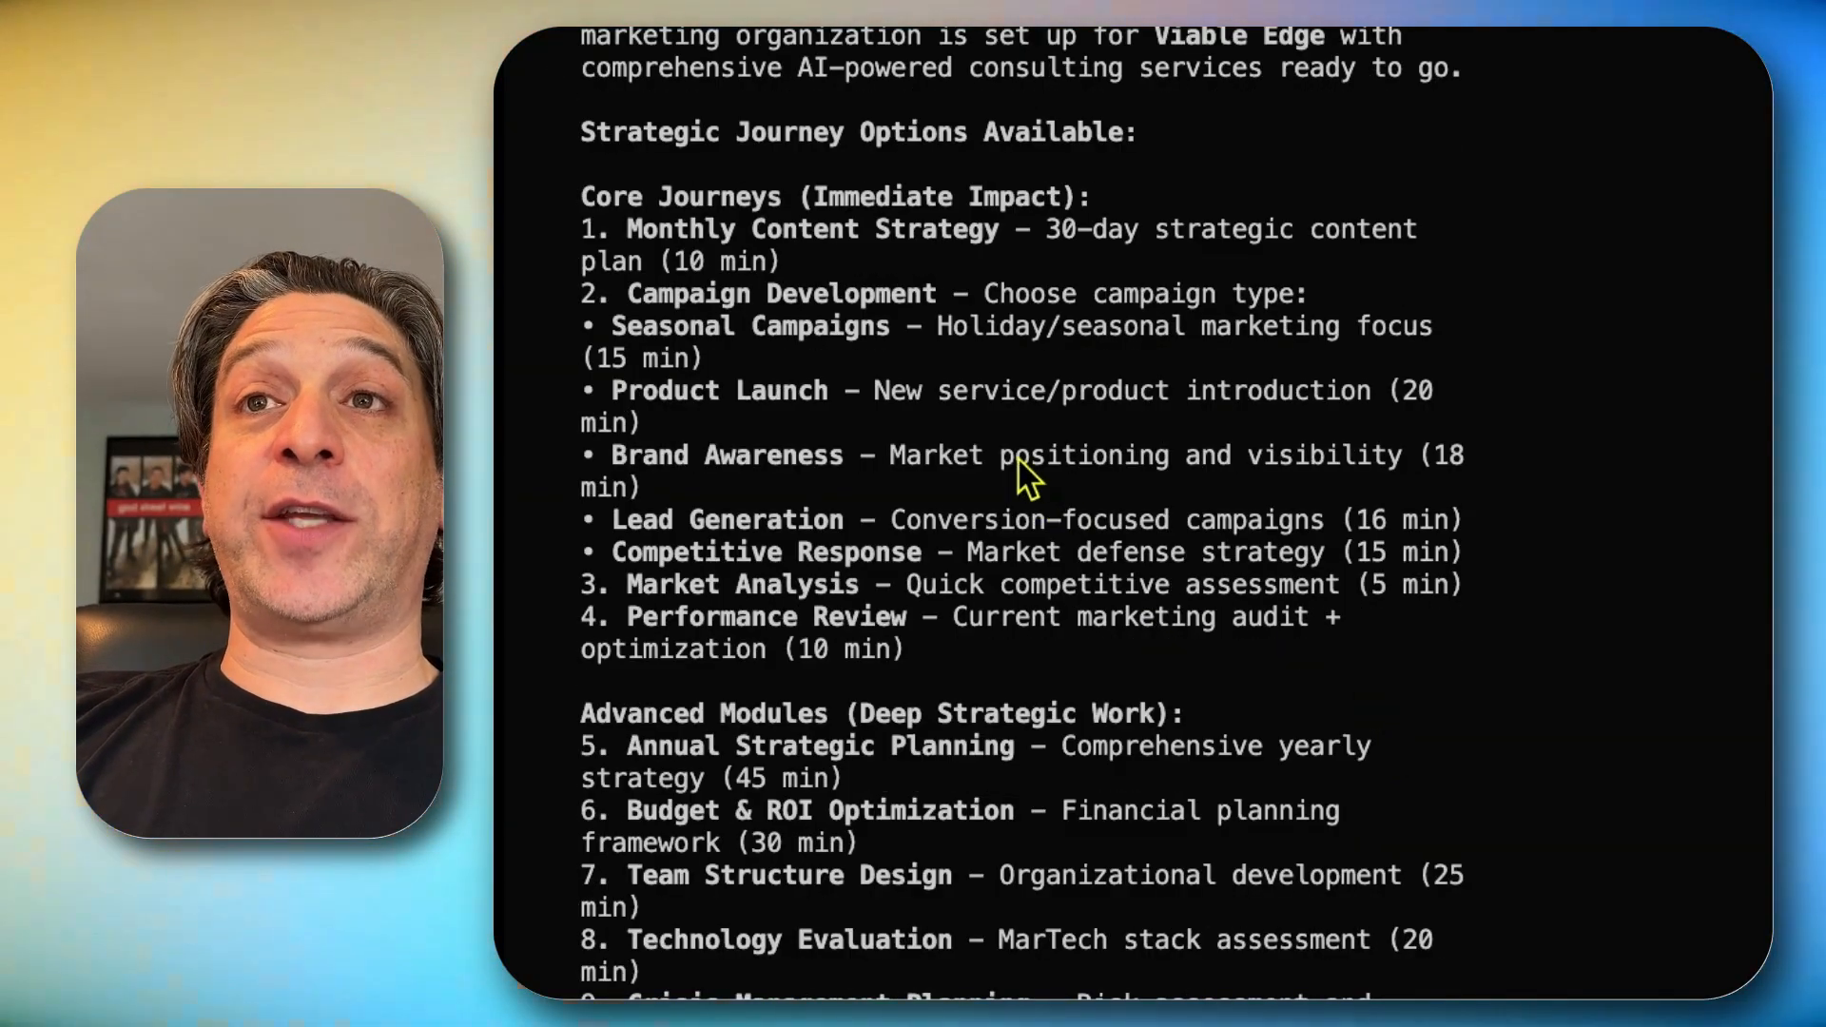
pyautogui.scroll(-3)
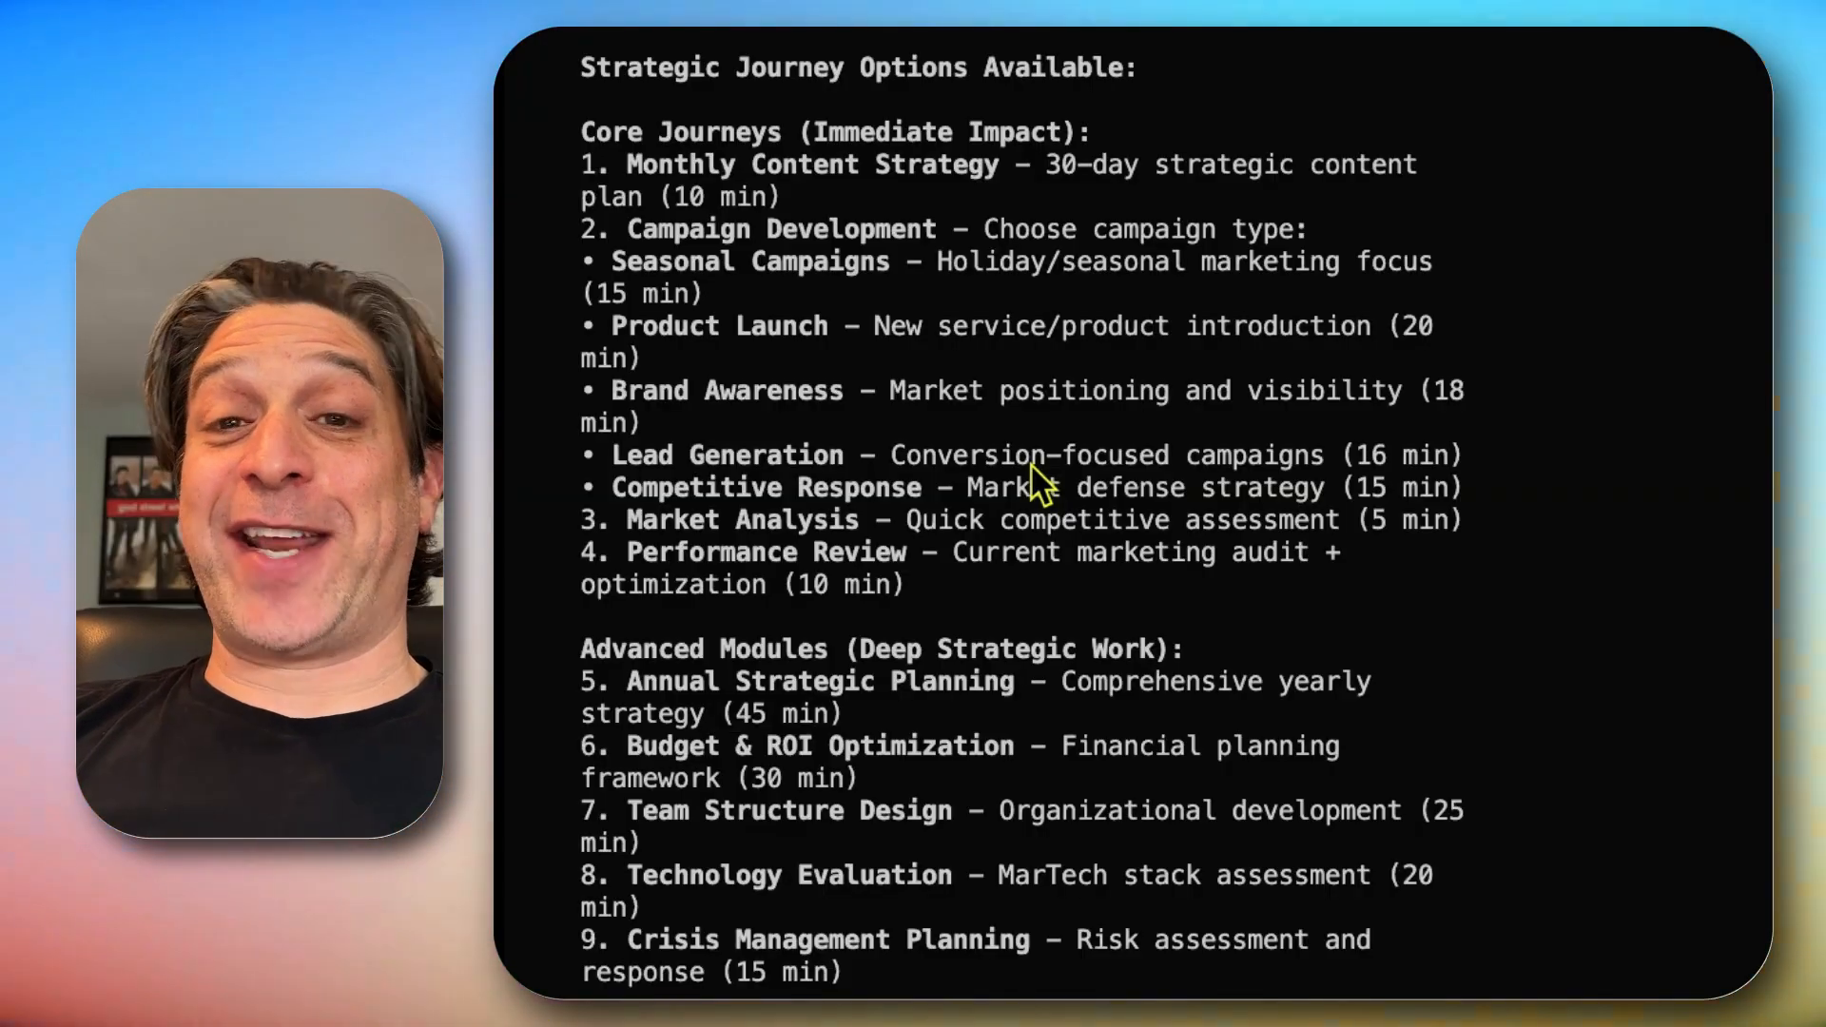
pyautogui.scroll(-3)
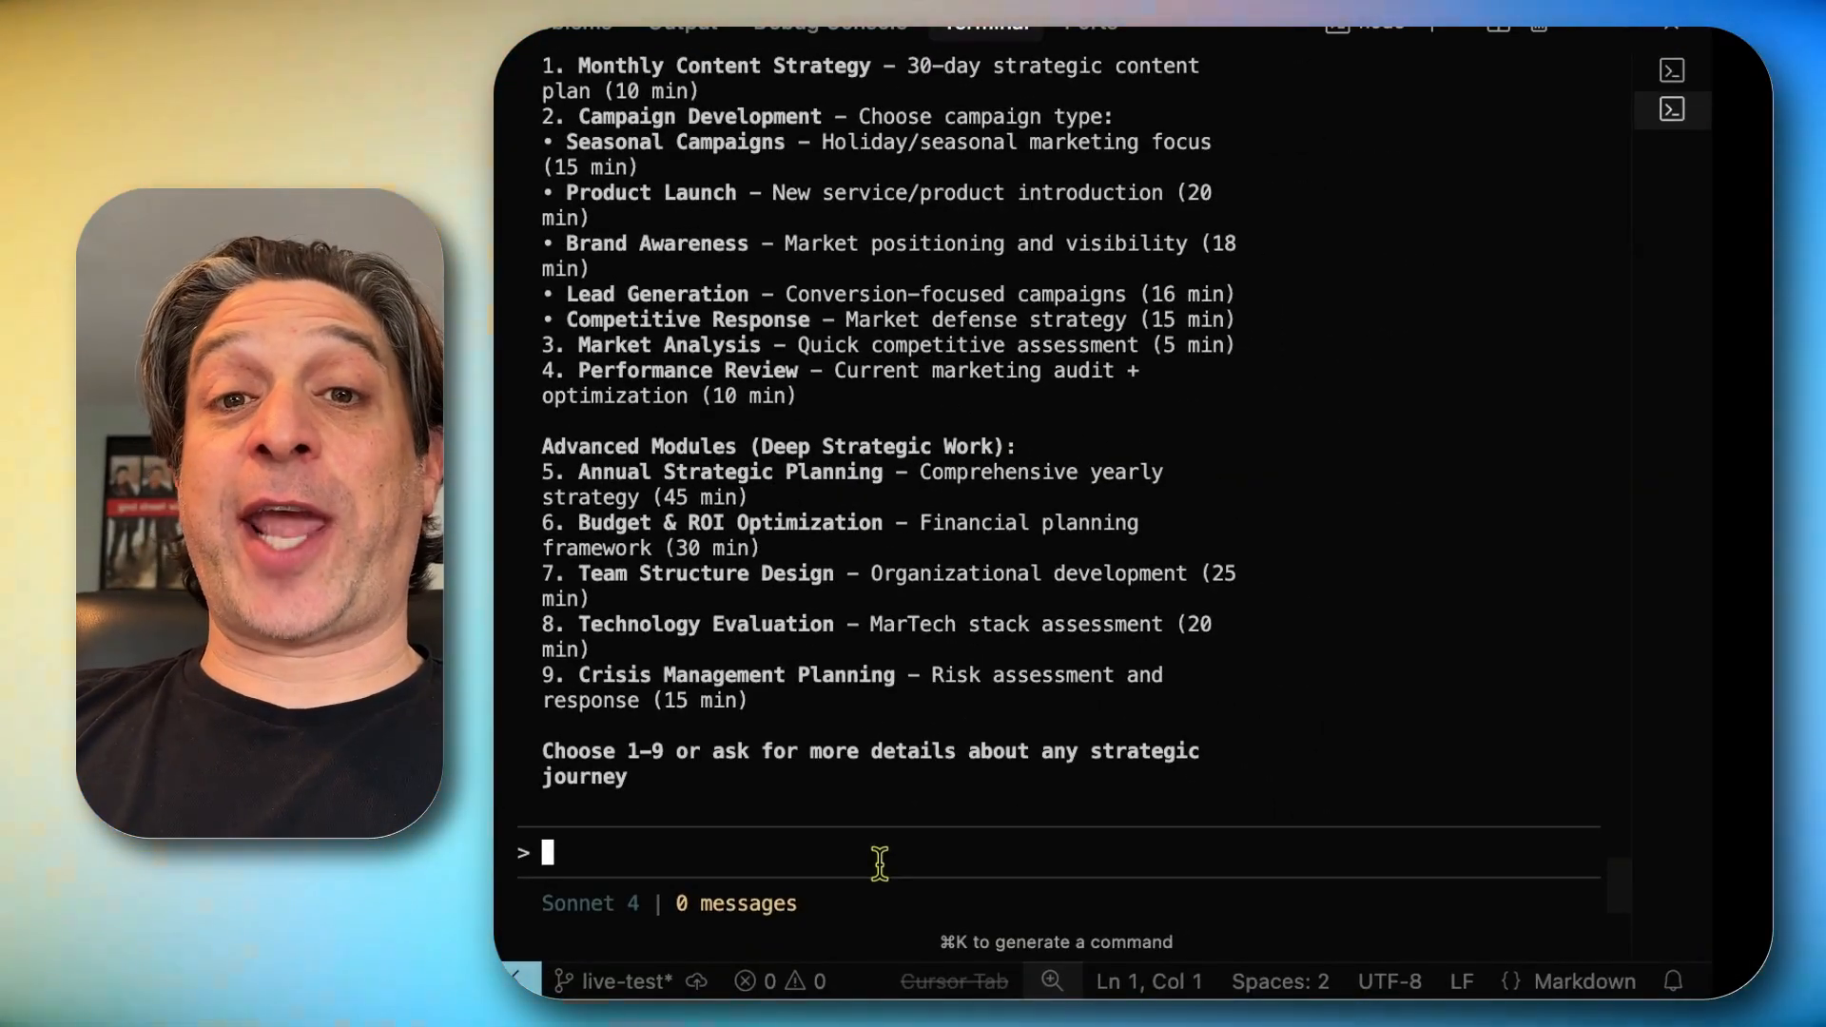
# Choose journey 2 Campaign Development, then focus 4 Lead Generation
pyautogui.write('2')
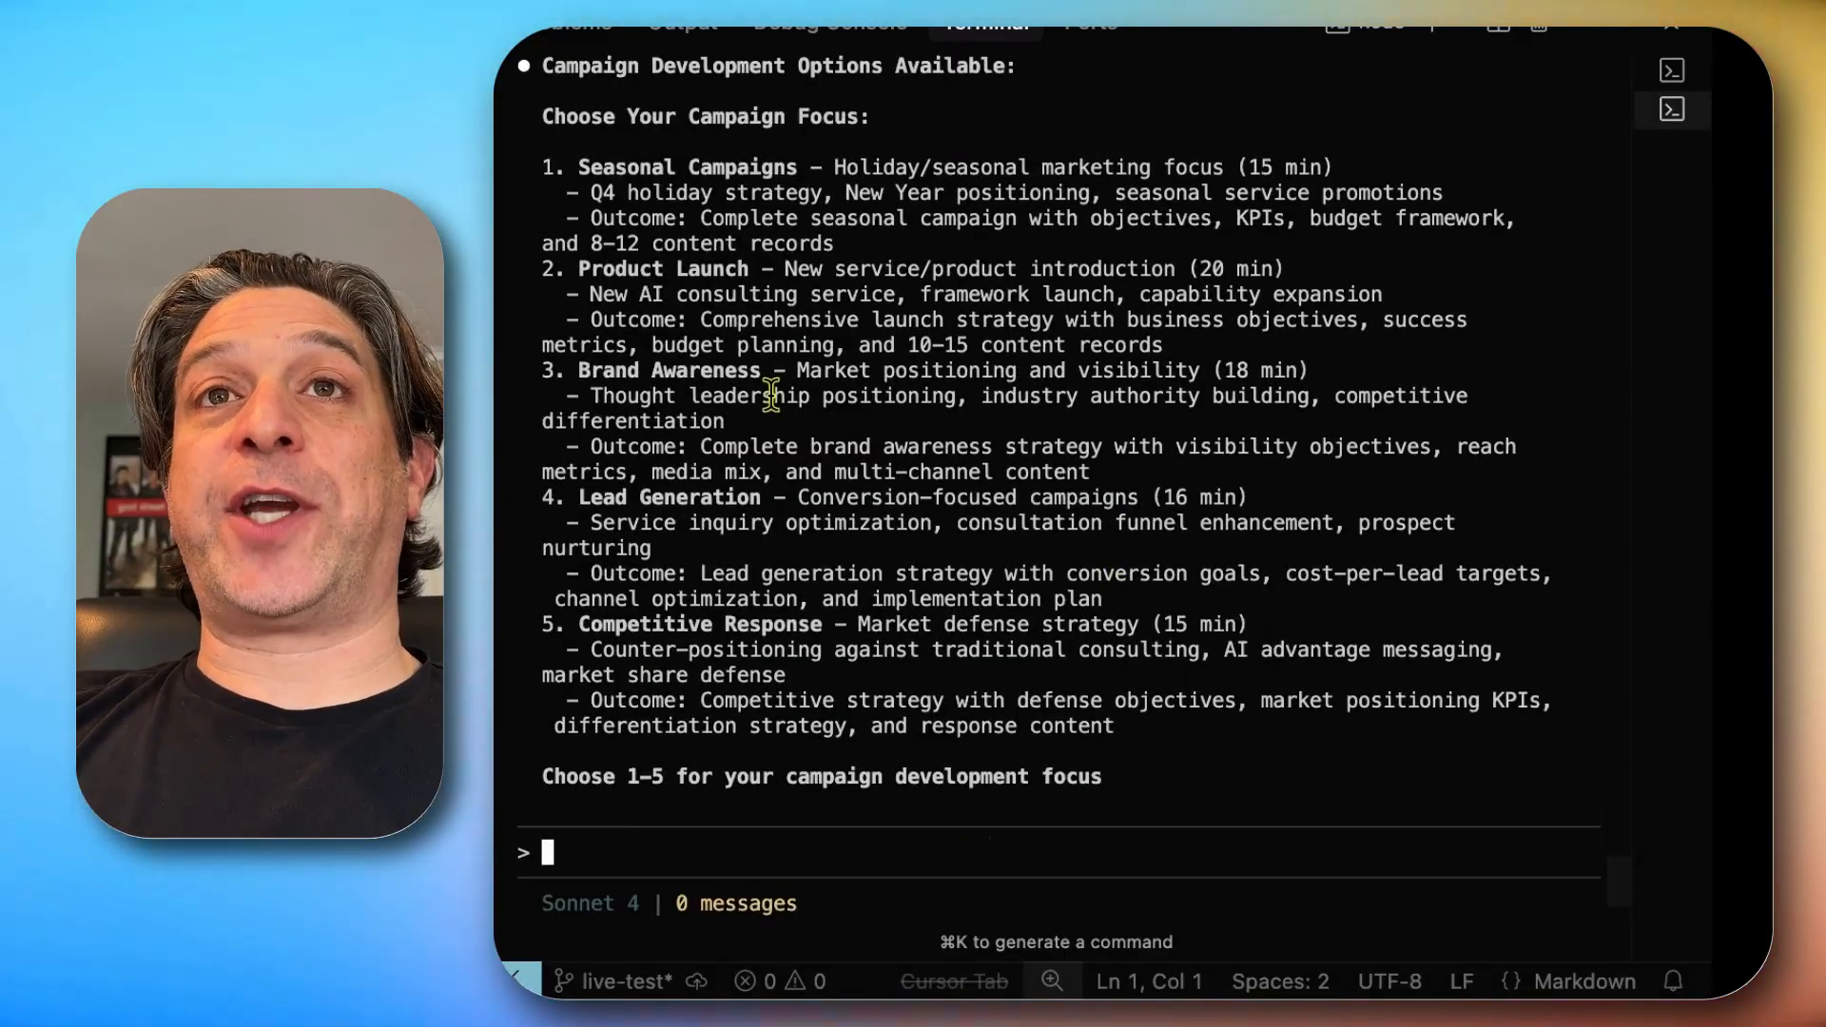
pyautogui.moveTo(960, 746)
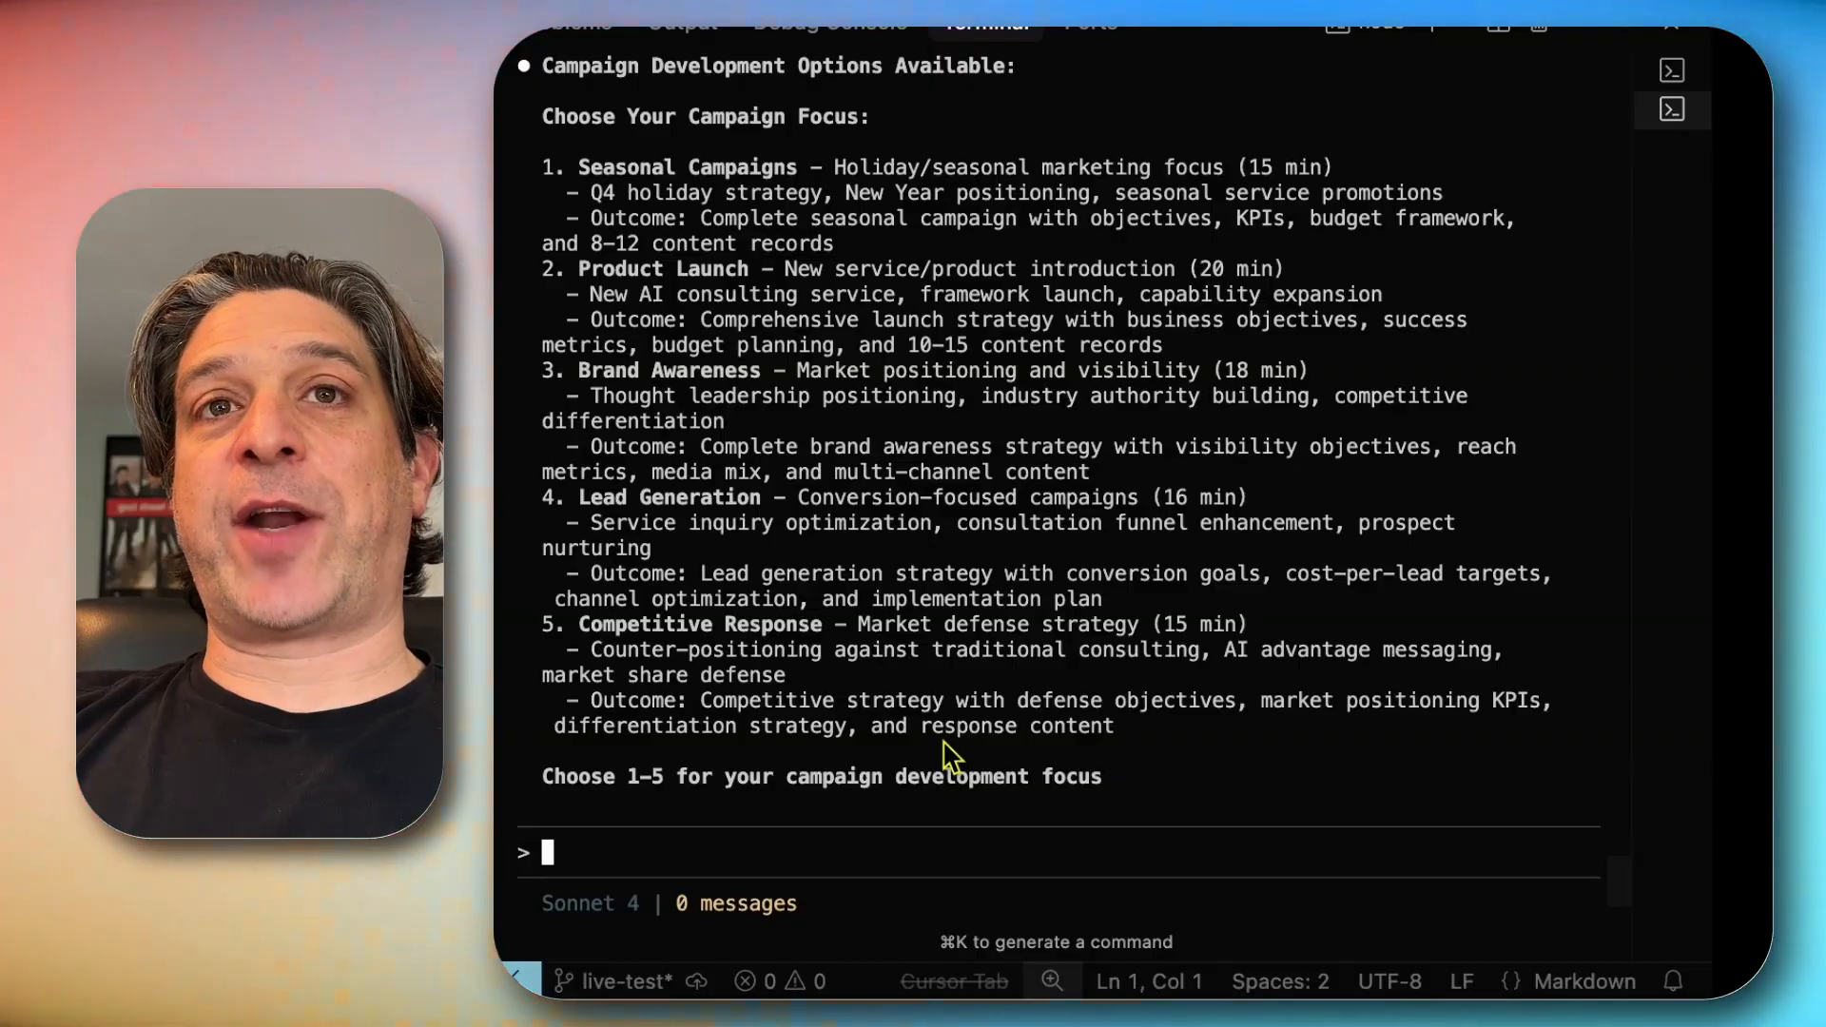
pyautogui.write('4')
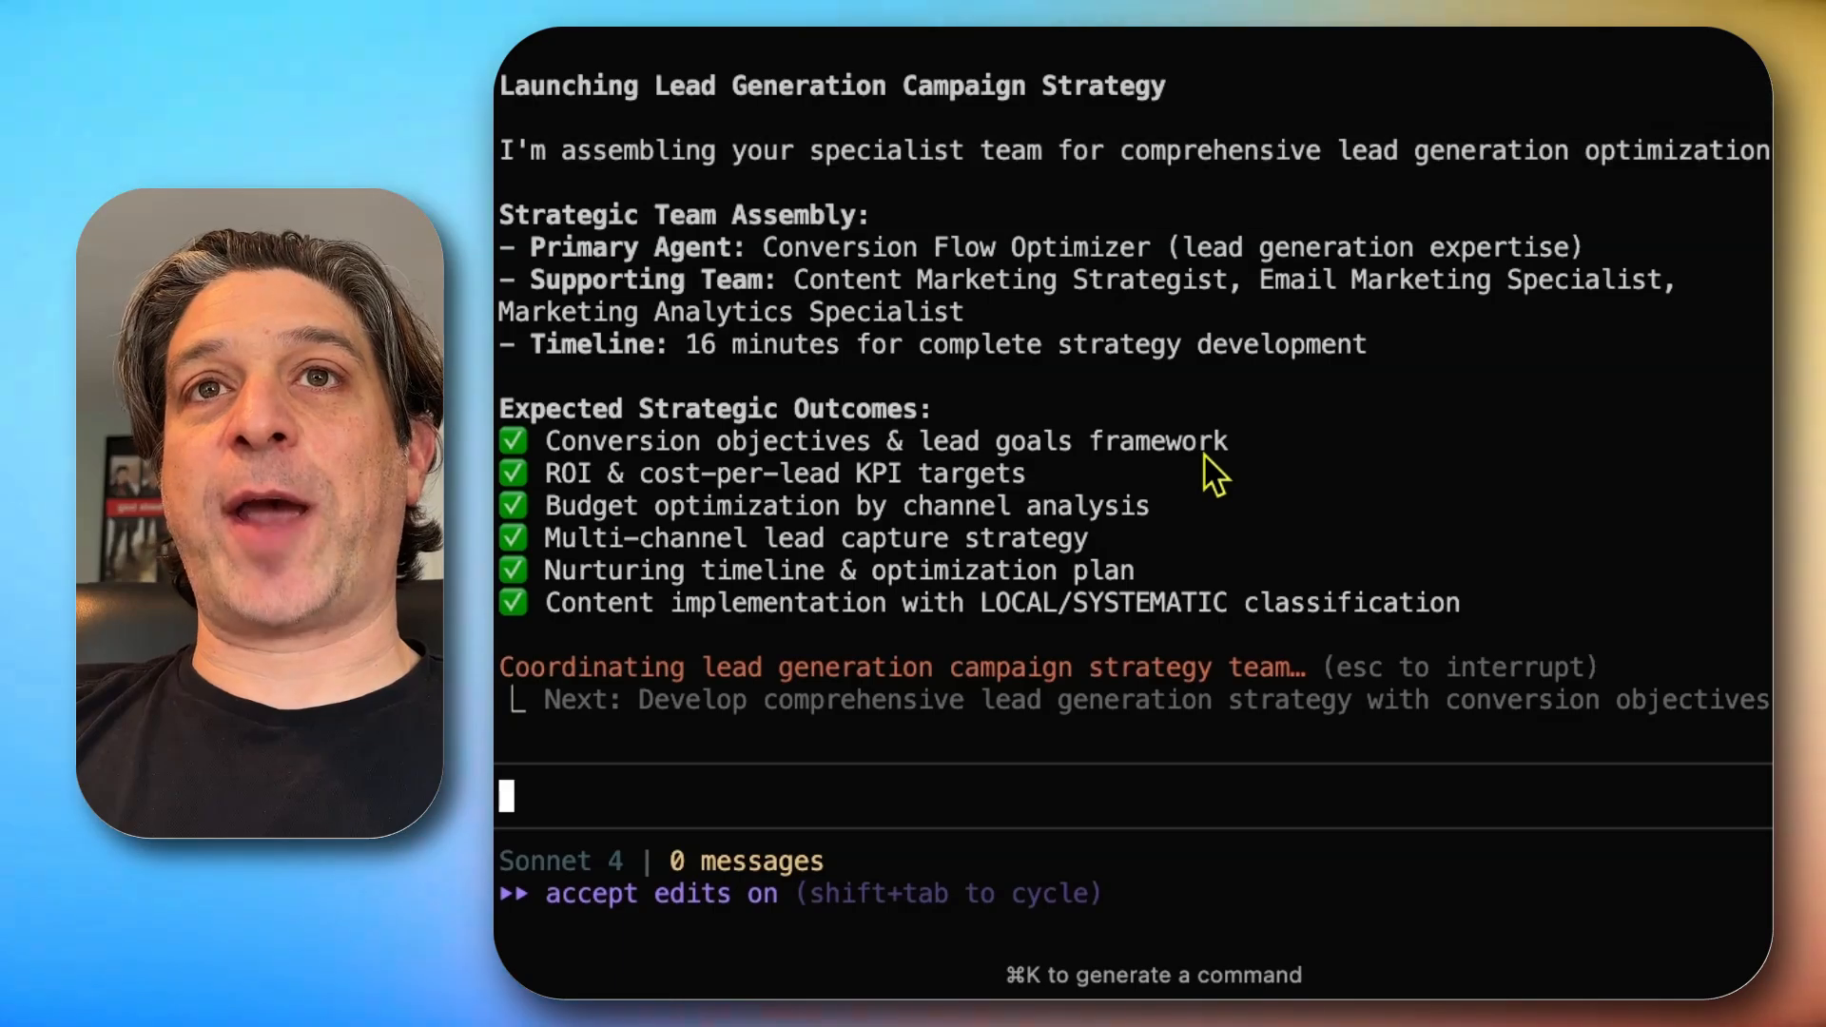
# Select terminal output text while the sub-agents produce the lead generation files
pyautogui.moveTo(531, 245); pyautogui.dragTo(1351, 344)
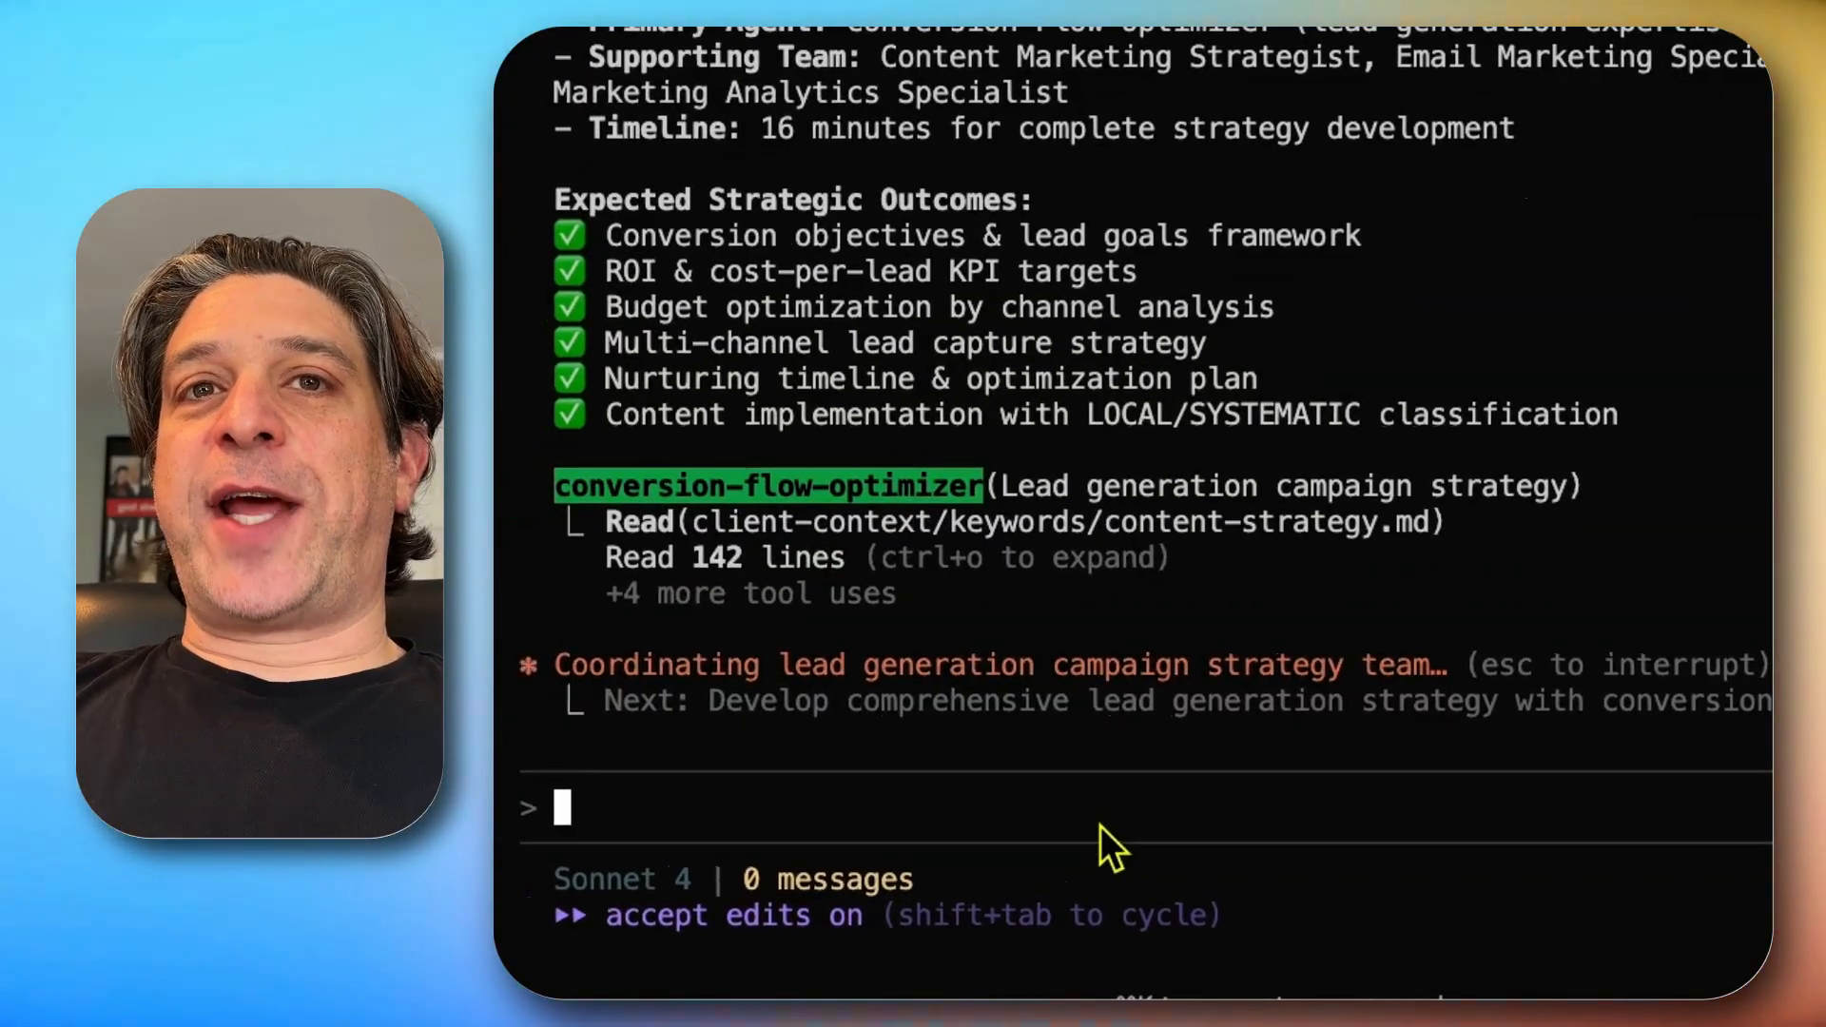
pyautogui.moveTo(978, 506)
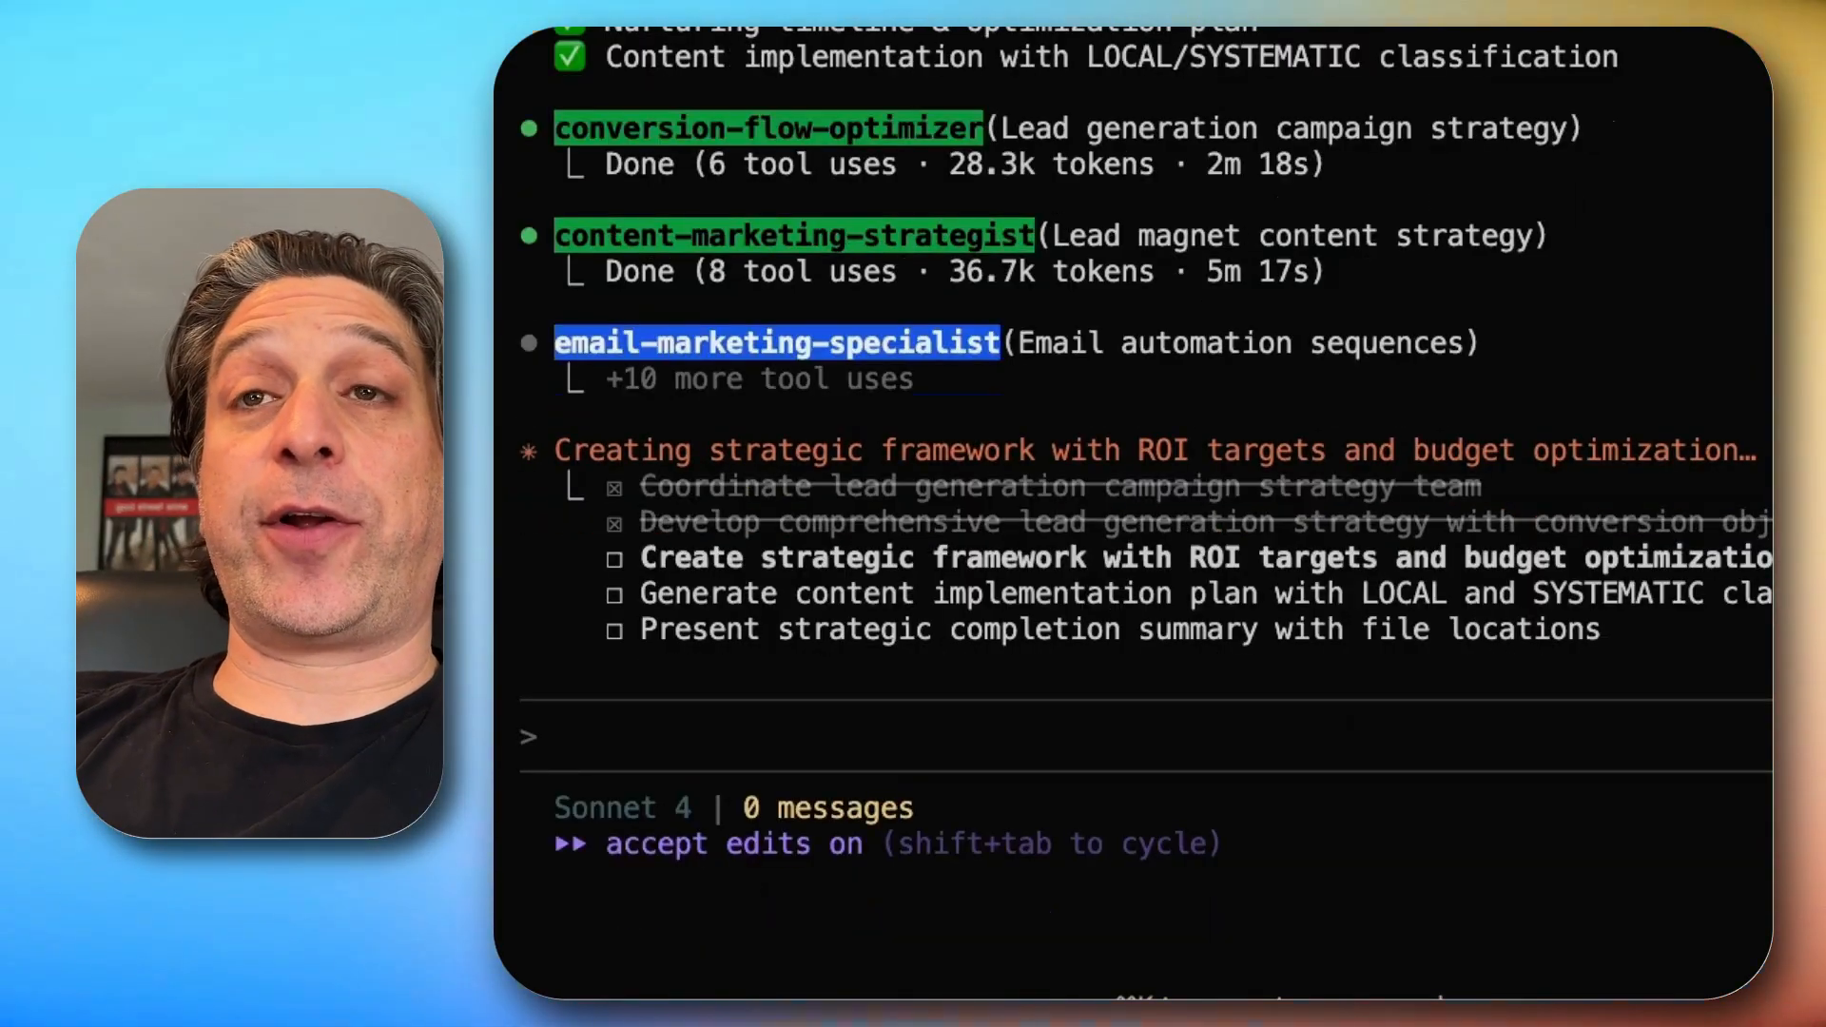
pyautogui.moveTo(1360, 157)
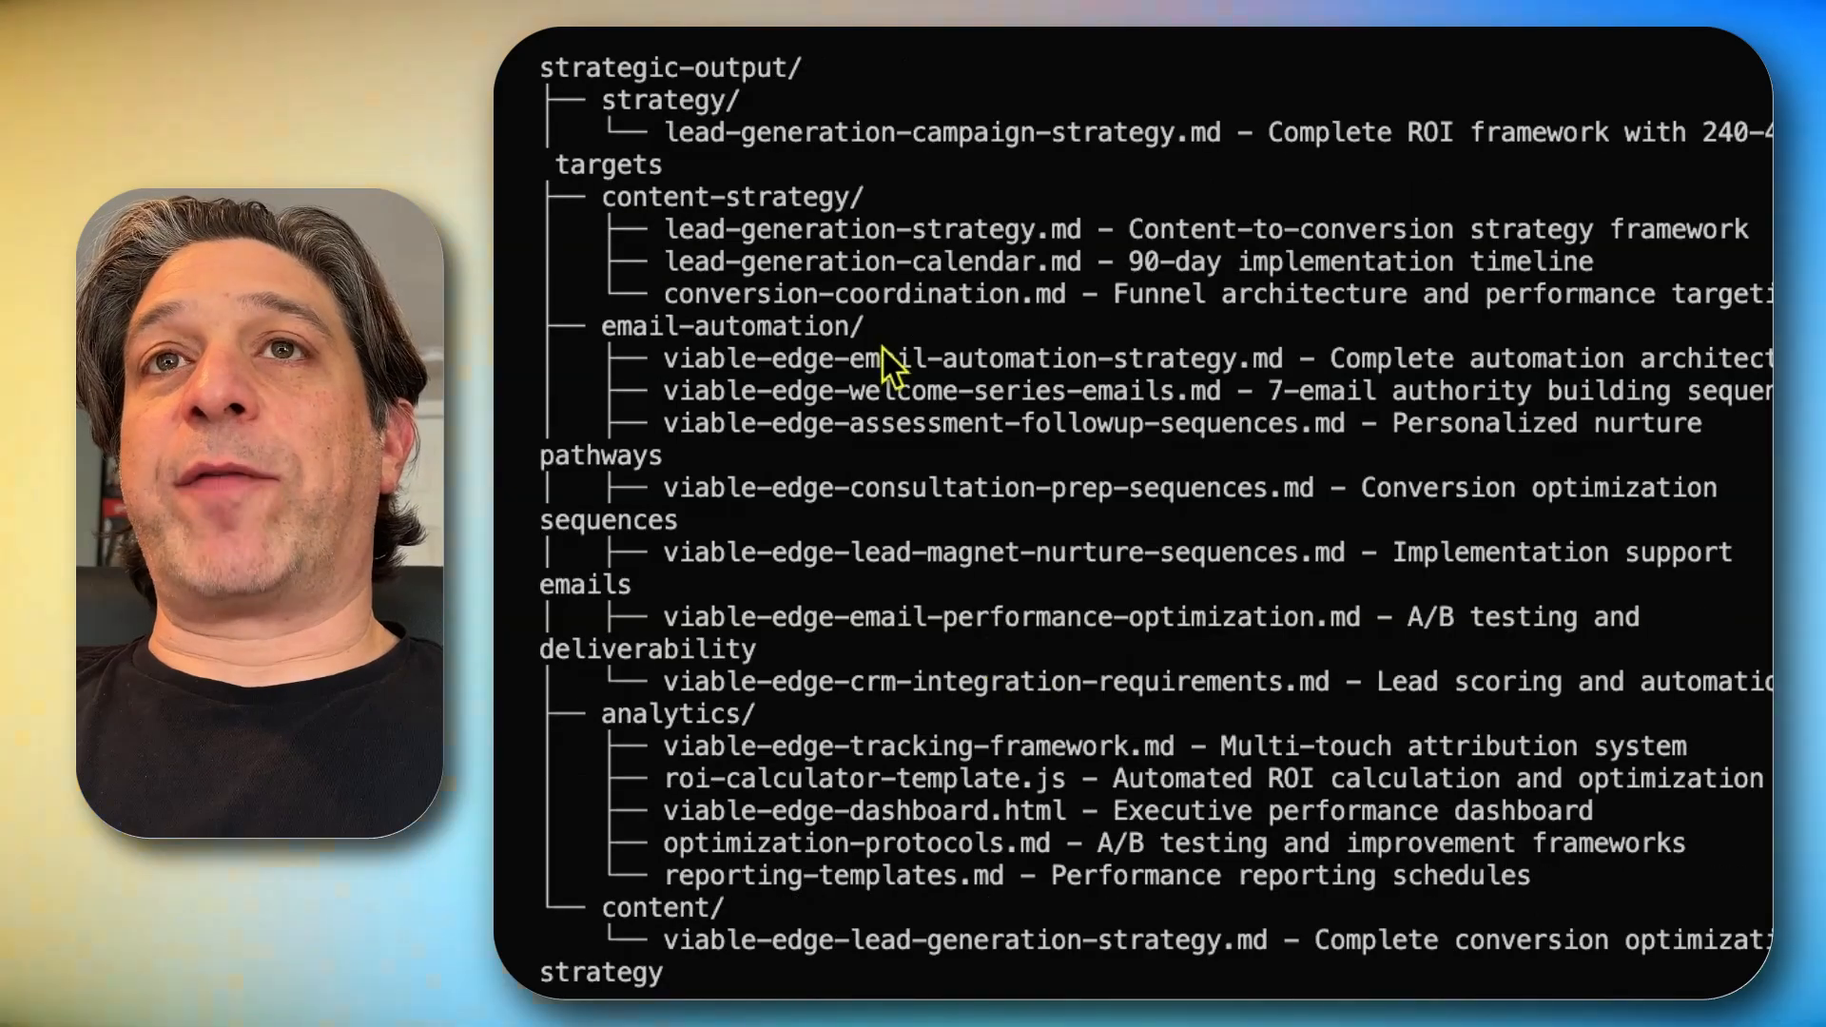
pyautogui.scroll(-3)
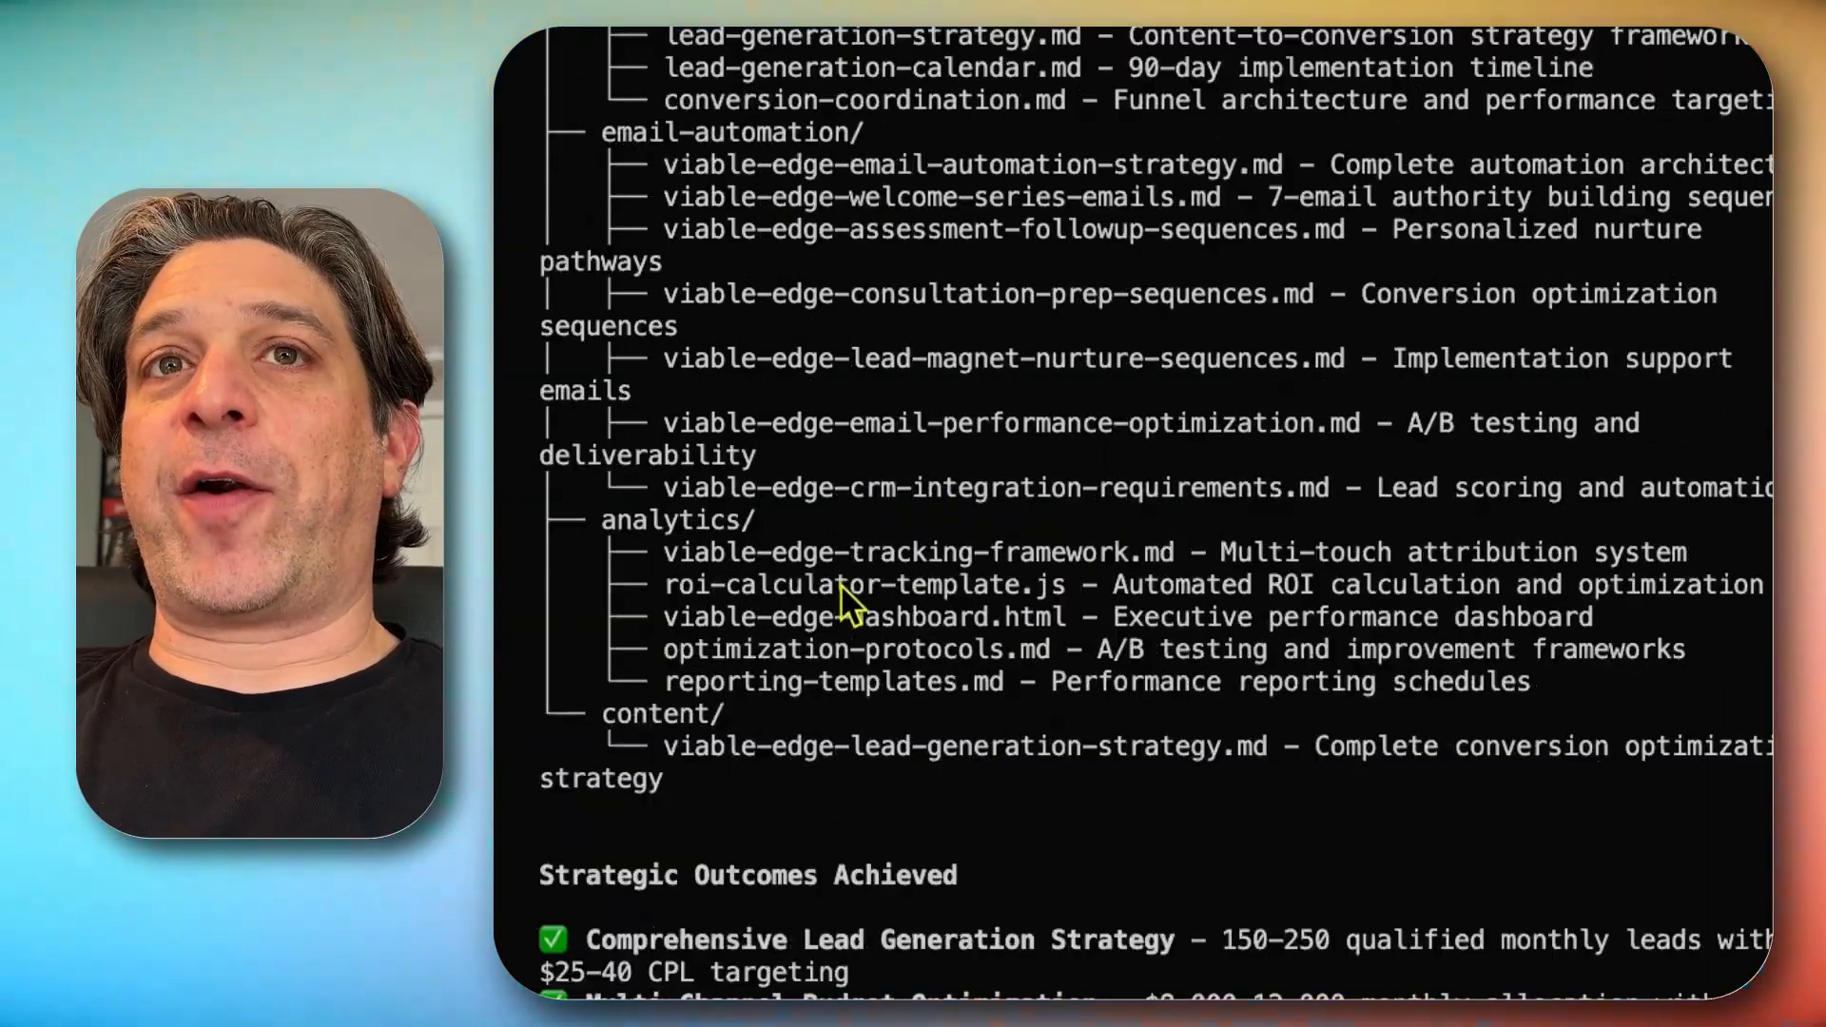
pyautogui.scroll(-3)
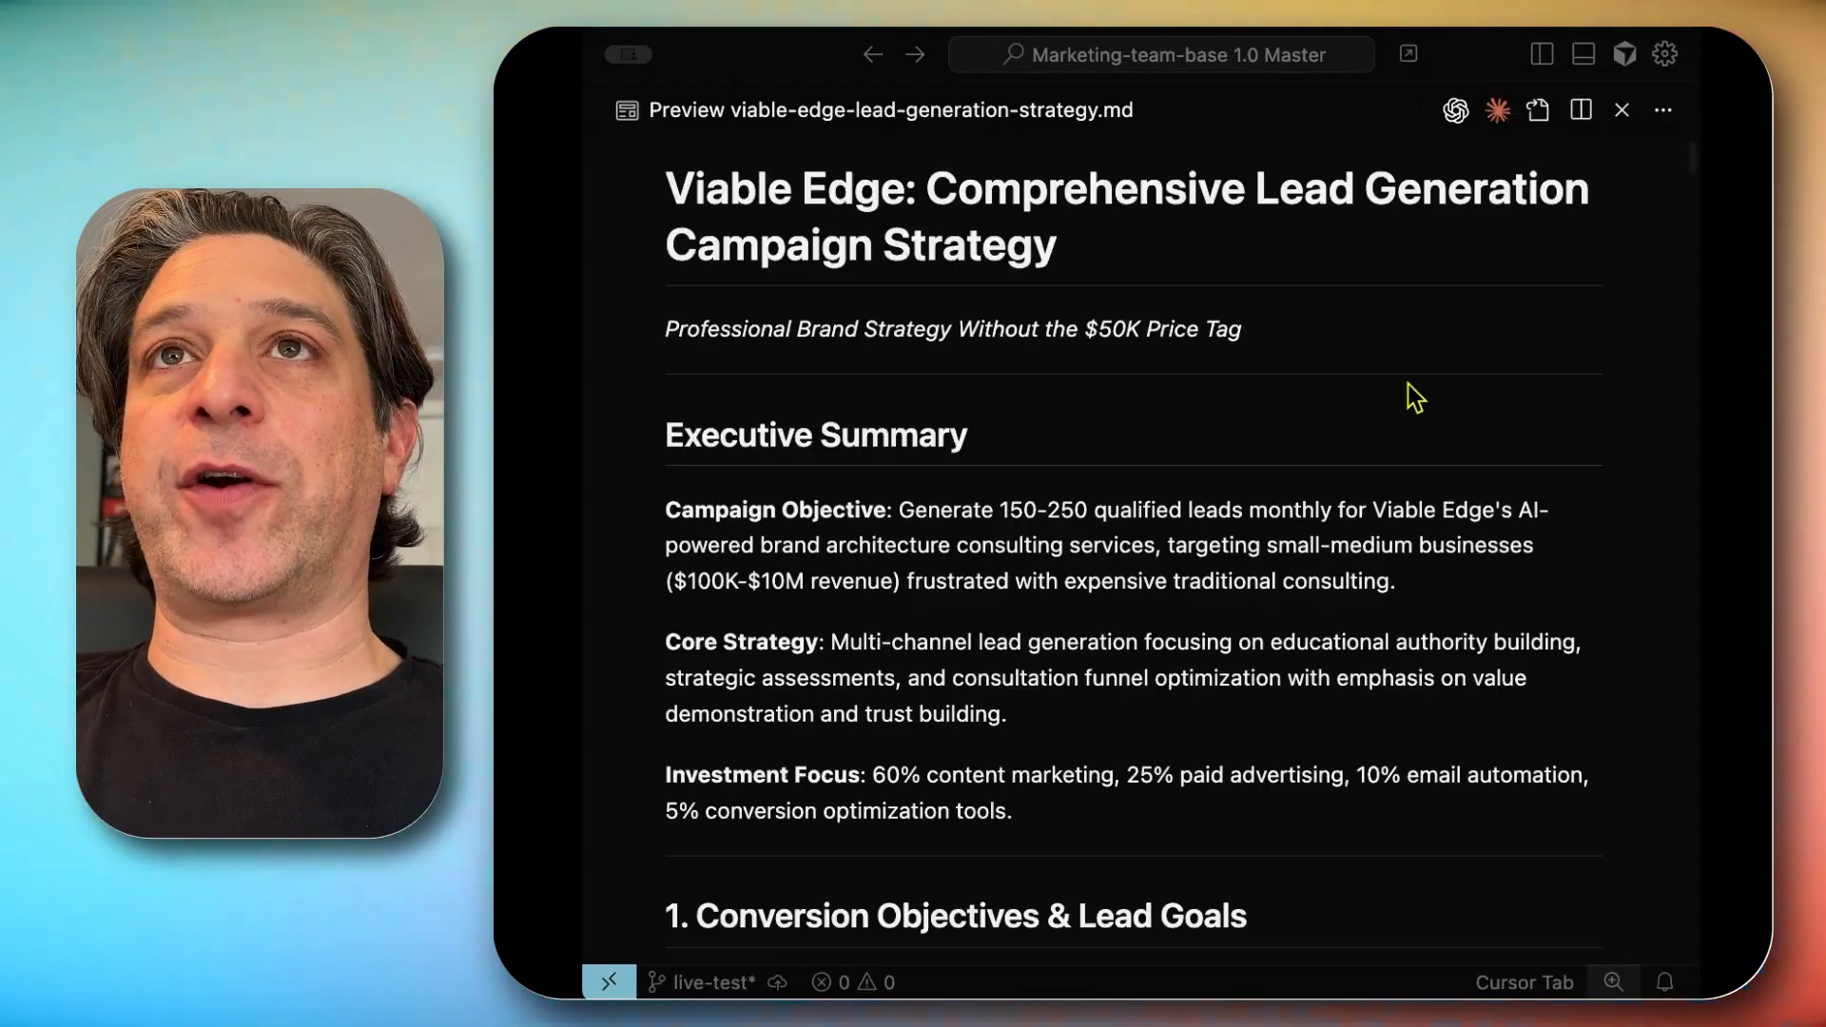
pyautogui.moveTo(1212, 626)
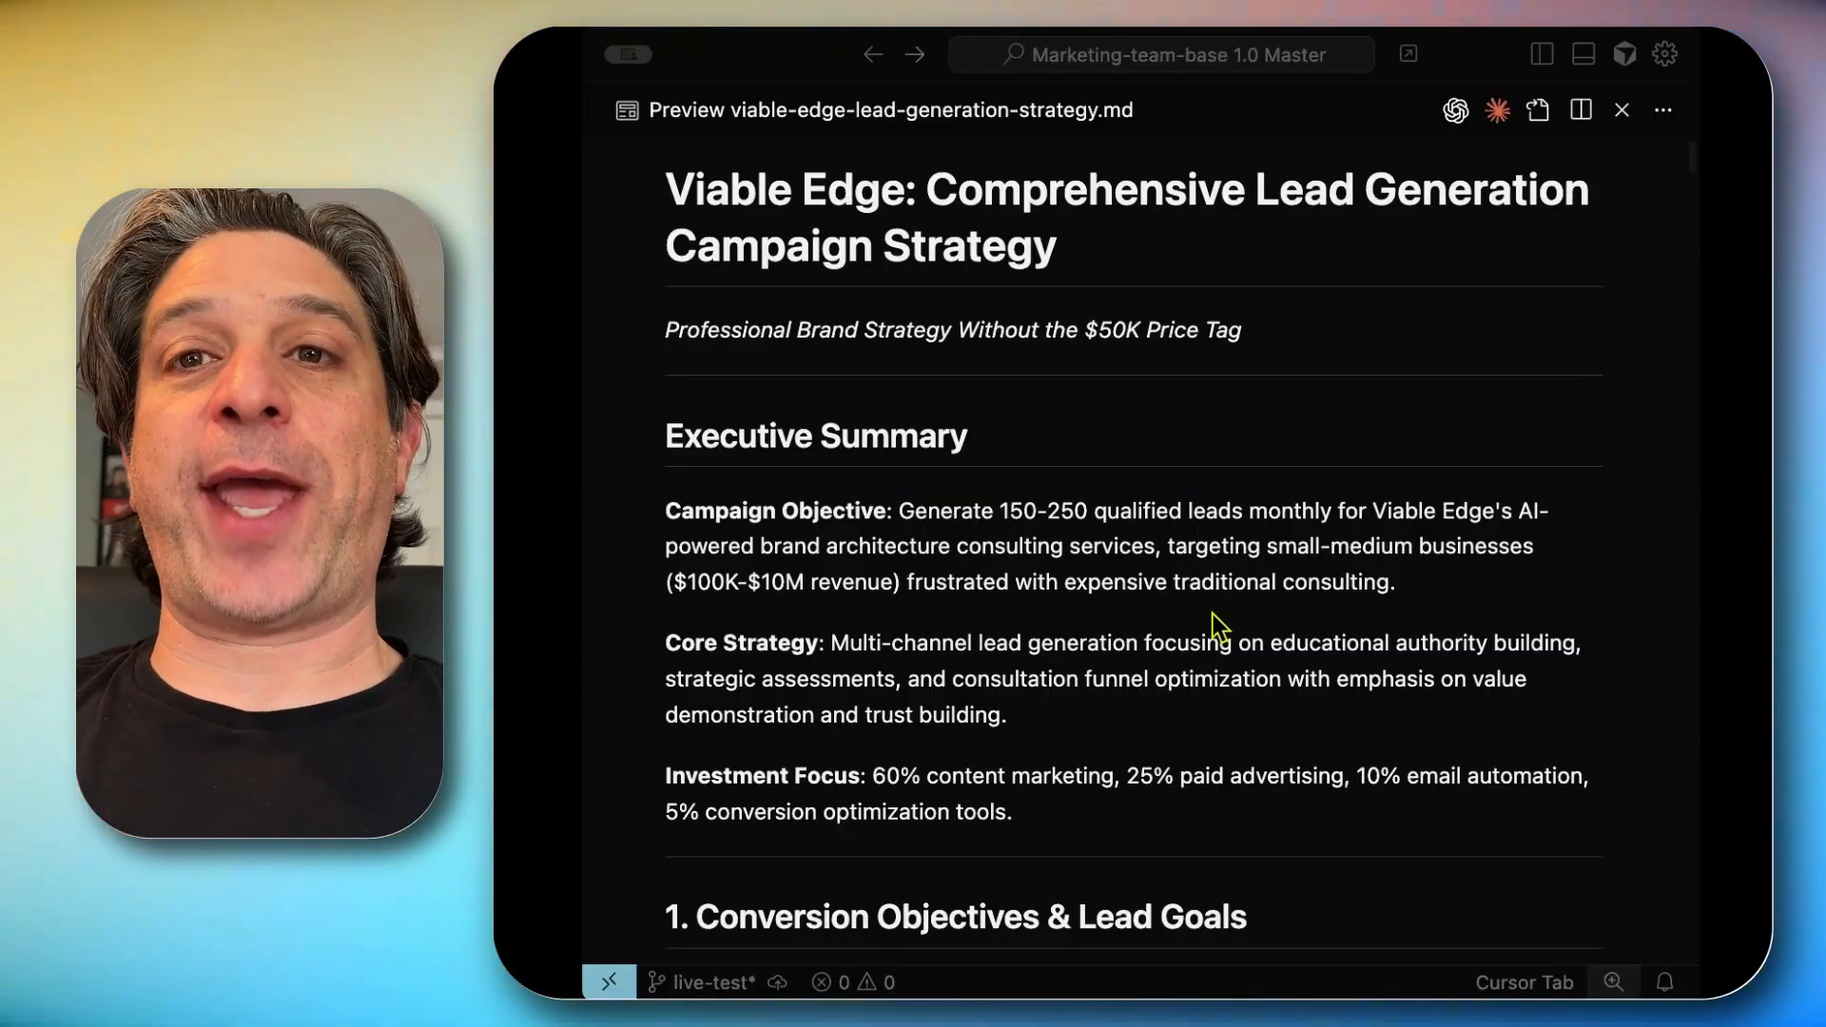
# Scroll through the strategy's goals, KPIs and social plans, then reveal the project files
pyautogui.scroll(-3)
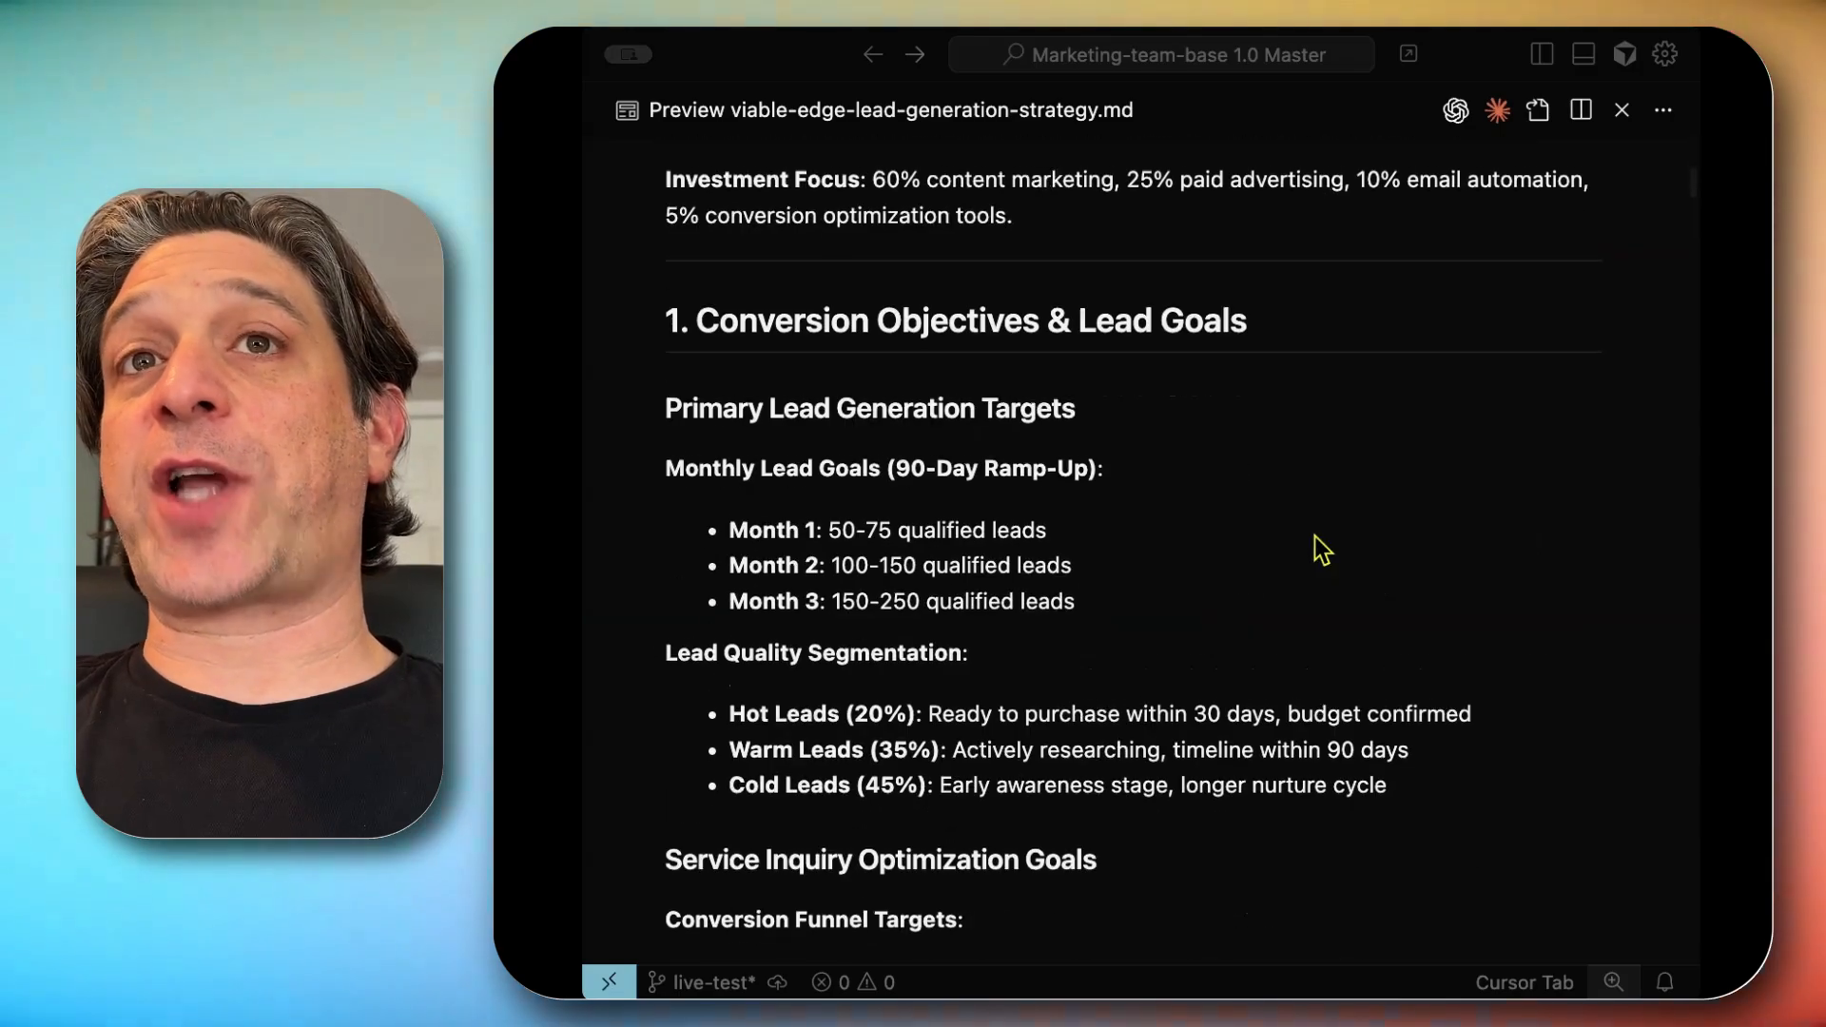
pyautogui.scroll(-3)
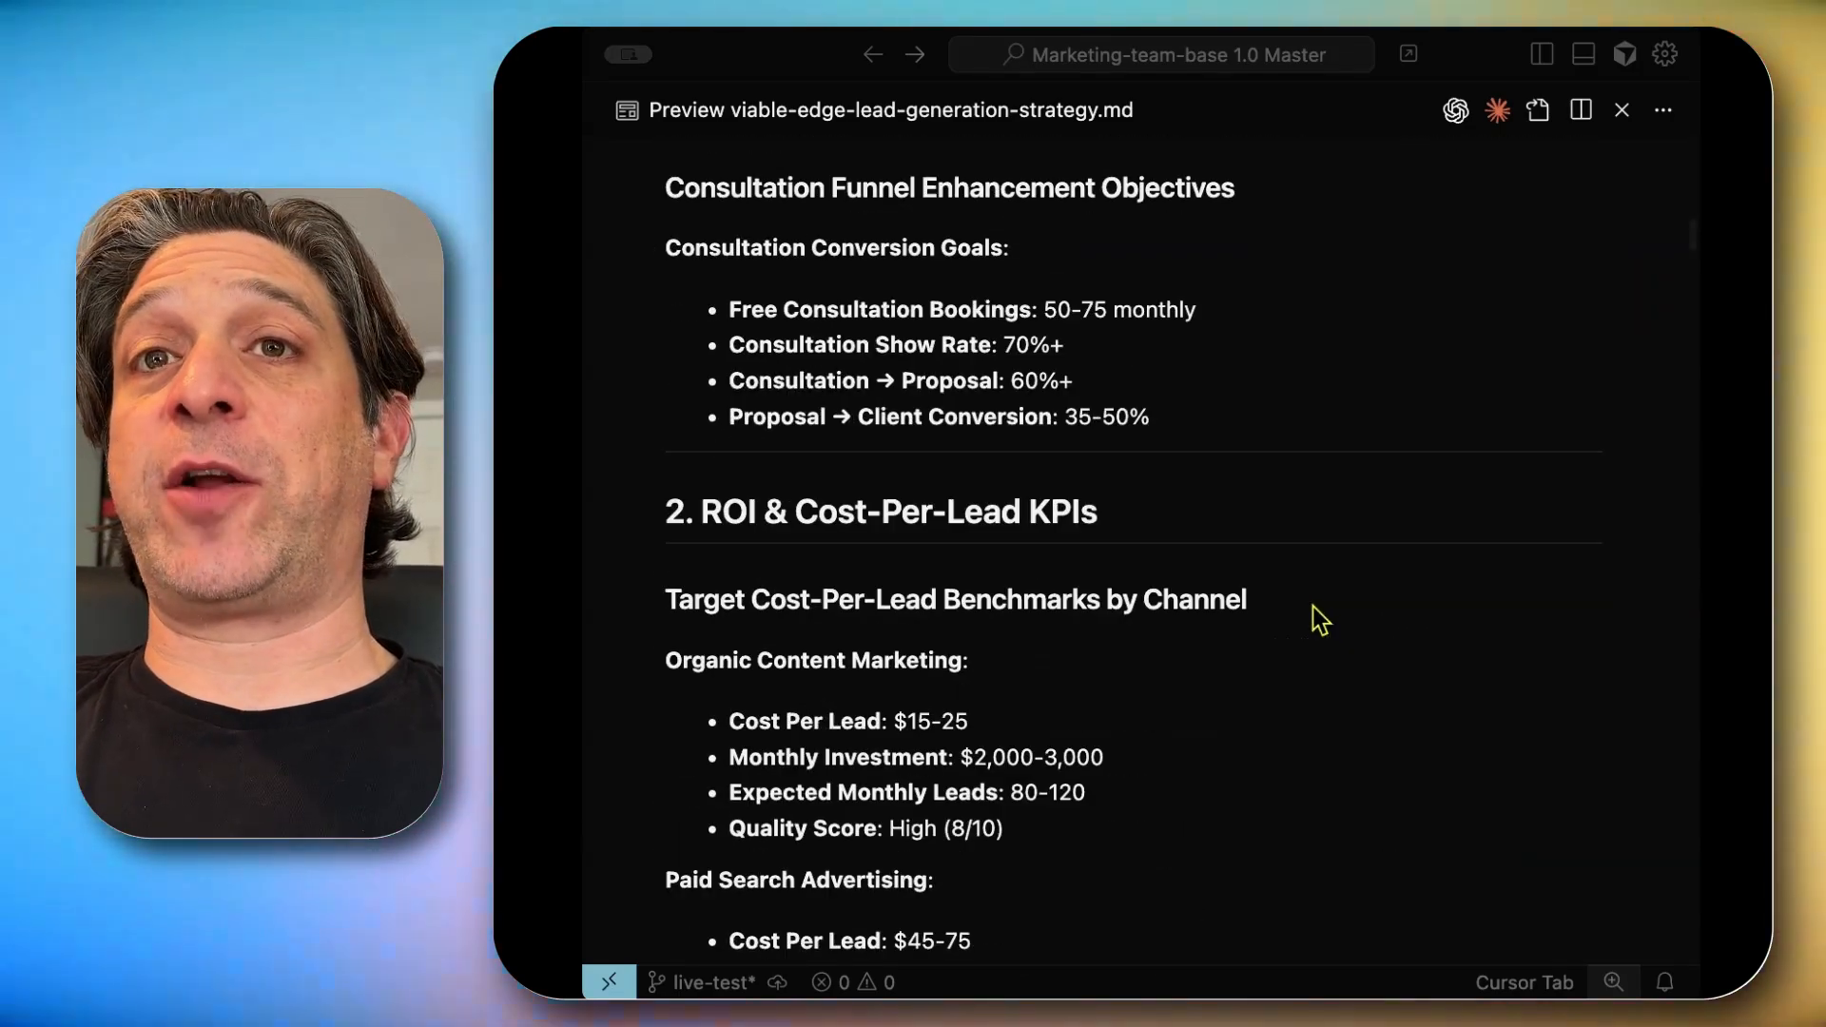
pyautogui.scroll(-3)
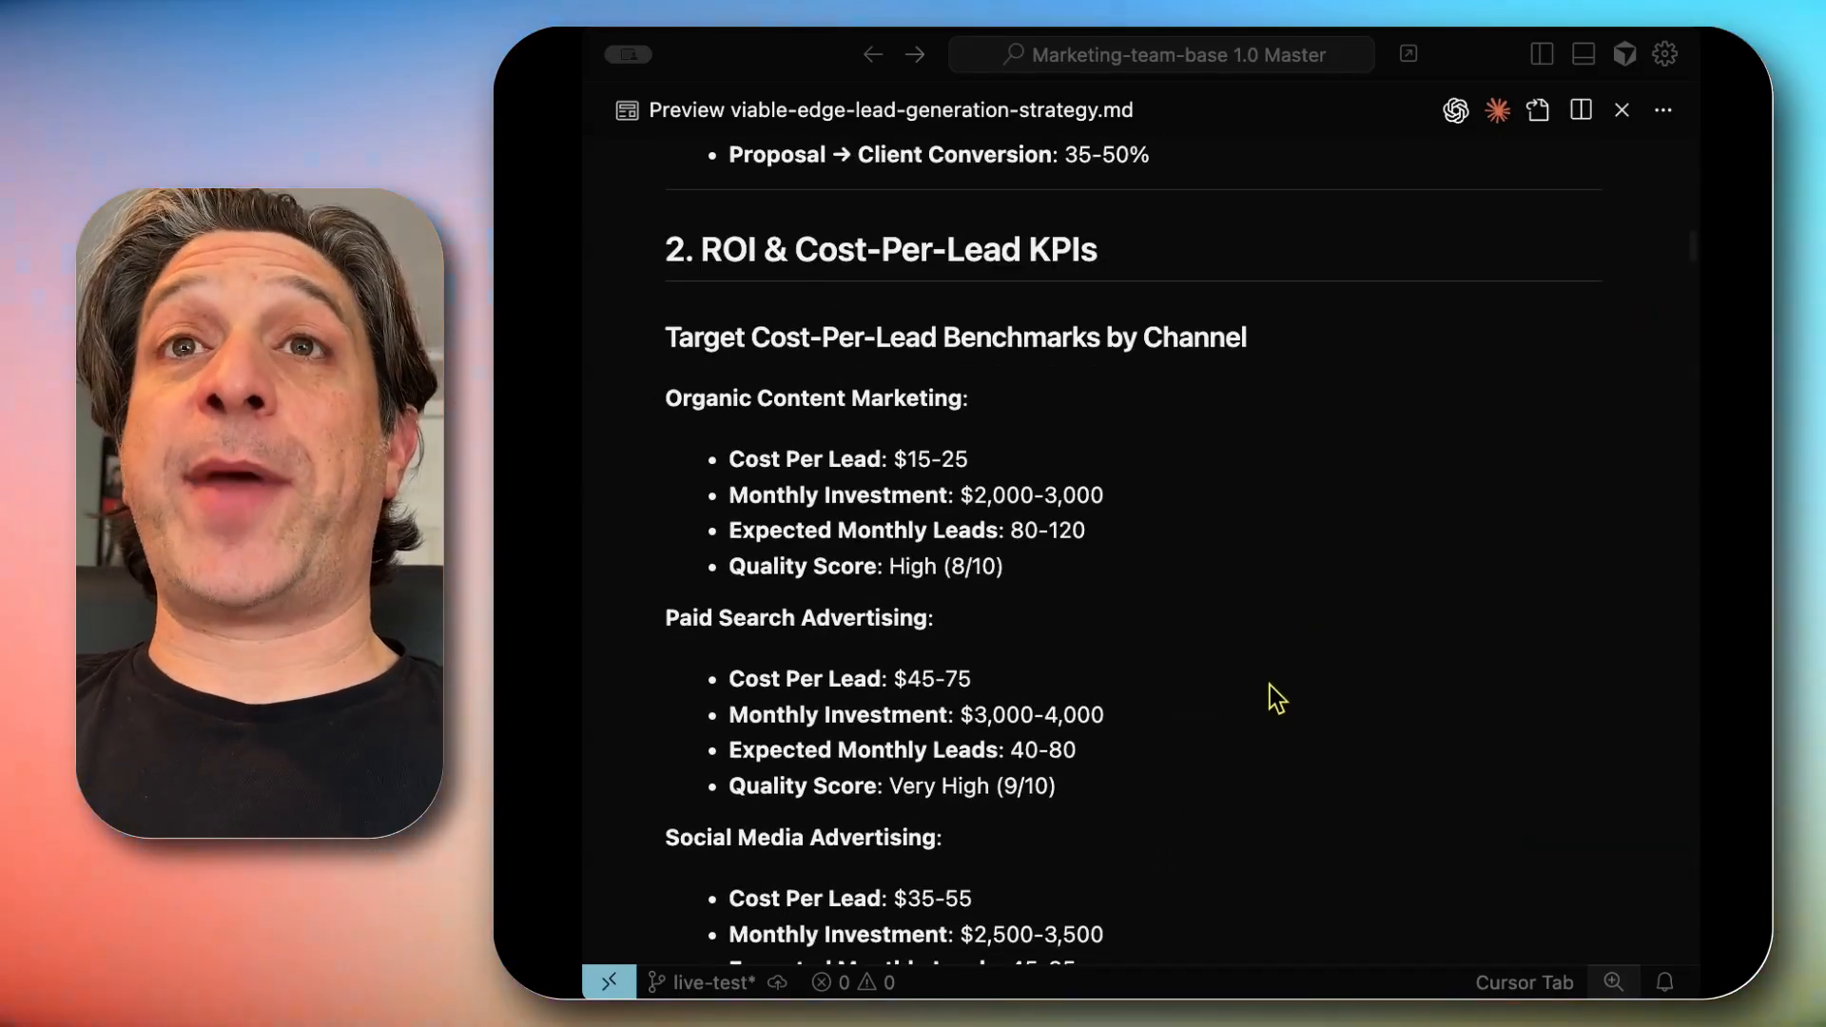
pyautogui.scroll(-3)
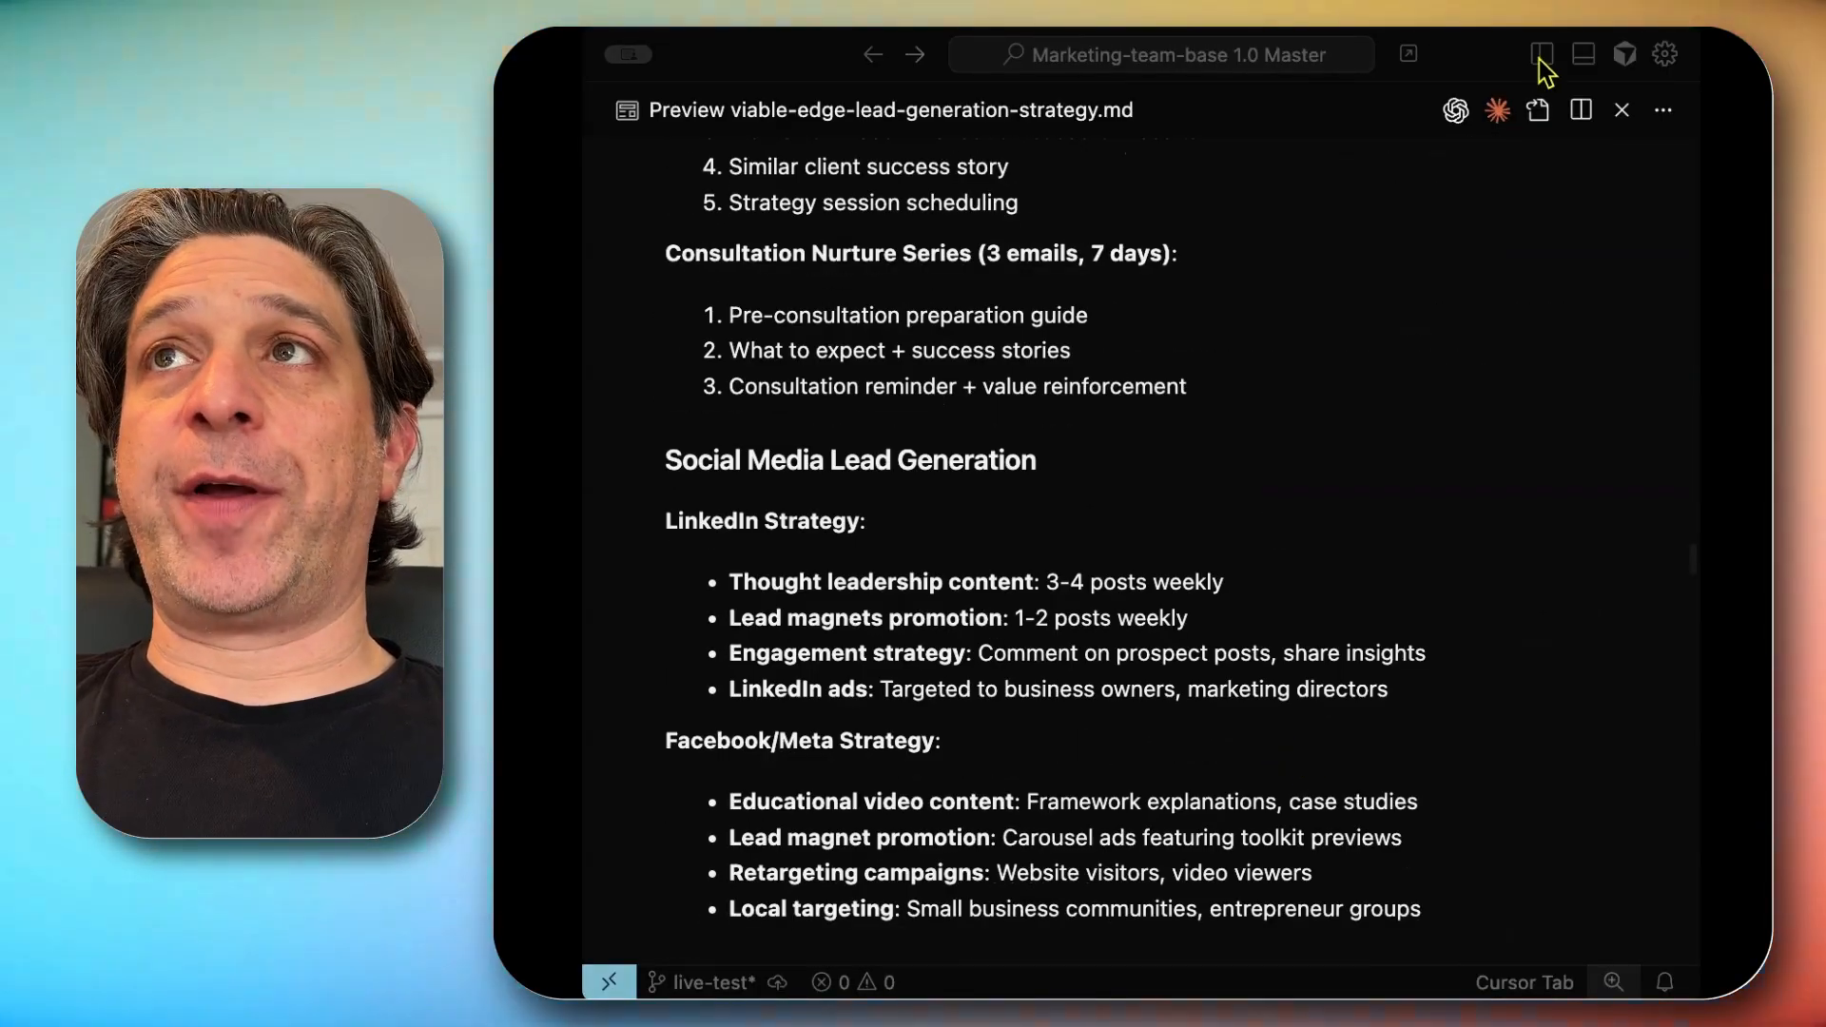
pyautogui.click(1539, 53)
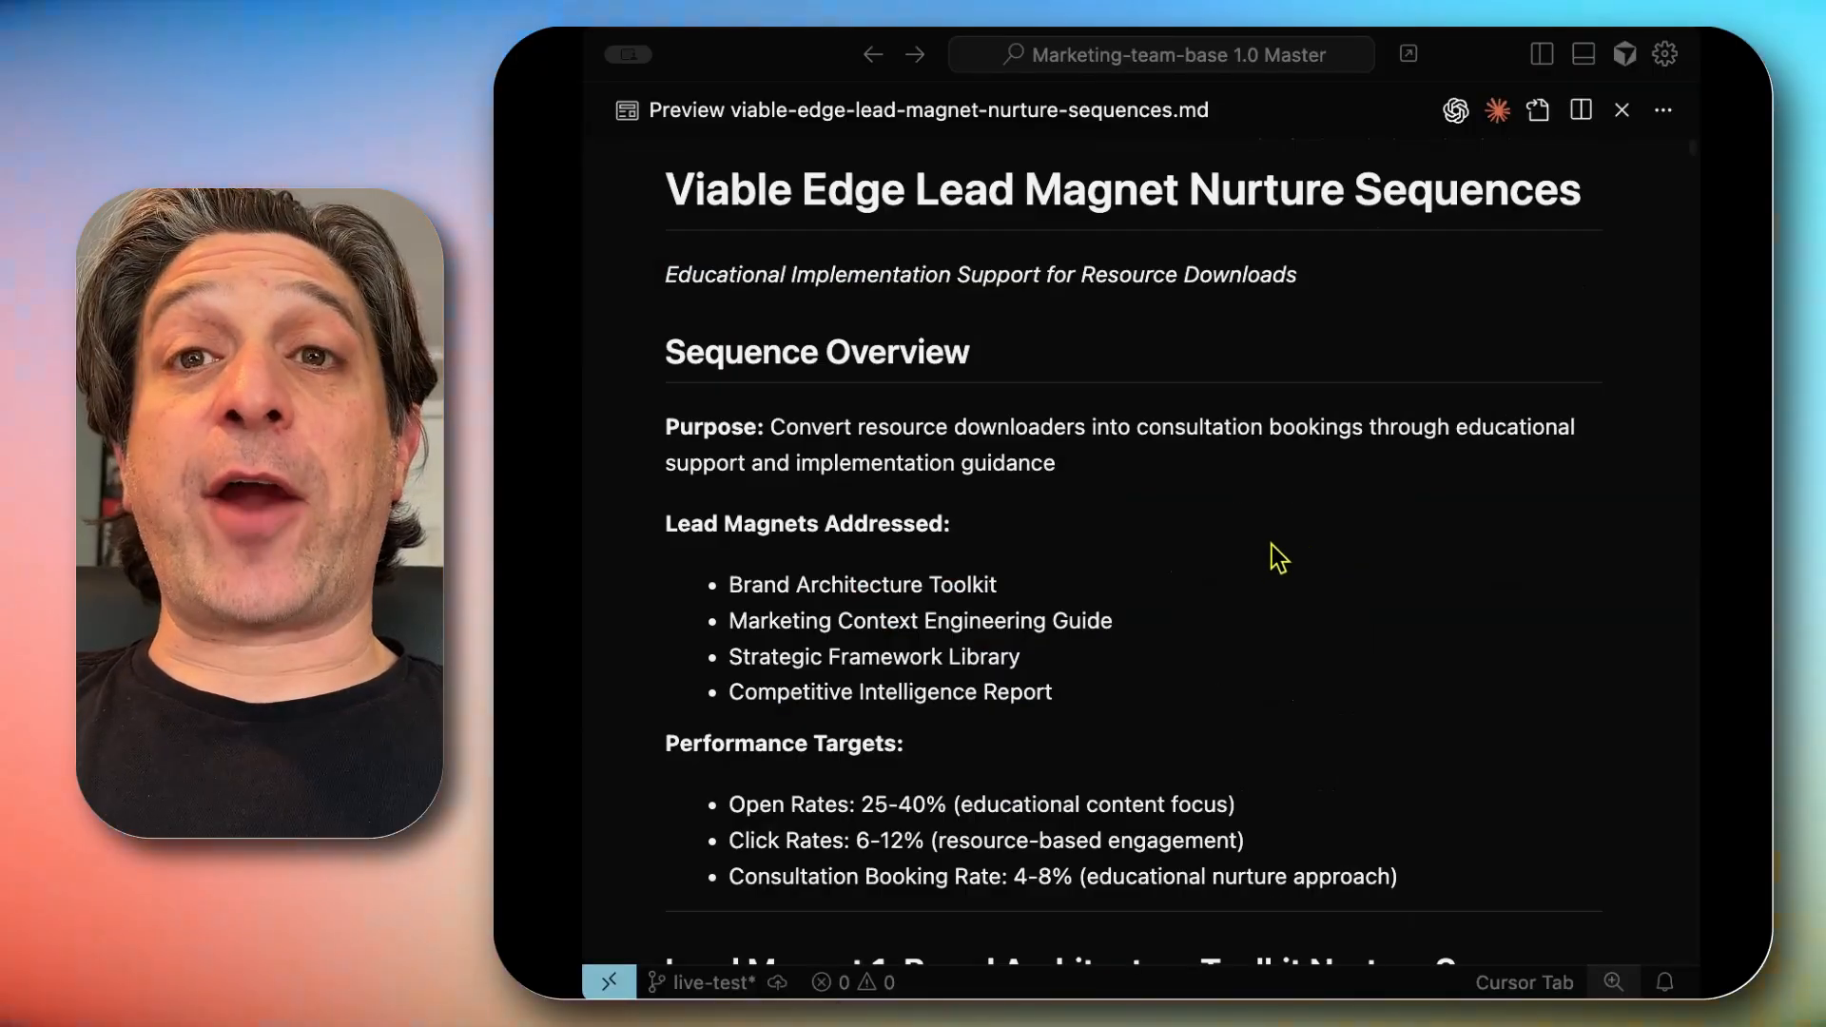
# Scroll through the lead-magnet-nurture-sequences, welcome-series-emails and reporting-templates previews
pyautogui.scroll(-3)
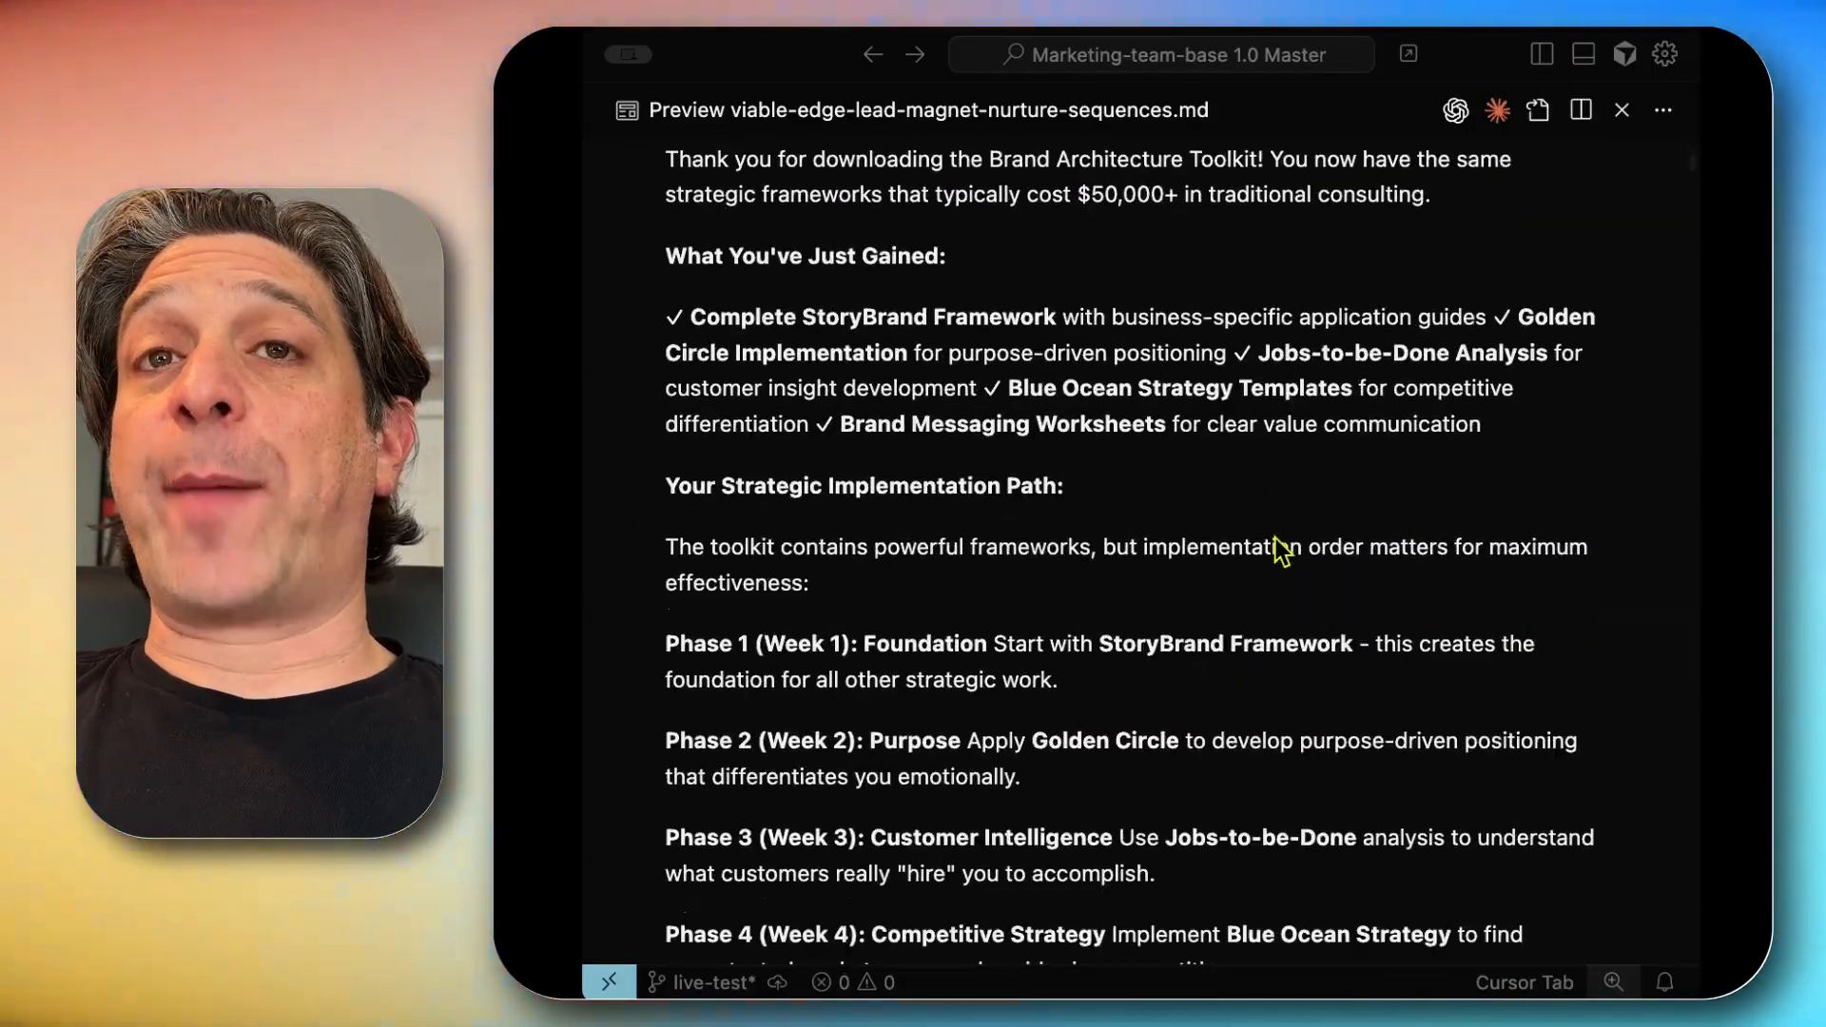
pyautogui.scroll(-3)
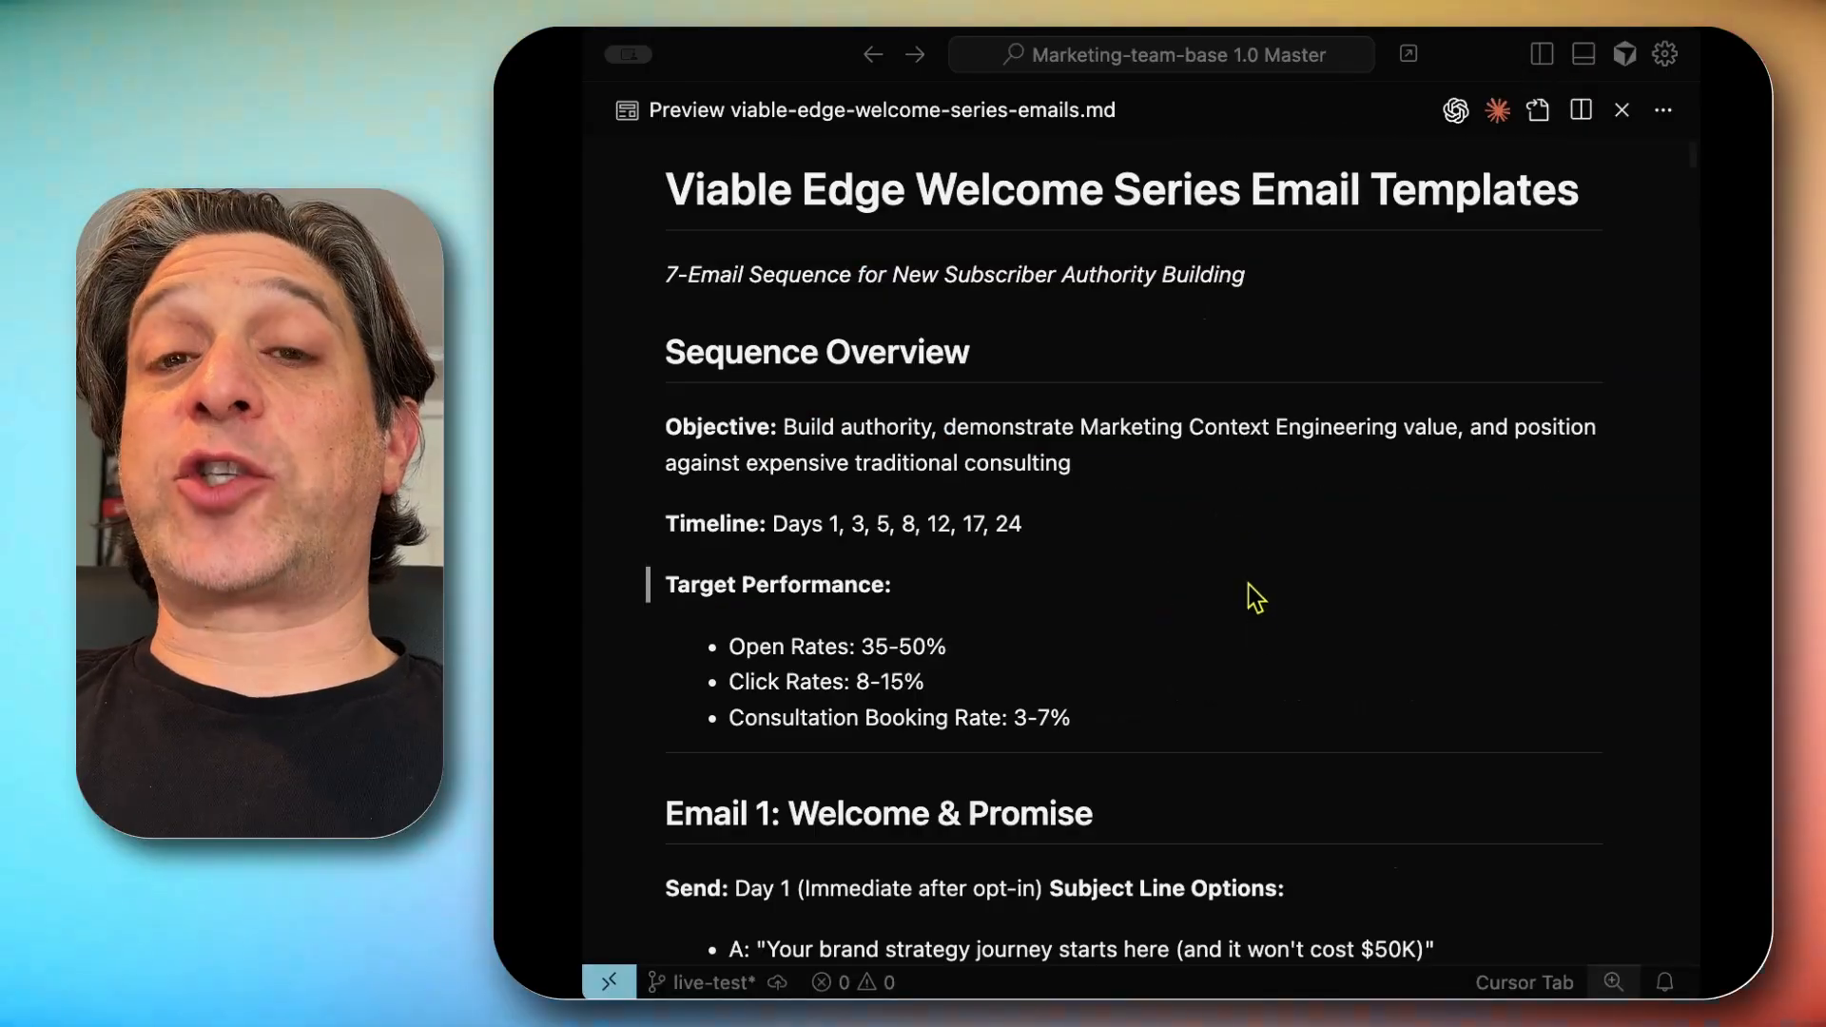
pyautogui.moveTo(1271, 632)
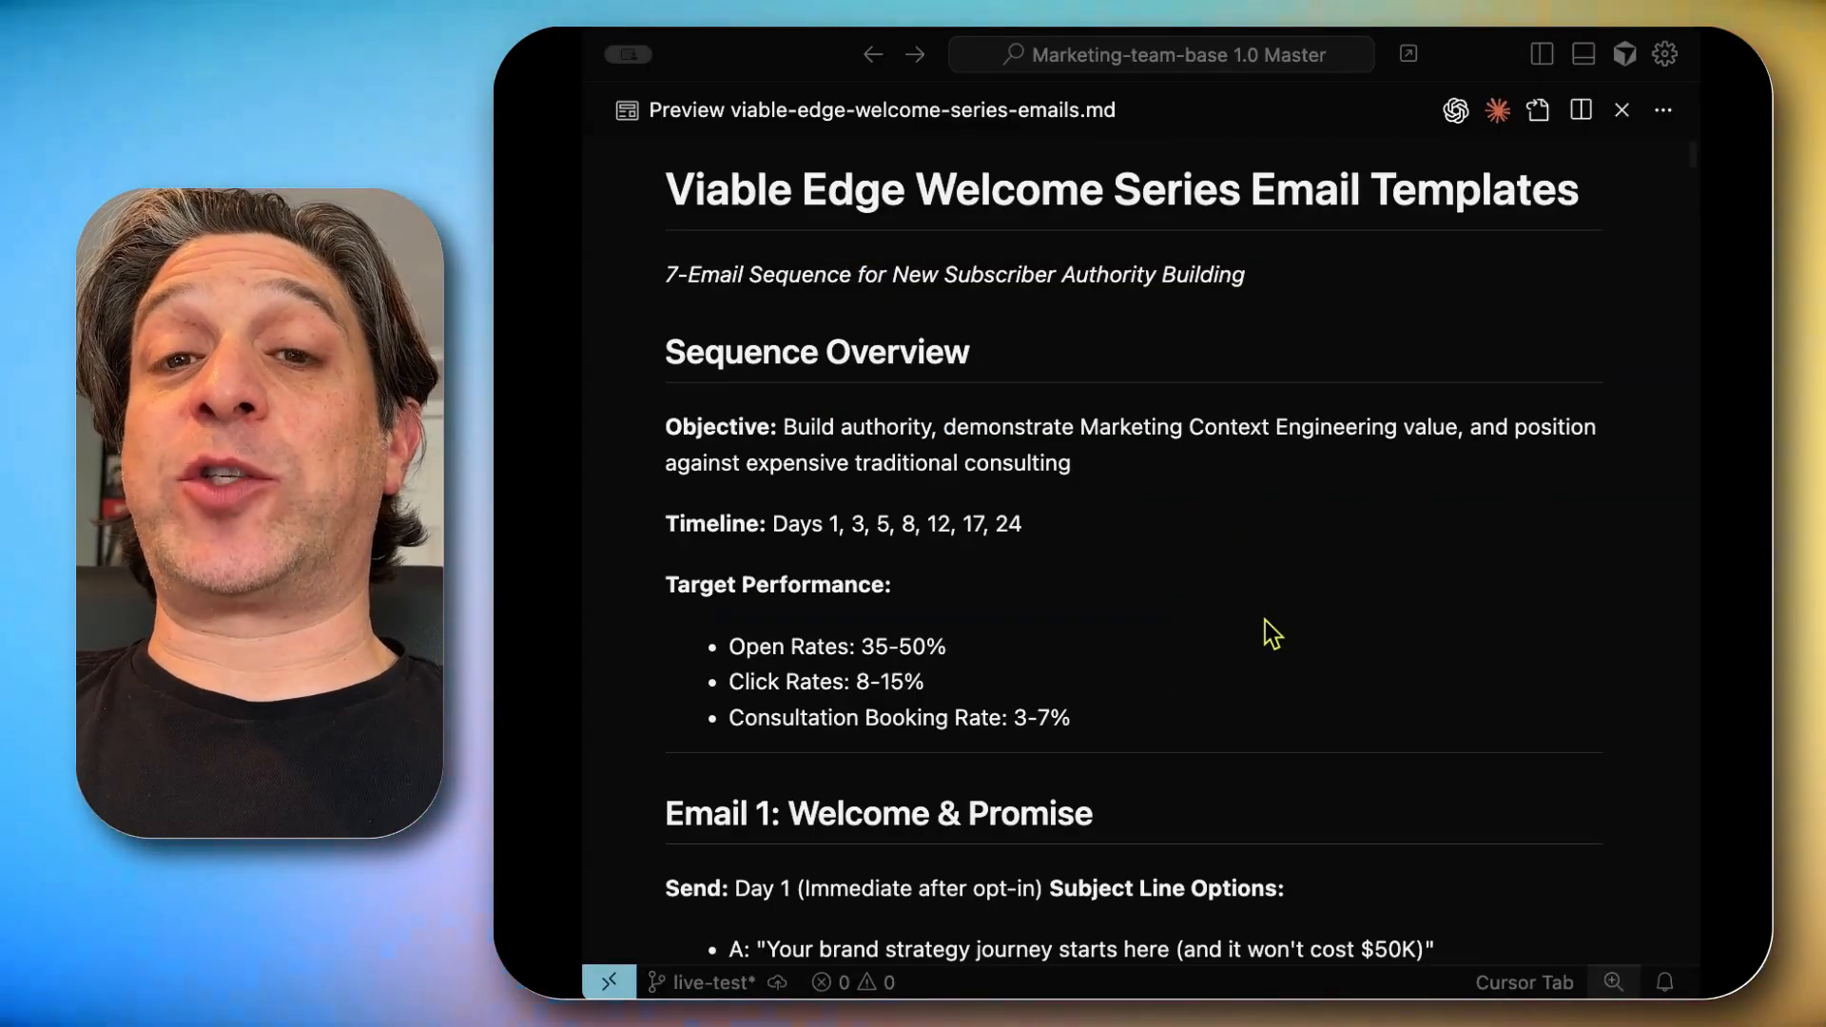
pyautogui.scroll(-3)
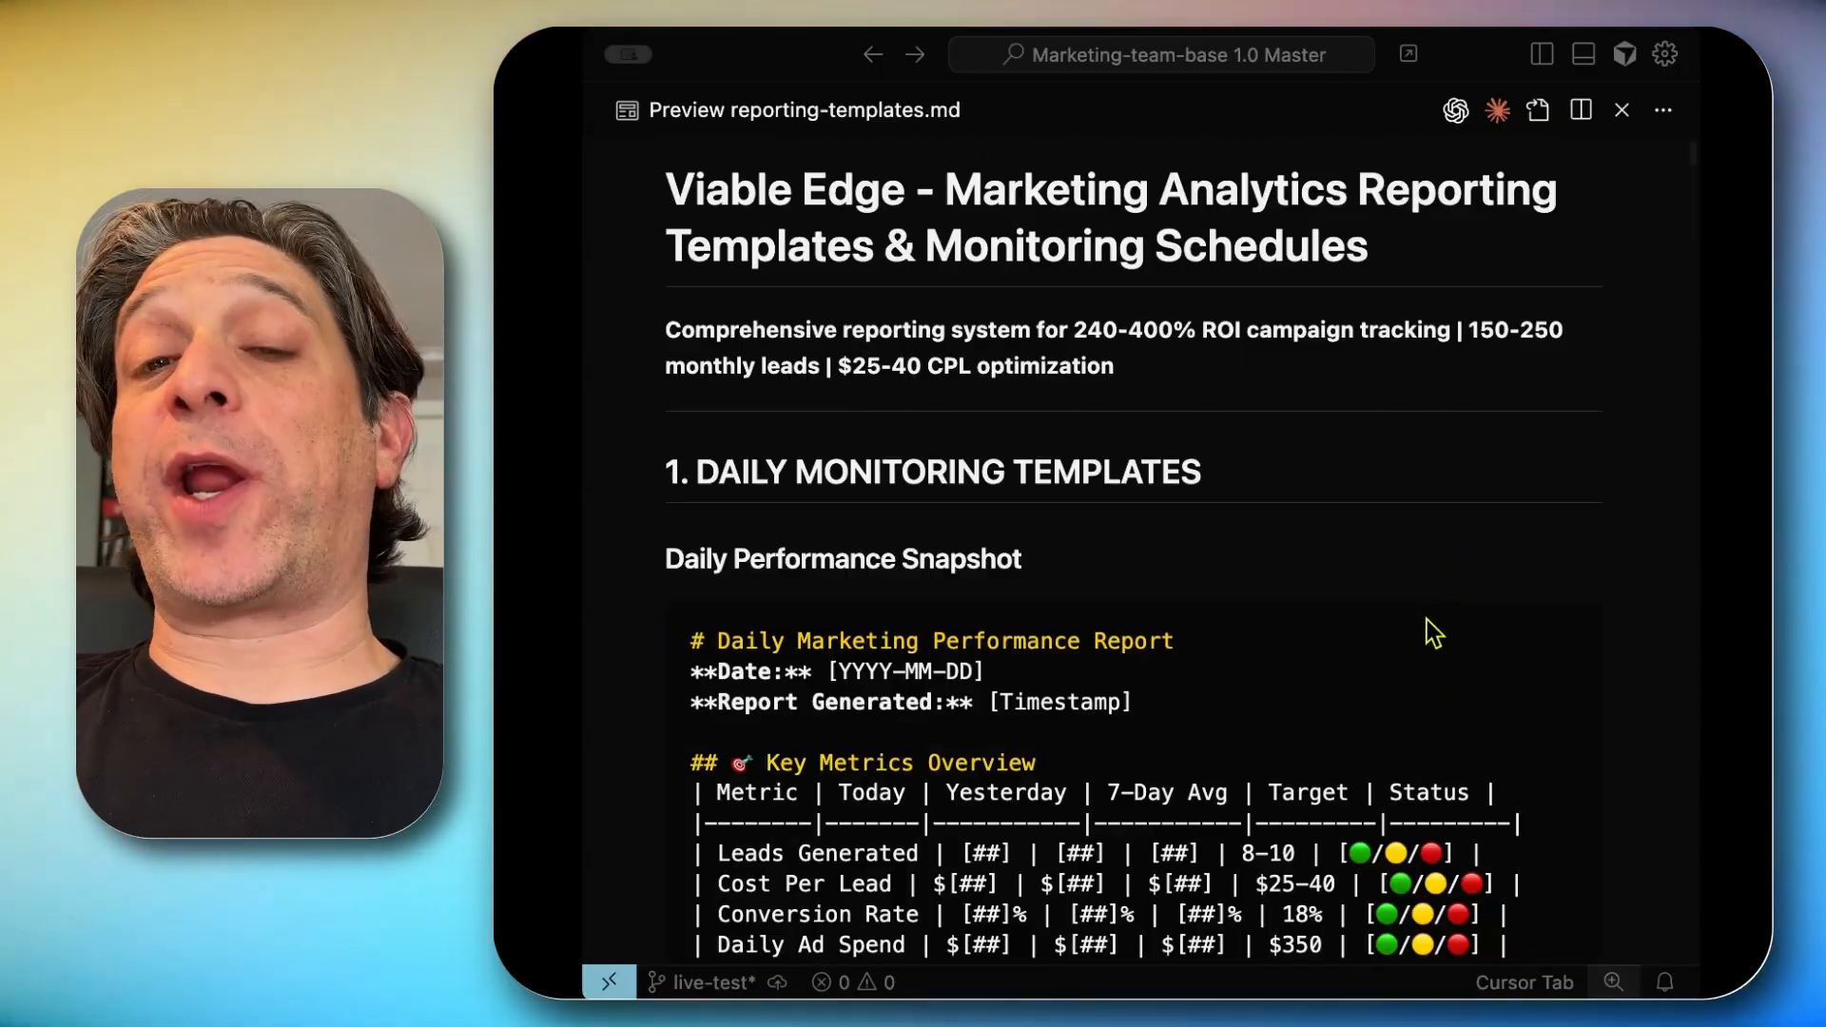
pyautogui.scroll(-3)
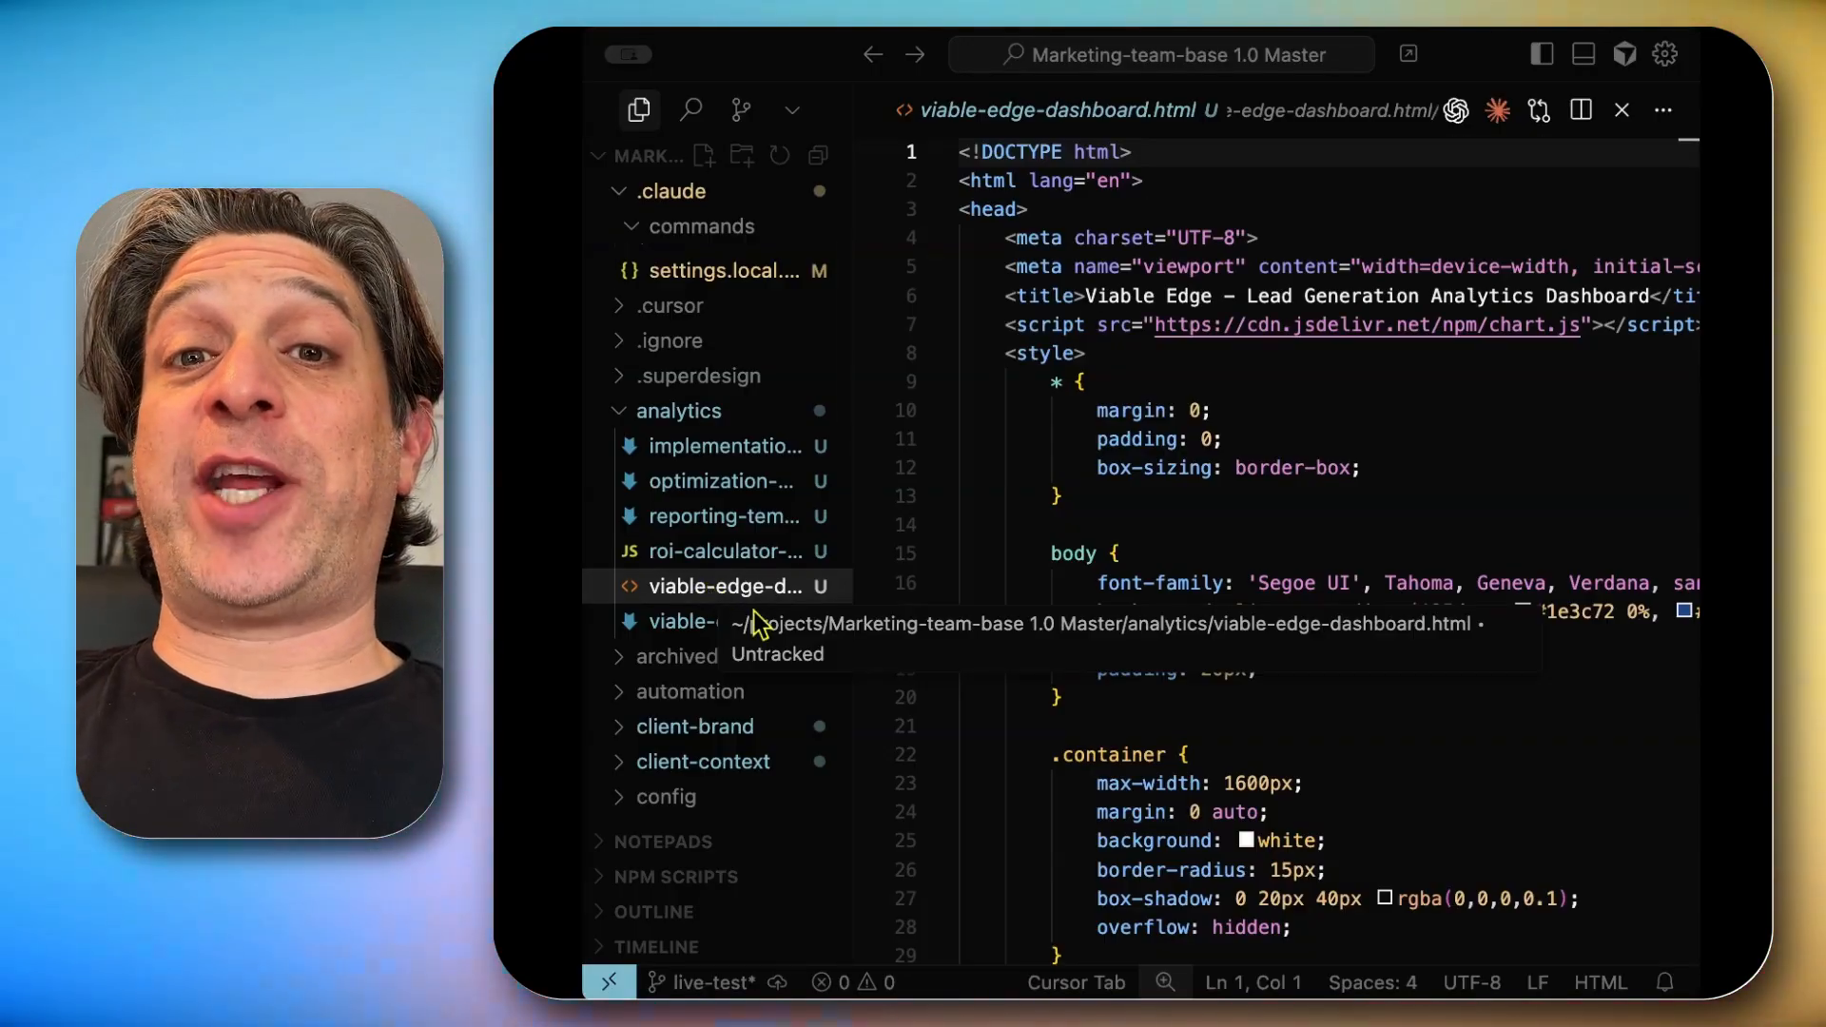
# Bring up file actions for viable-edge-dashboard.html in the analytics folder
pyautogui.rightClick(704, 586)
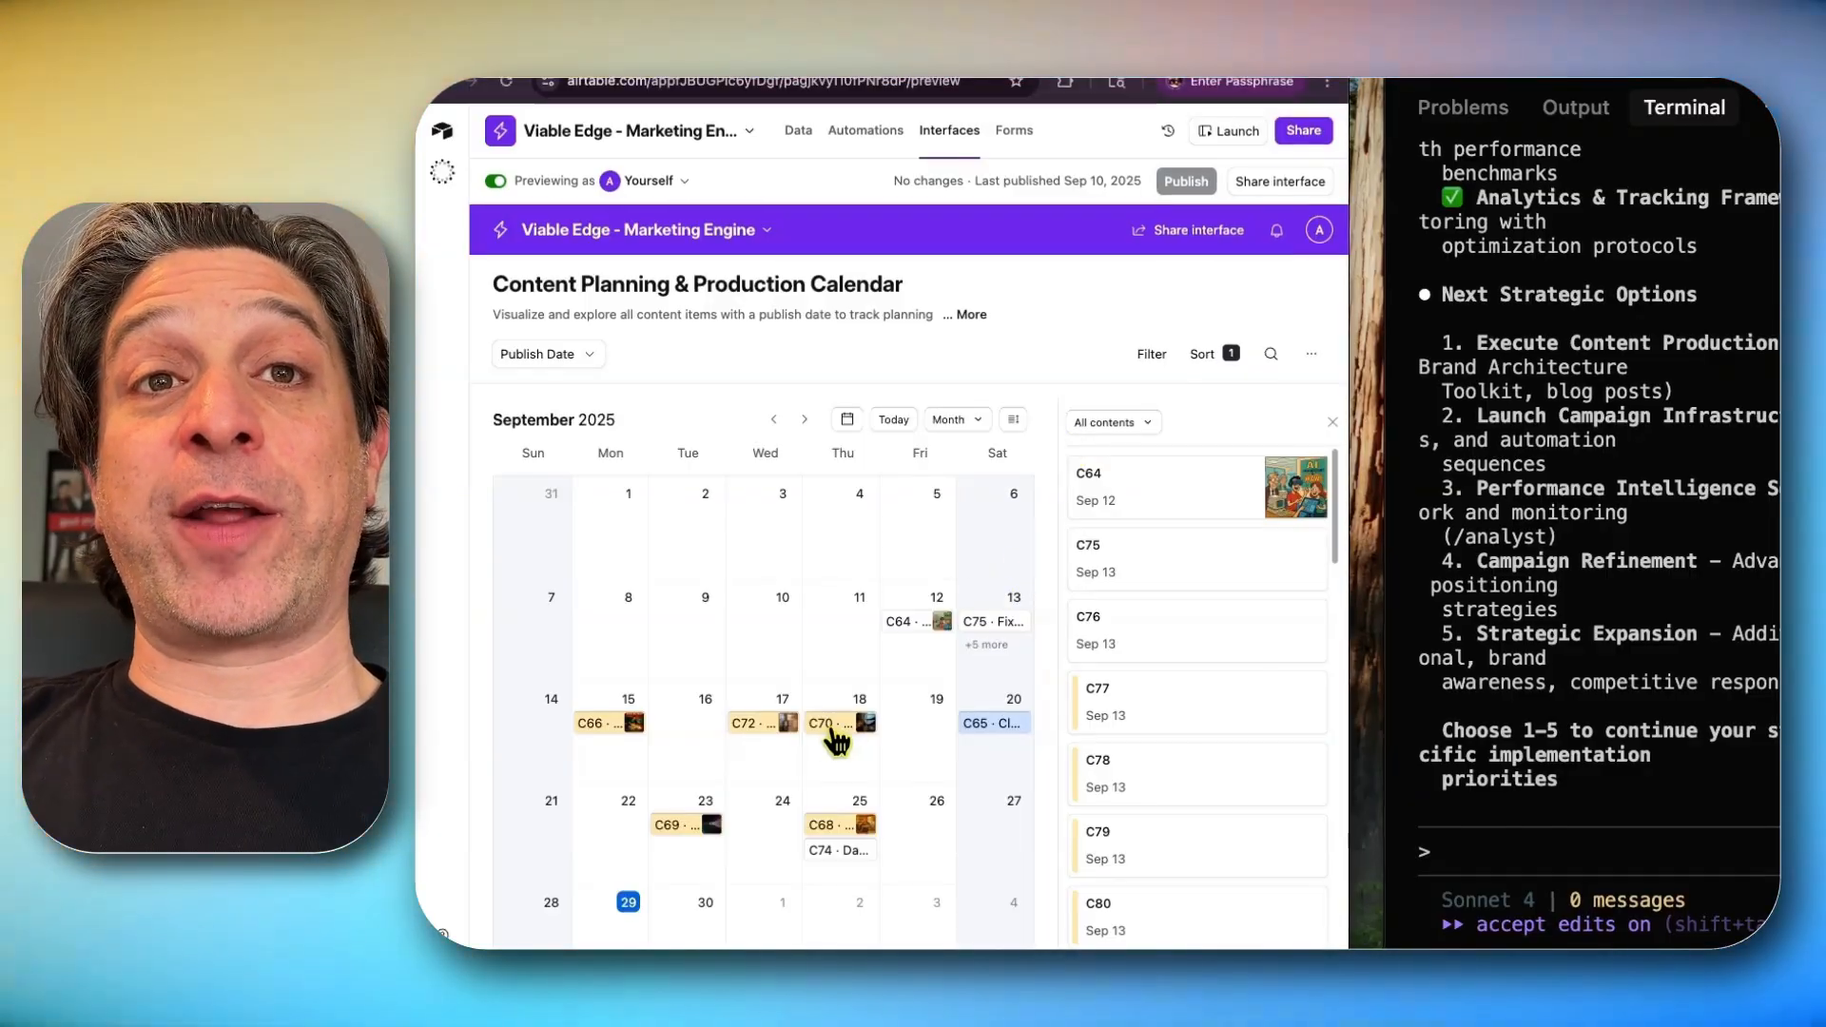
# Open content item C70 on September 18, check its Status choices and list its automation actions
pyautogui.click(830, 723)
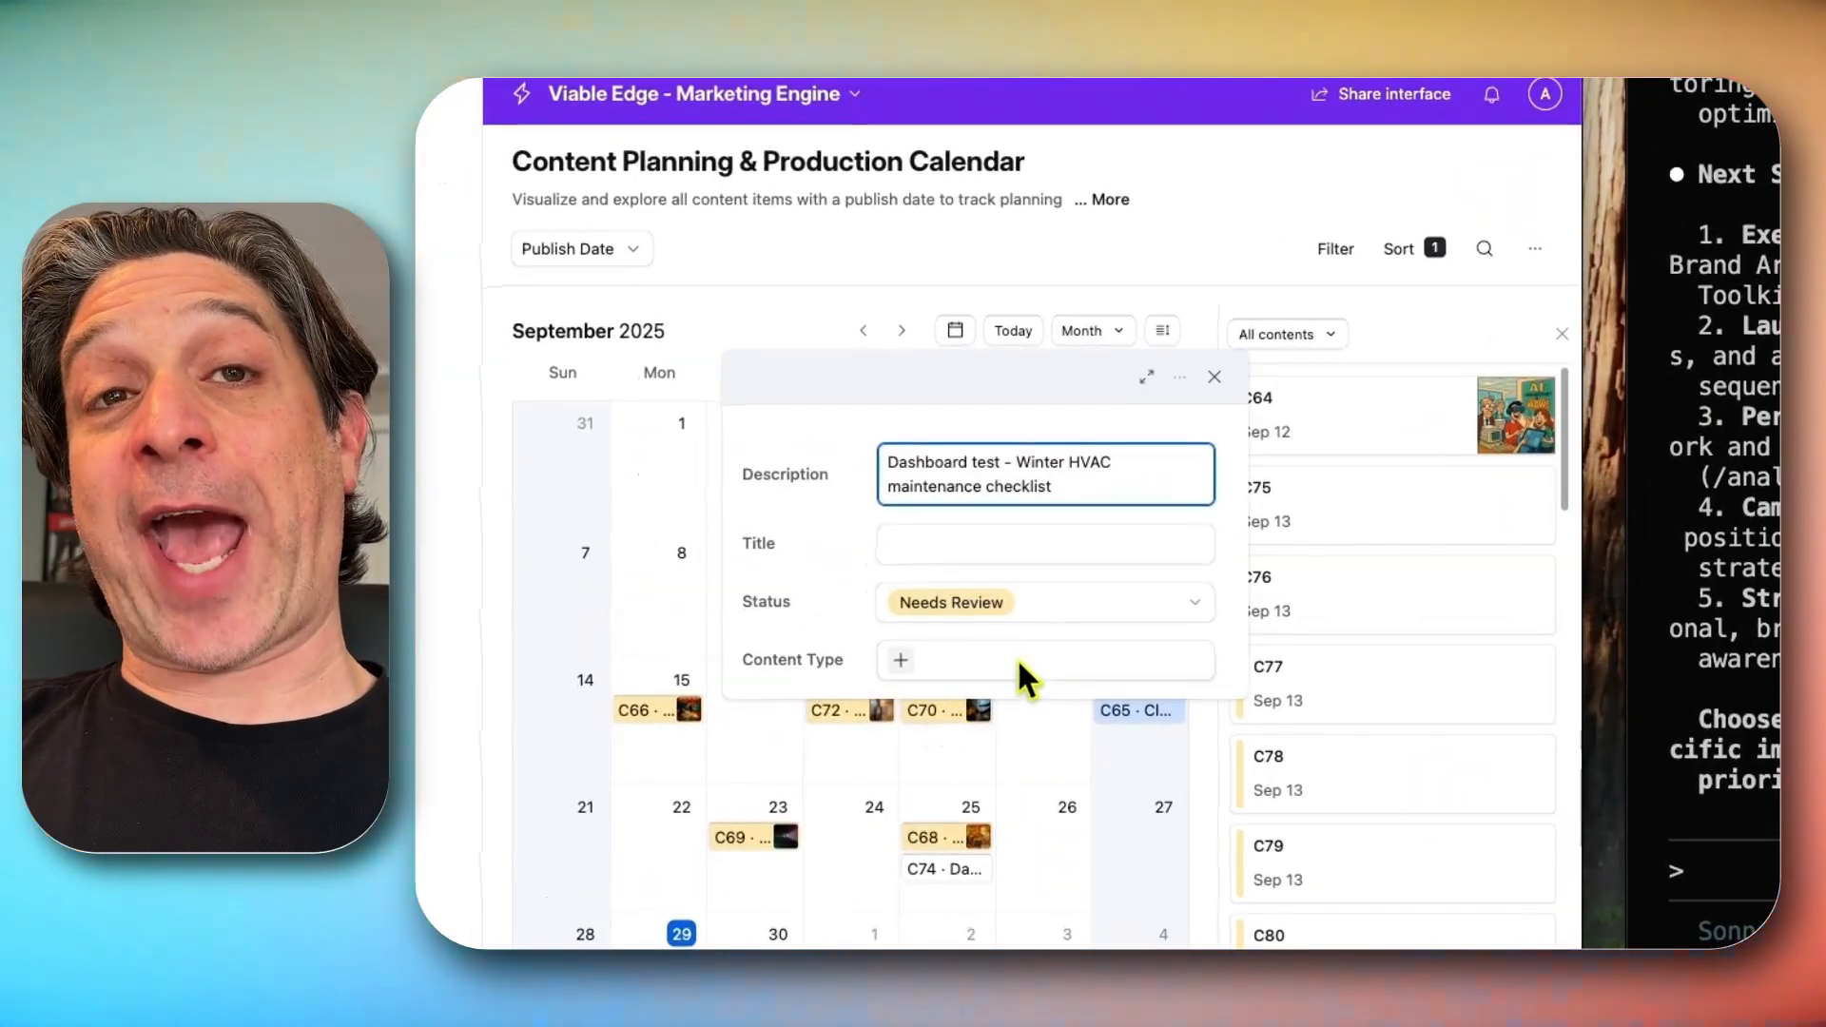
pyautogui.click(1042, 603)
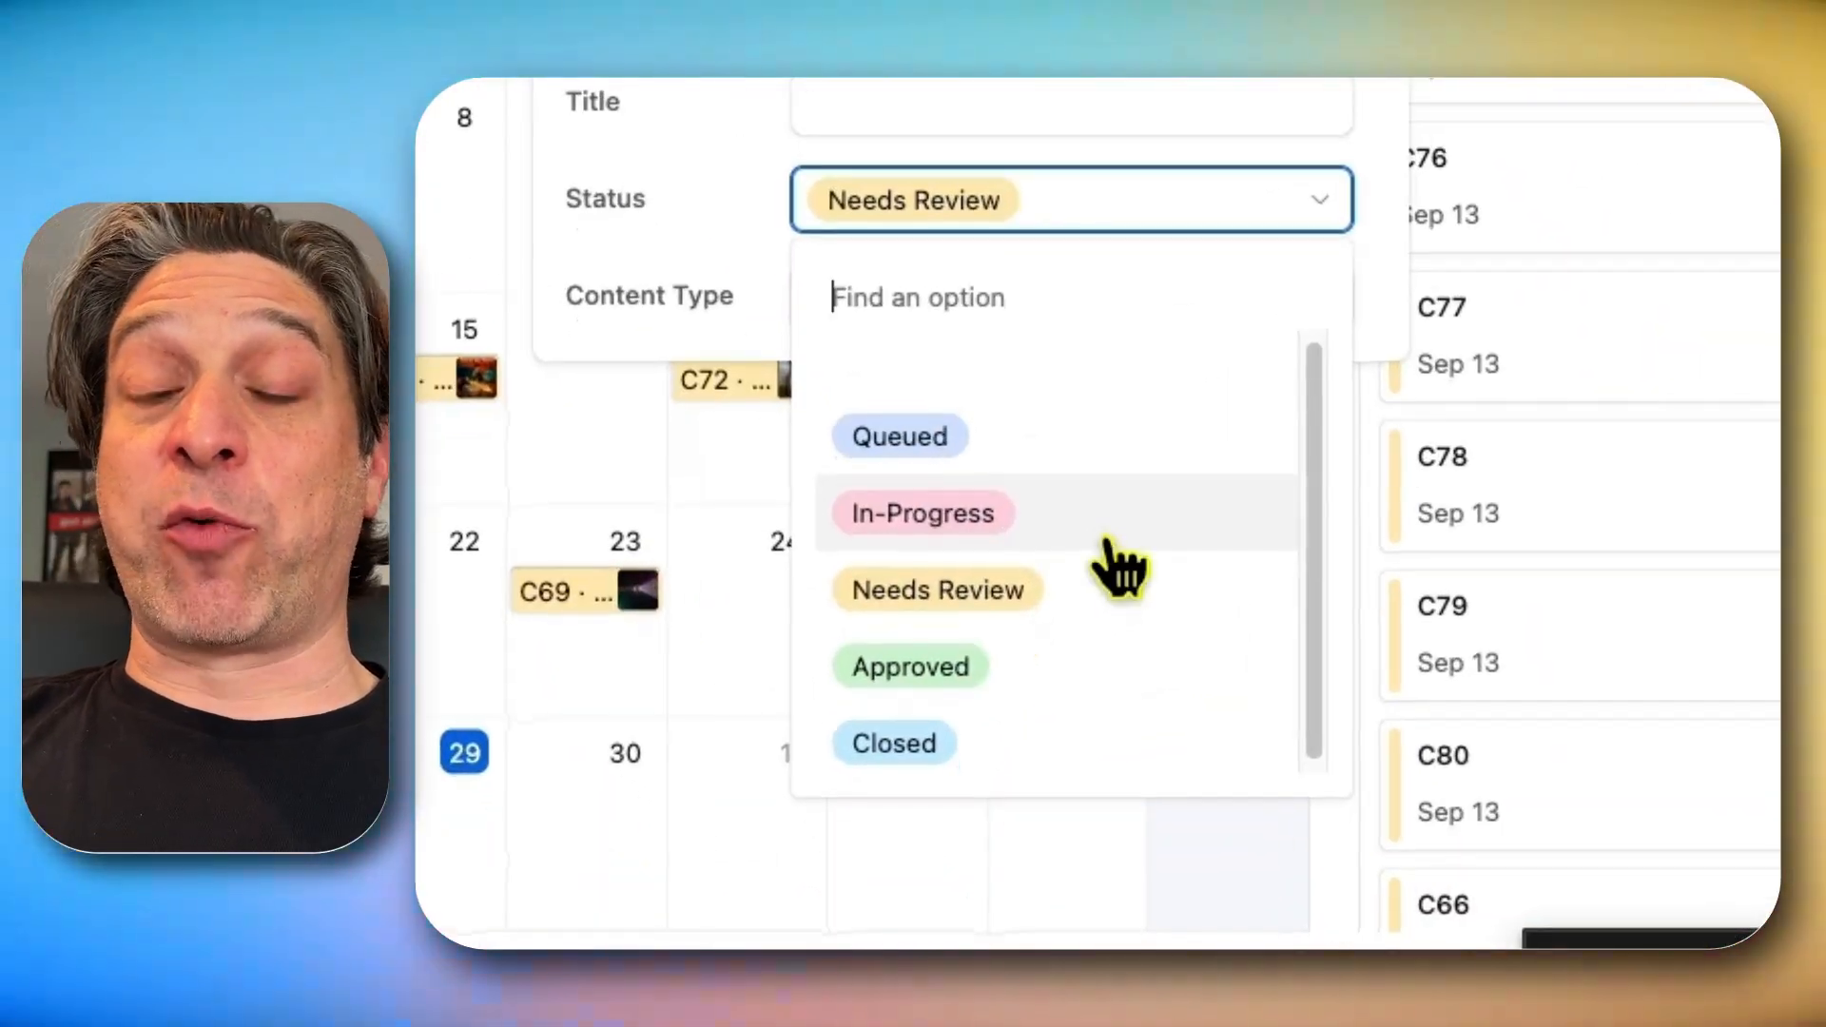
pyautogui.moveTo(1107, 611)
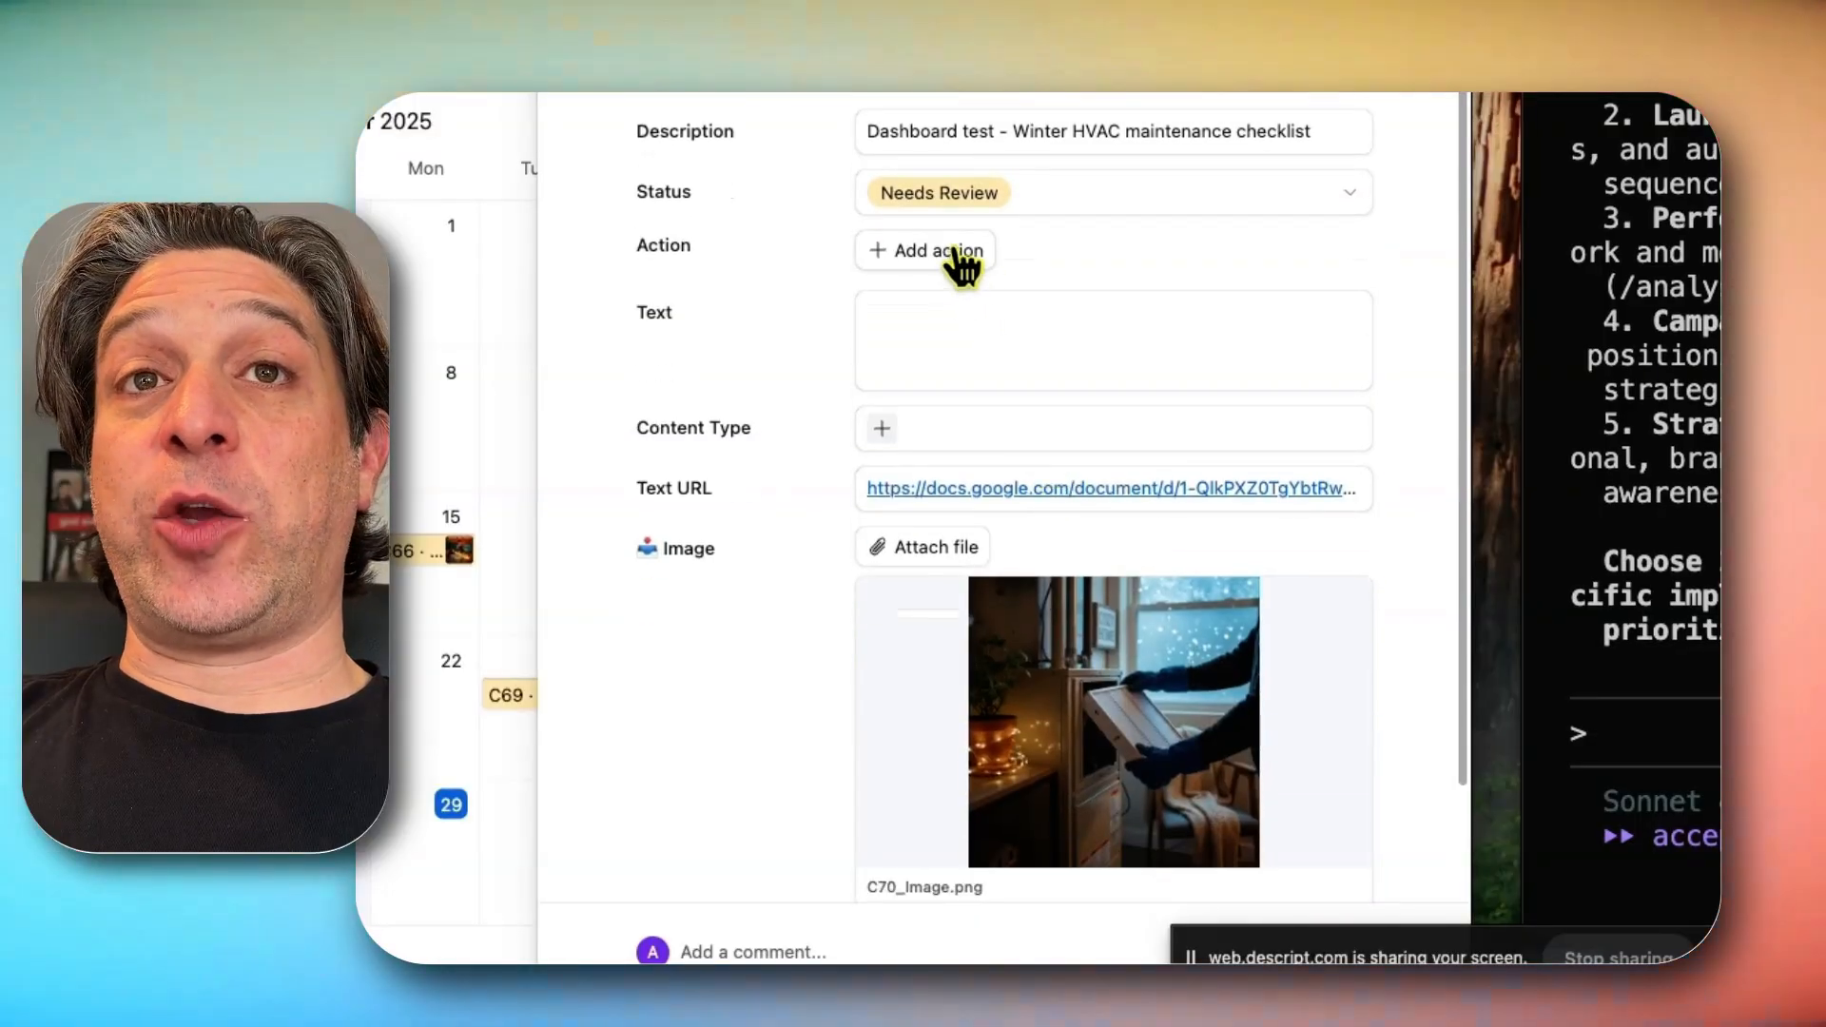
pyautogui.click(925, 251)
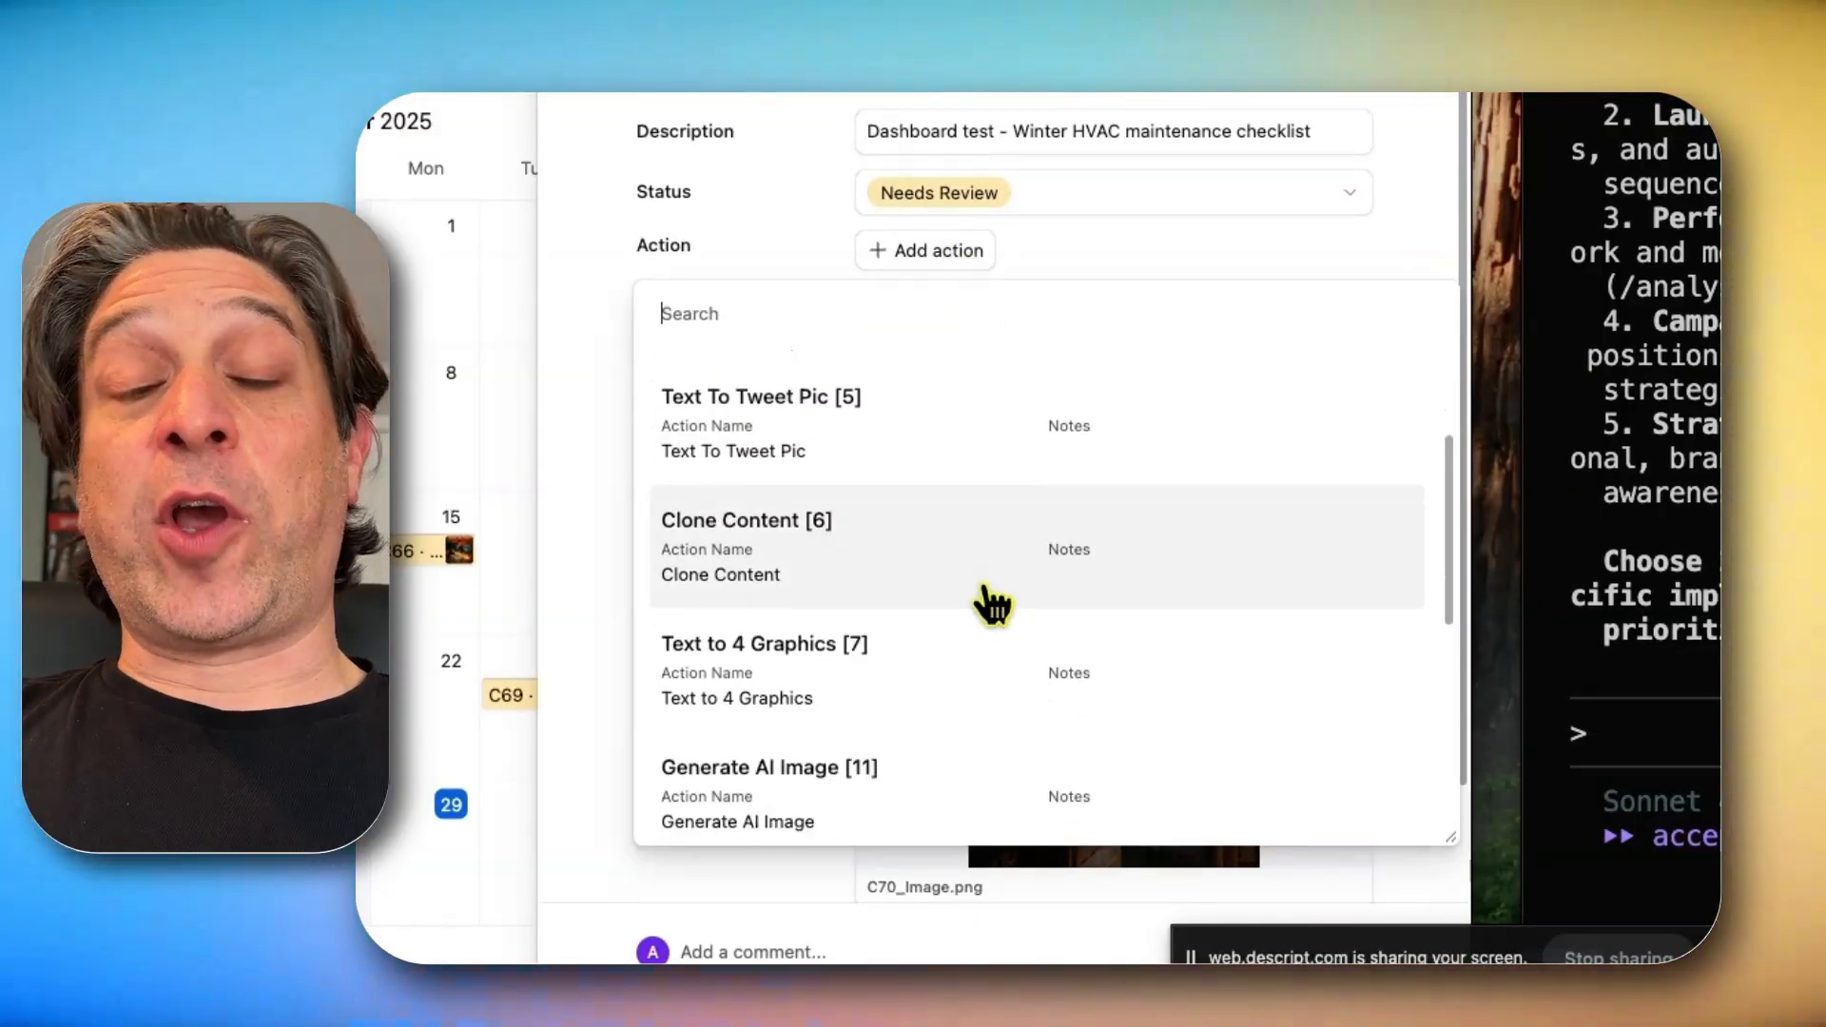